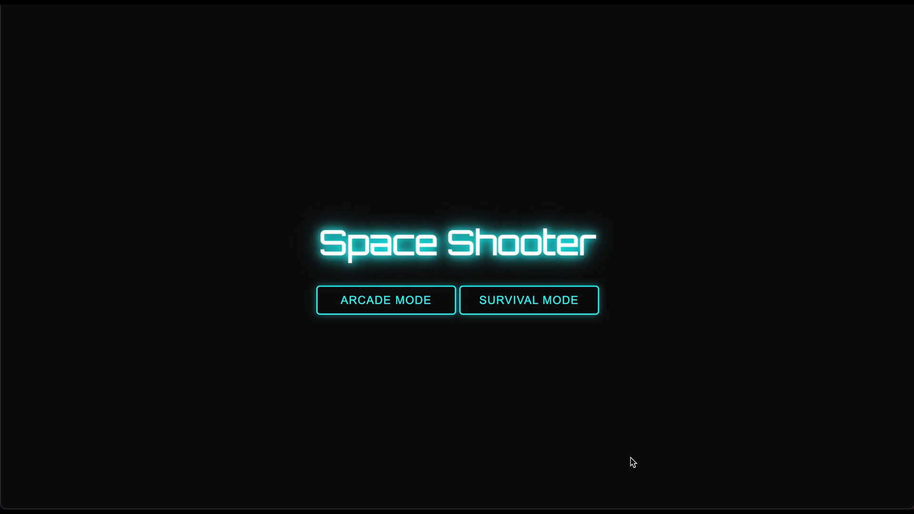
{"action": "mouse_move", "coordinate": [473, 417]}
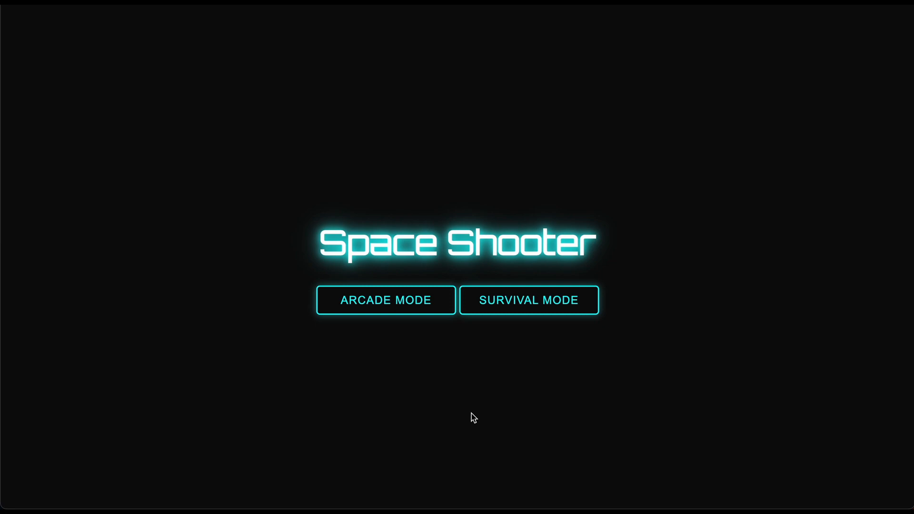
{"action": "mouse_move", "coordinate": [359, 377]}
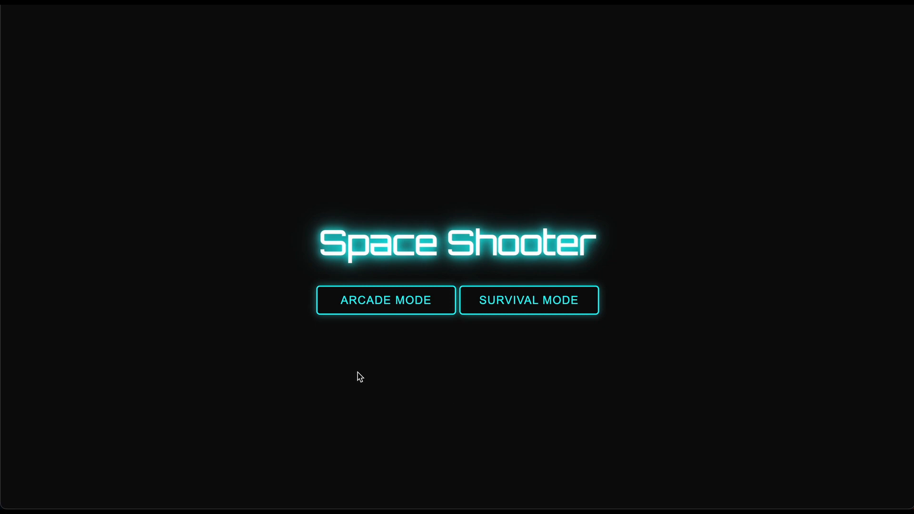
{"action": "mouse_move", "coordinate": [386, 315]}
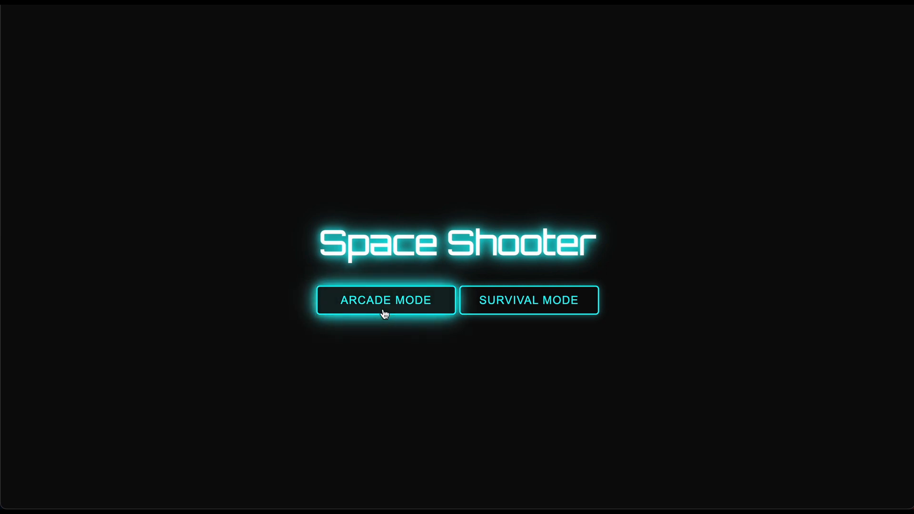
{"action": "mouse_move", "coordinate": [528, 300]}
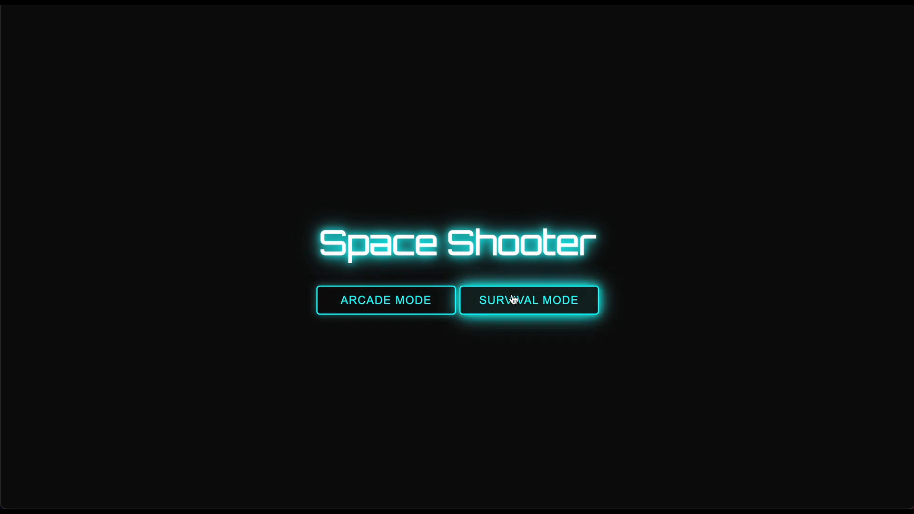
{"action": "mouse_move", "coordinate": [428, 331]}
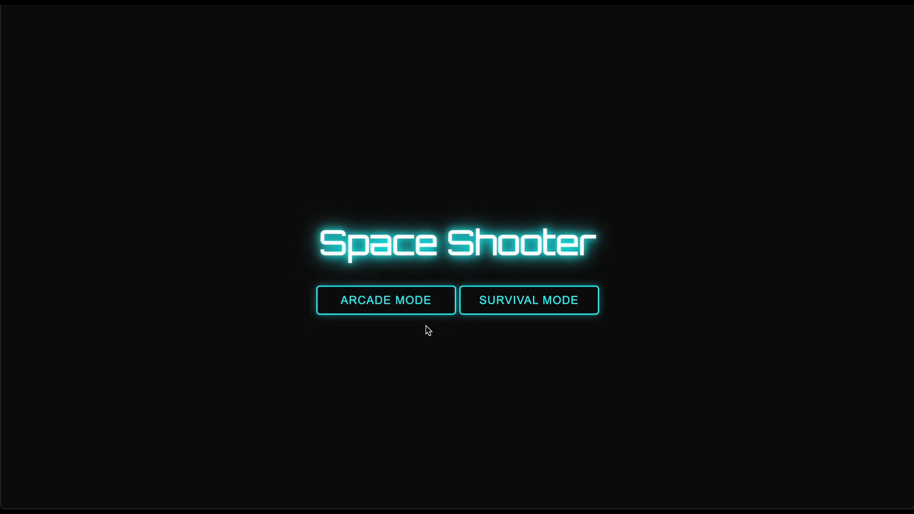
{"action": "mouse_move", "coordinate": [425, 315]}
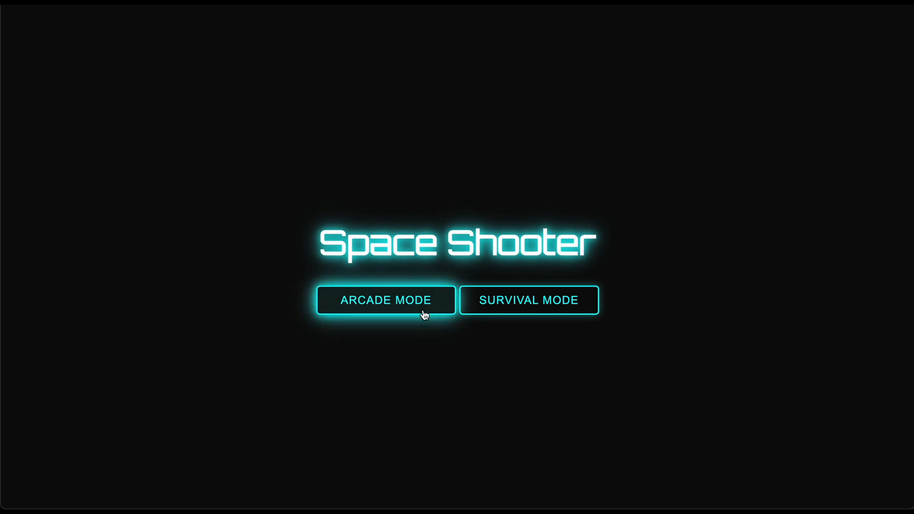
{"action": "mouse_move", "coordinate": [498, 305]}
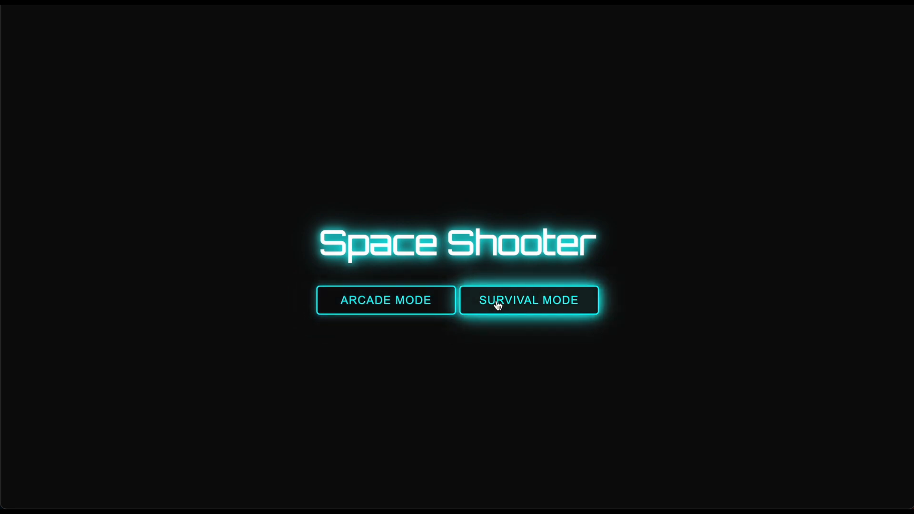
{"action": "mouse_move", "coordinate": [407, 347]}
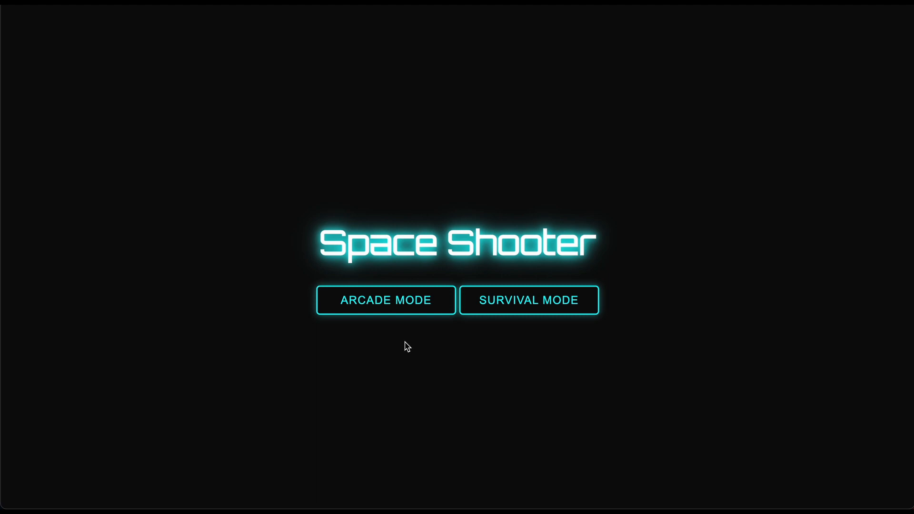
Start a new Space Shooter round from the title screen and pause it.
{"action": "left_click", "coordinate": [385, 300]}
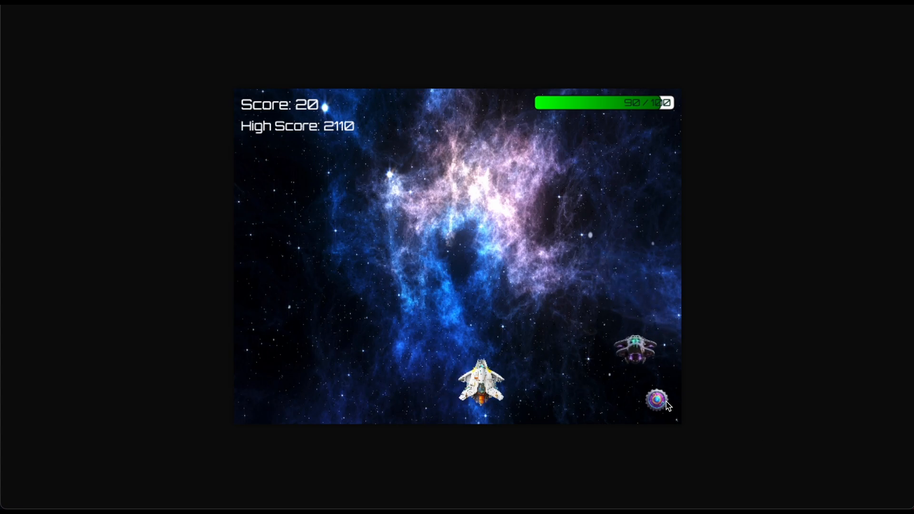
{"action": "left_click", "coordinate": [656, 399]}
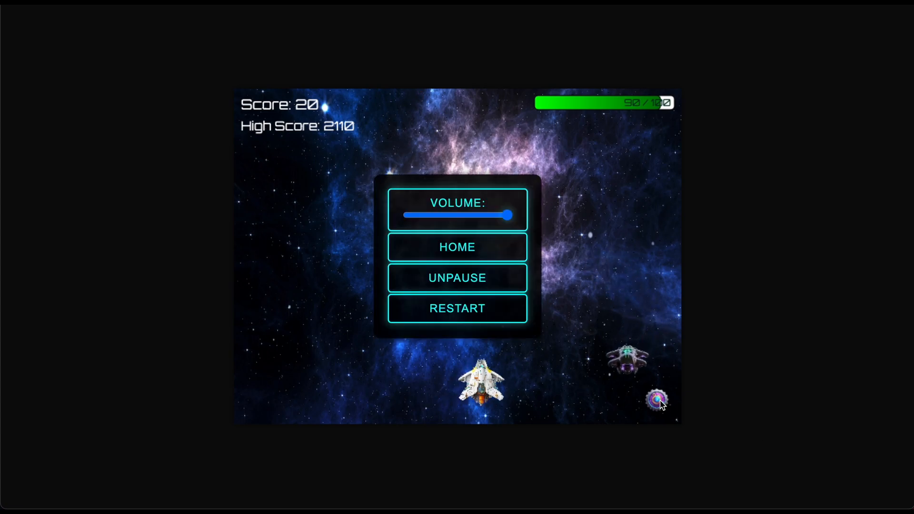
{"action": "mouse_move", "coordinate": [459, 219]}
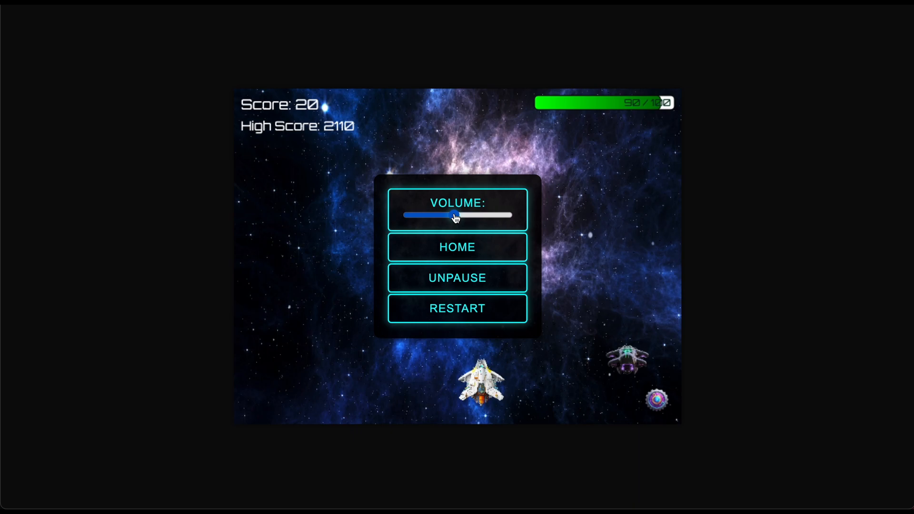
{"action": "mouse_move", "coordinate": [478, 247]}
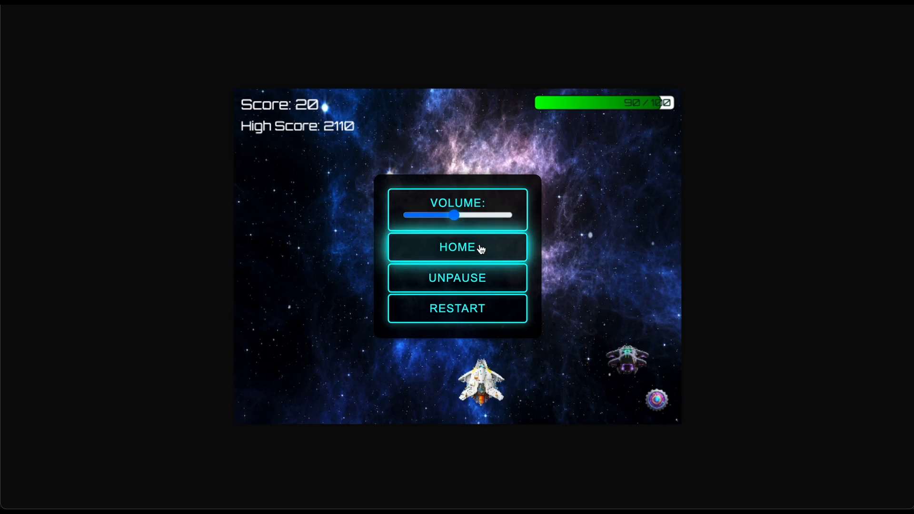
{"action": "mouse_move", "coordinate": [457, 284]}
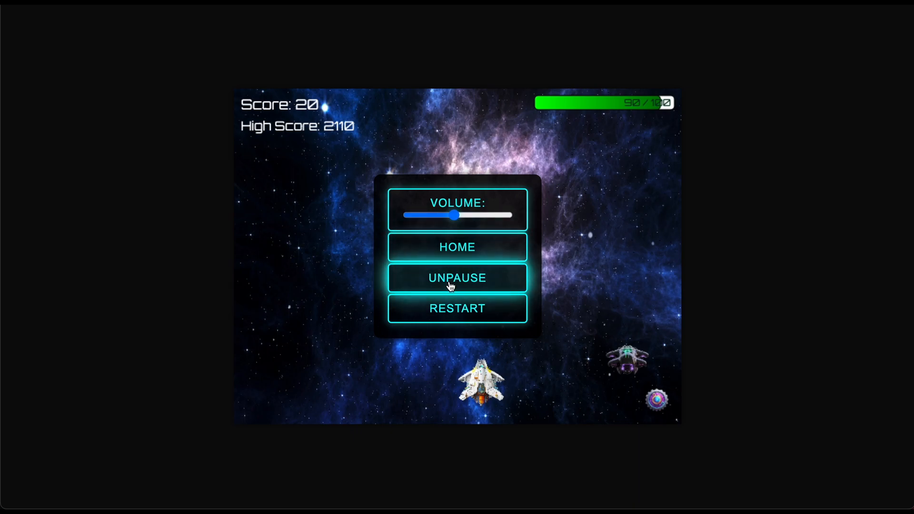
{"action": "mouse_move", "coordinate": [474, 307]}
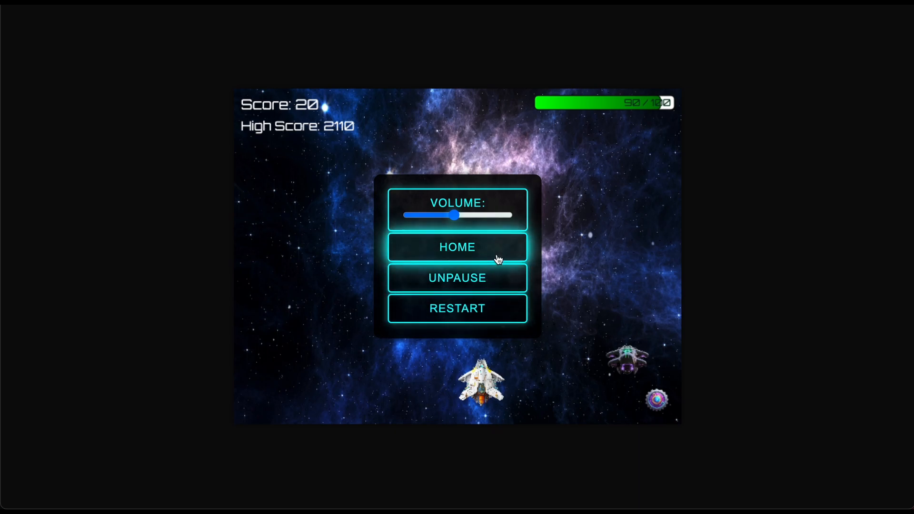
{"action": "mouse_move", "coordinate": [479, 278]}
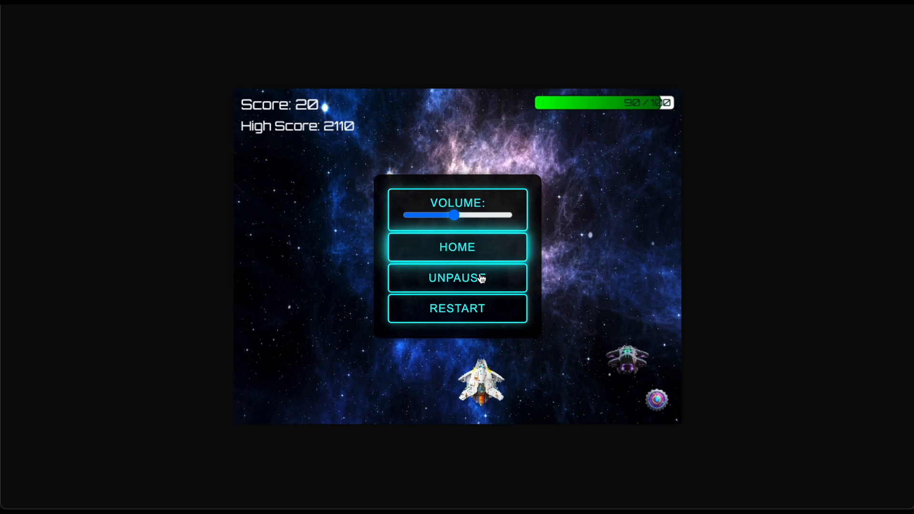
{"action": "mouse_move", "coordinate": [472, 285]}
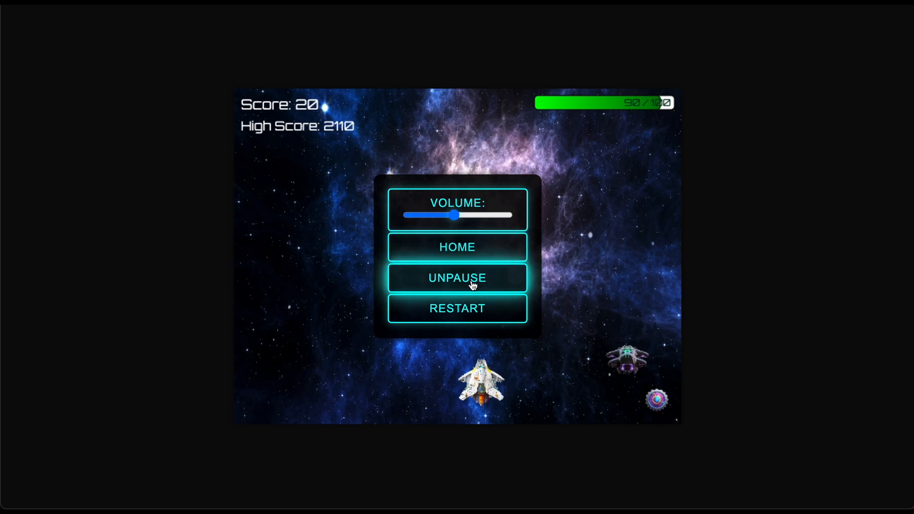
{"action": "mouse_move", "coordinate": [427, 277]}
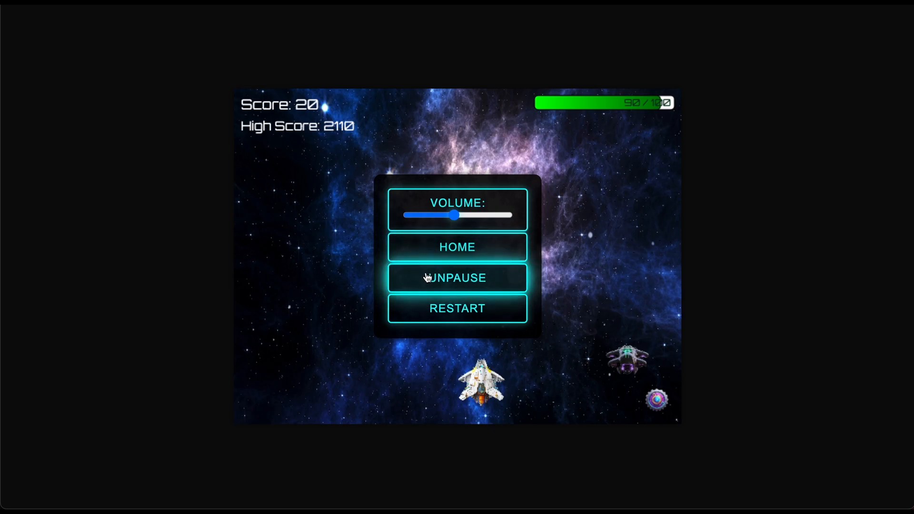
{"action": "mouse_move", "coordinate": [286, 142]}
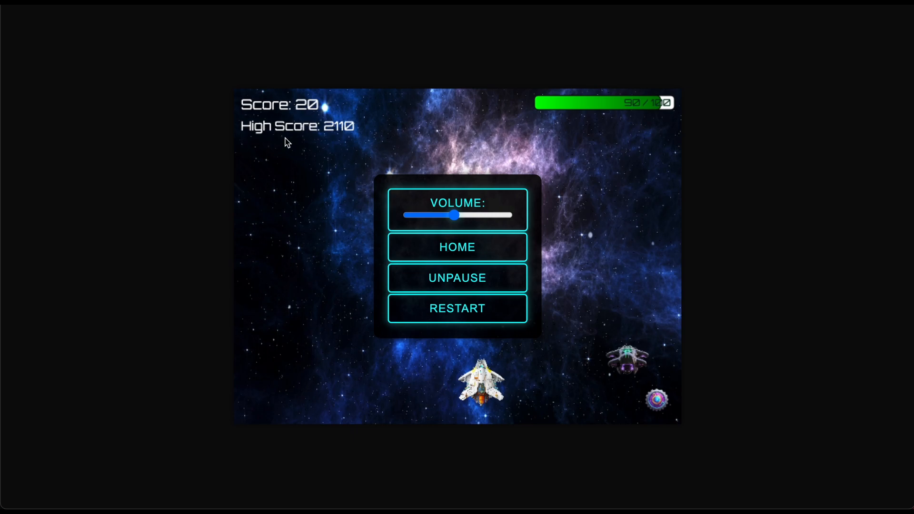
{"action": "mouse_move", "coordinate": [318, 139]}
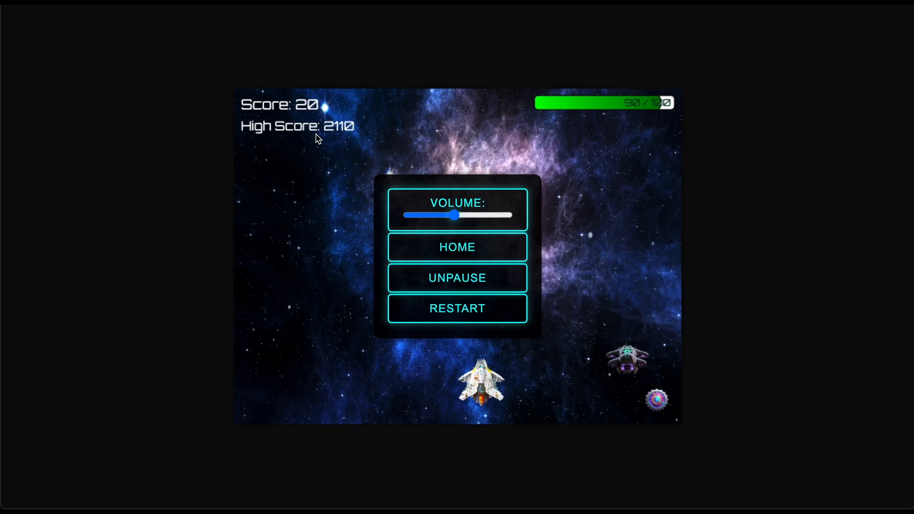
{"action": "mouse_move", "coordinate": [354, 127]}
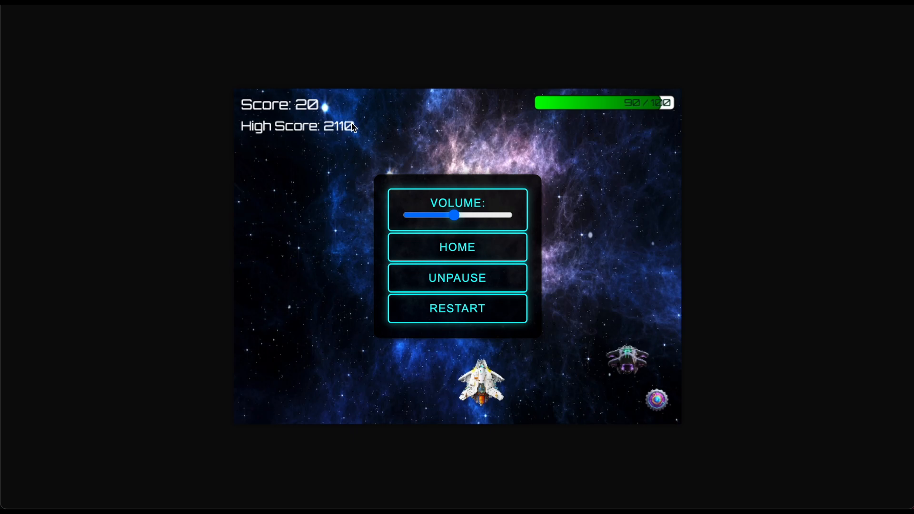
{"action": "mouse_move", "coordinate": [669, 111]}
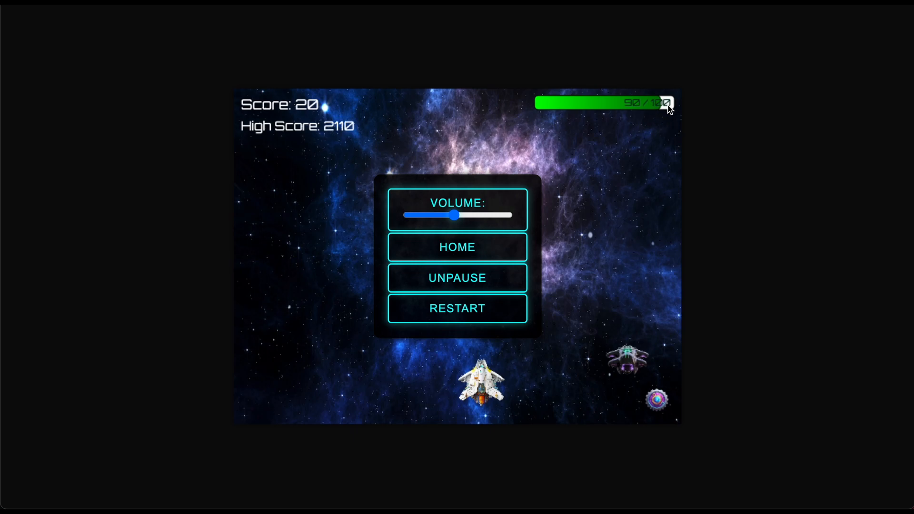
{"action": "mouse_move", "coordinate": [489, 271]}
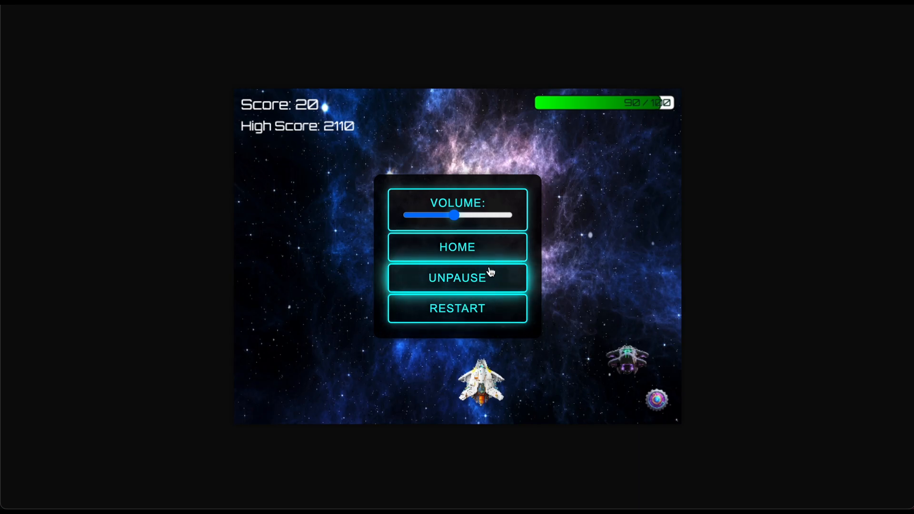
Resume the paused round and play until Game Over at score 100.
{"action": "left_click", "coordinate": [457, 277]}
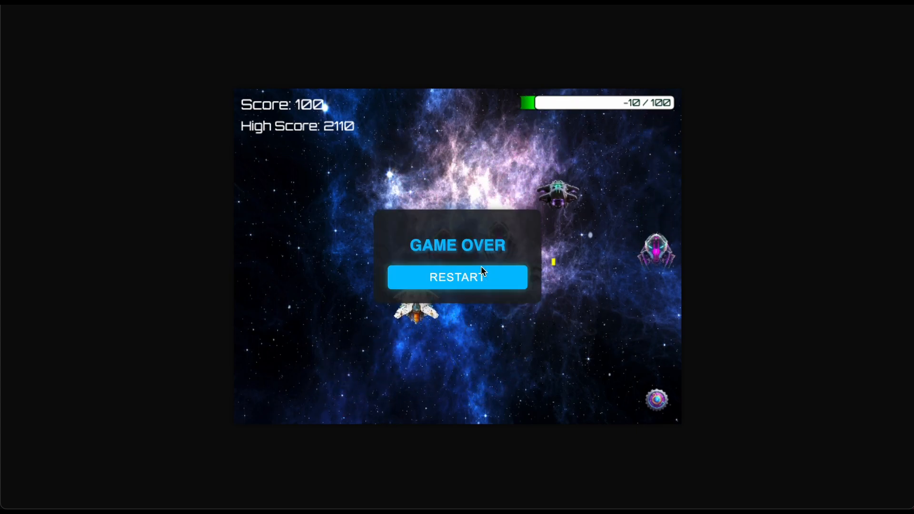
{"action": "mouse_move", "coordinate": [459, 277]}
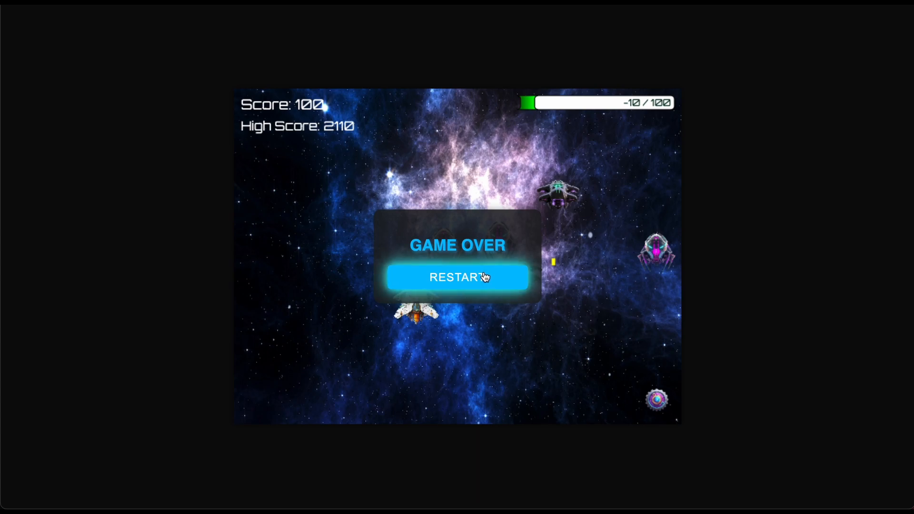
{"action": "mouse_move", "coordinate": [558, 112]}
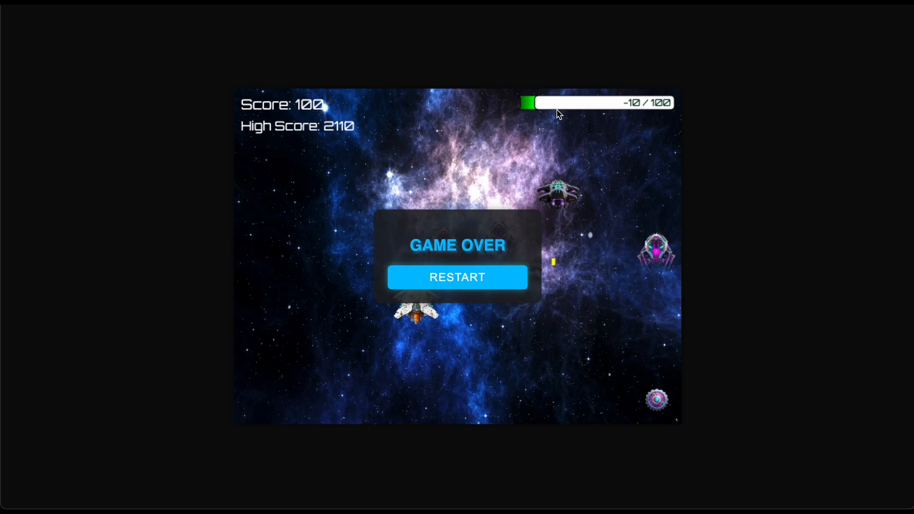
{"action": "mouse_move", "coordinate": [554, 116]}
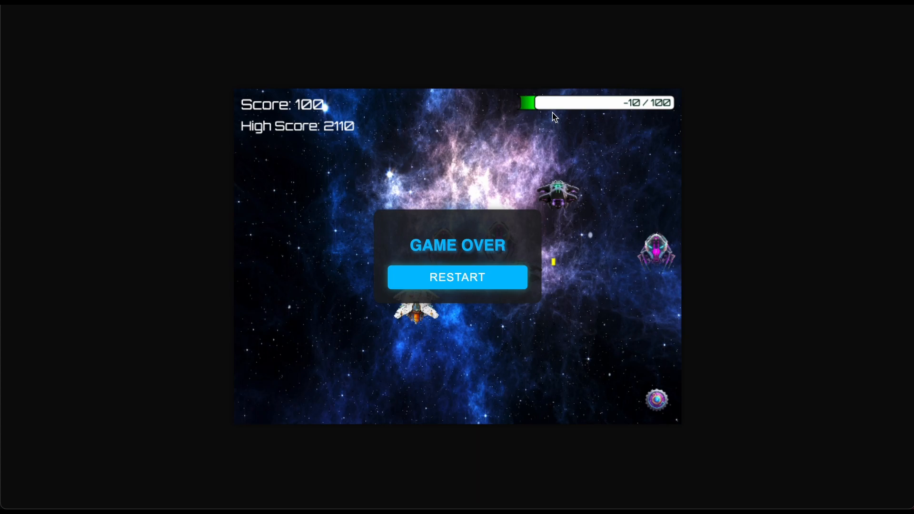
{"action": "mouse_move", "coordinate": [457, 277]}
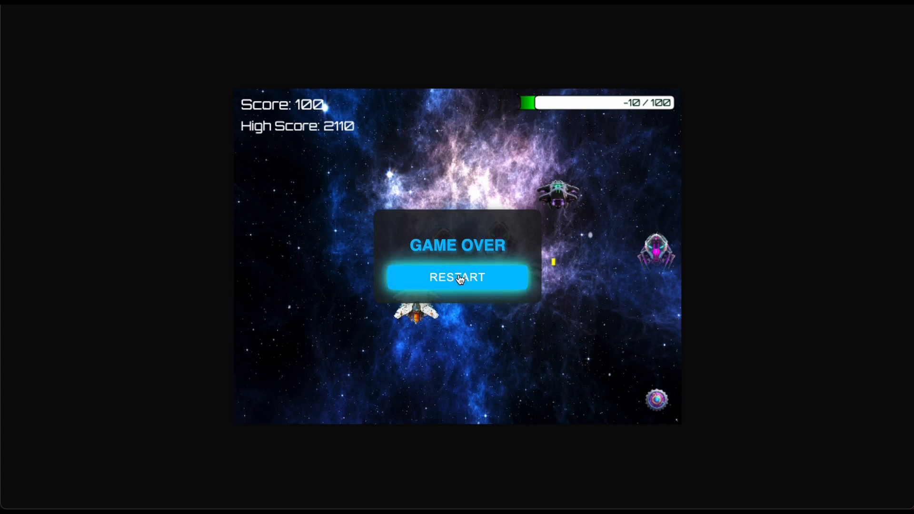
Start a fresh round after Game Over and pause it at Level 2 Complete, score 130.
{"action": "left_click", "coordinate": [457, 277]}
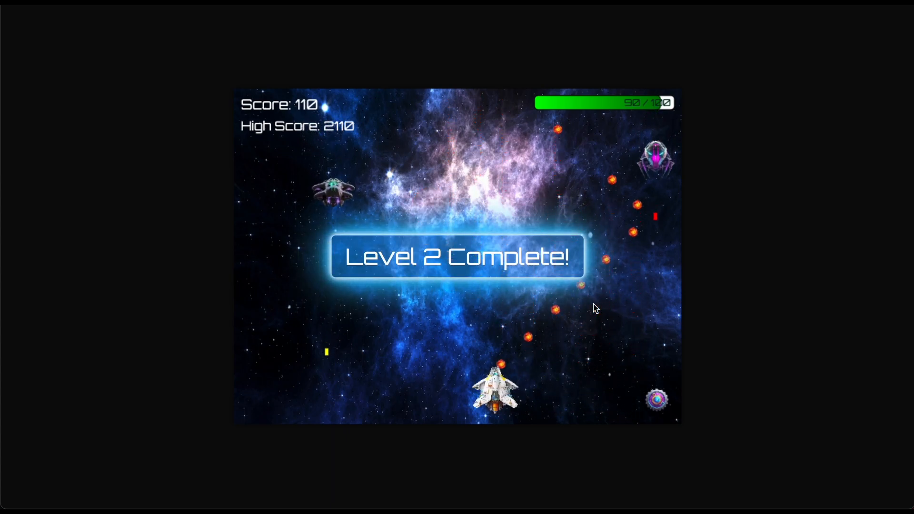
{"action": "left_click", "coordinate": [656, 399]}
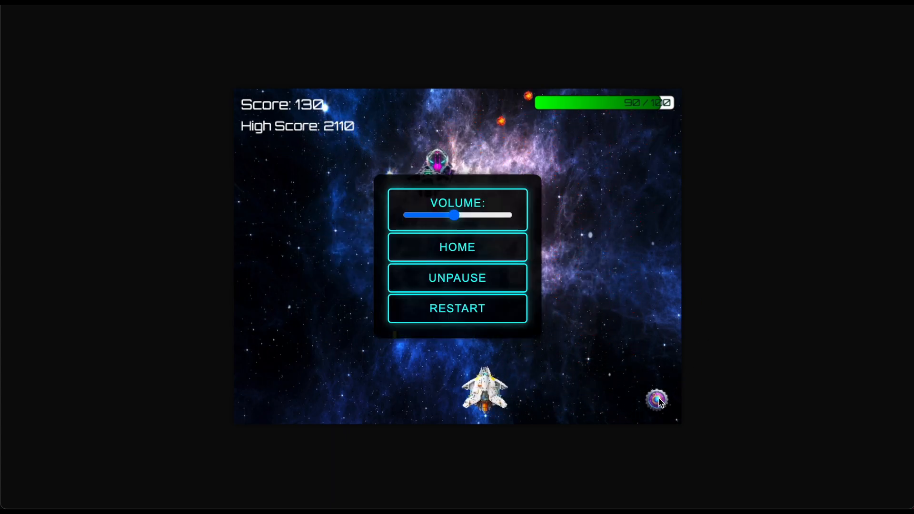
{"action": "mouse_move", "coordinate": [543, 234]}
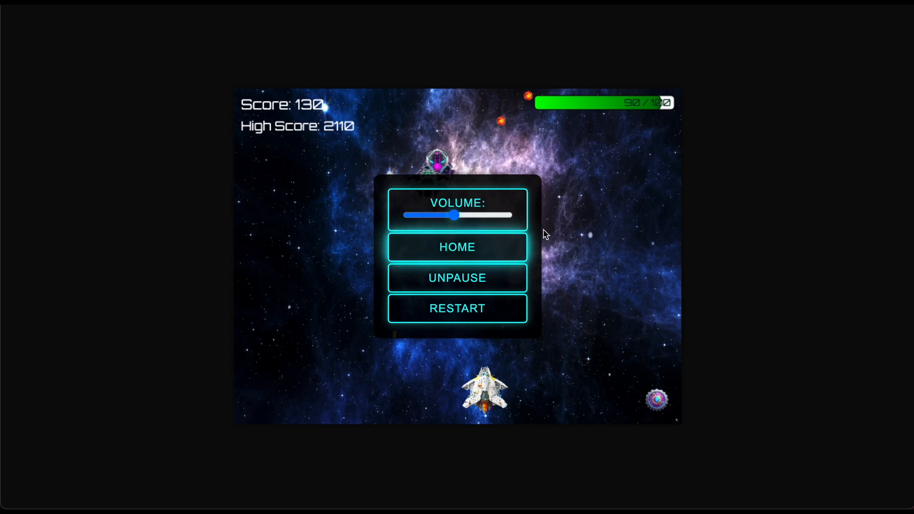
Return home, start a Survival Mode game, then restart it to score 0, health 100/100.
{"action": "left_click", "coordinate": [457, 247]}
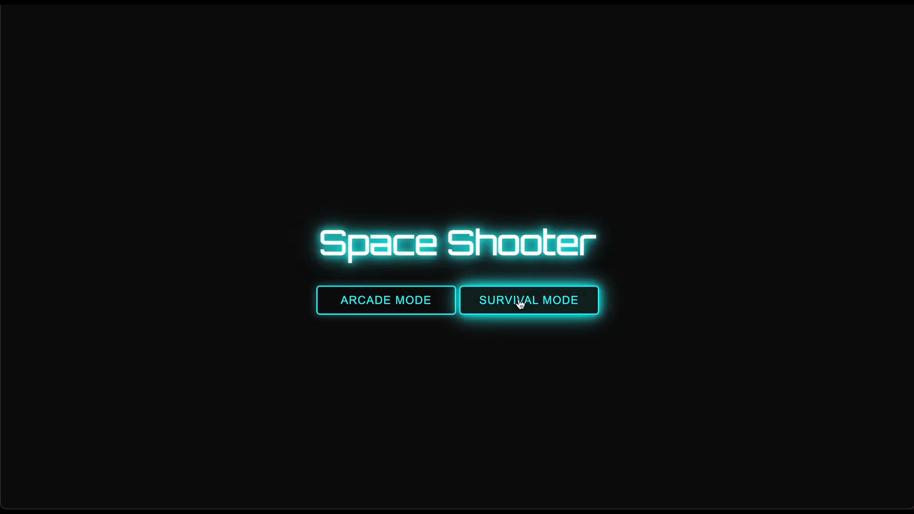
{"action": "left_click", "coordinate": [528, 300]}
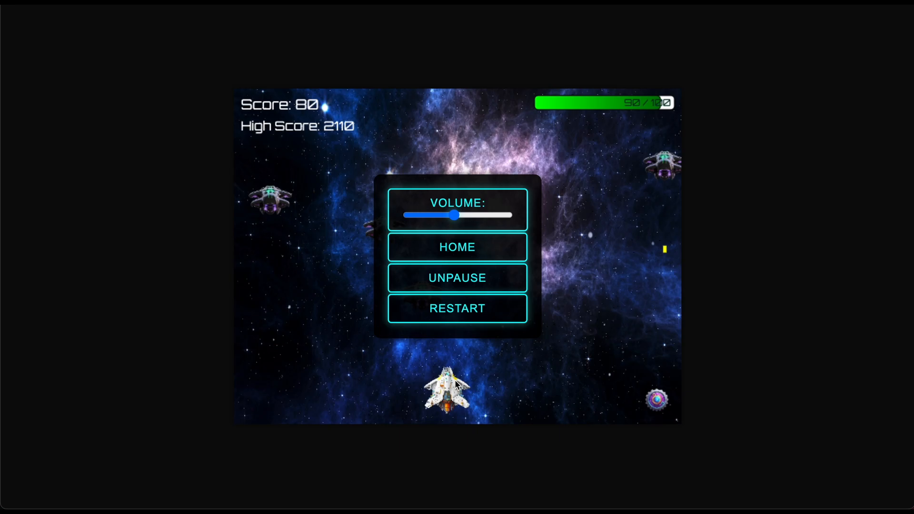
{"action": "mouse_move", "coordinate": [478, 307]}
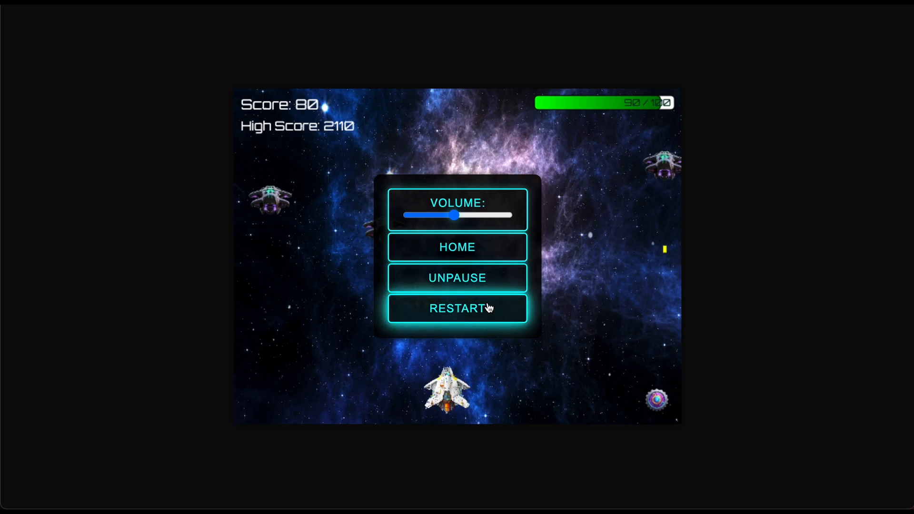
{"action": "left_click", "coordinate": [457, 308]}
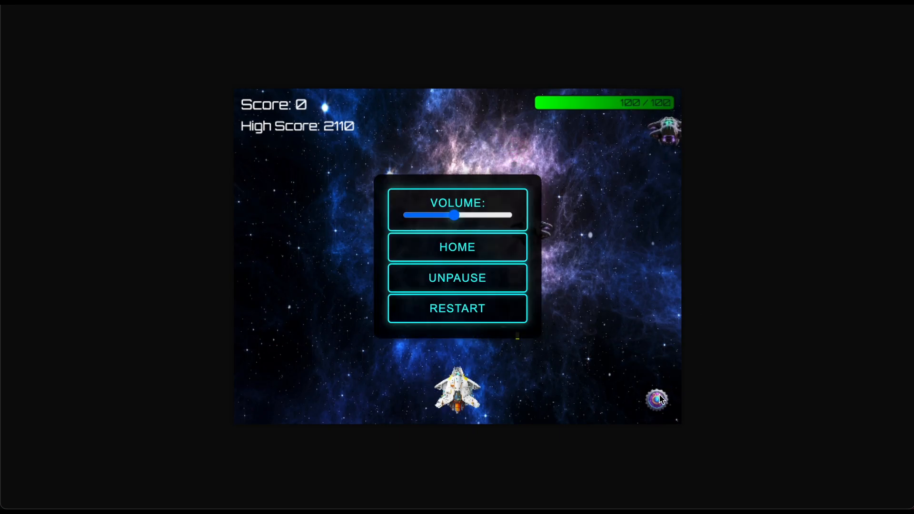
{"action": "mouse_move", "coordinate": [335, 298]}
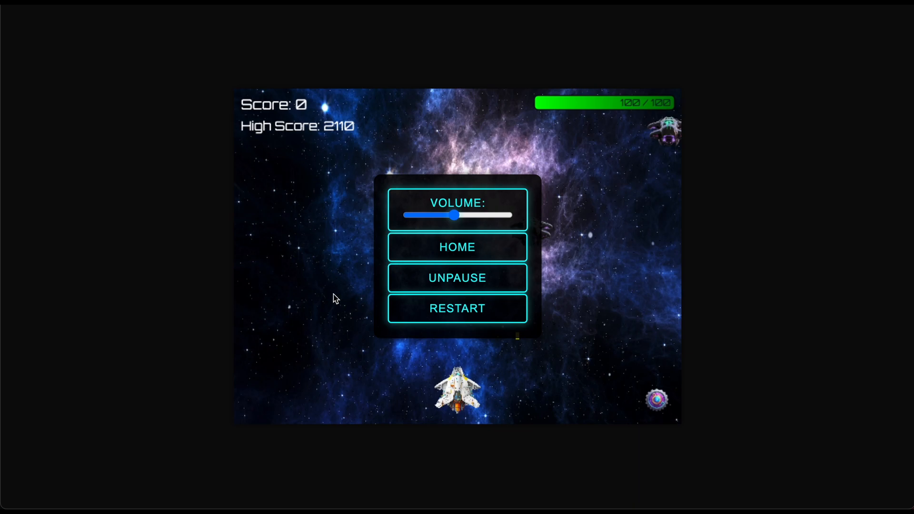
{"action": "mouse_move", "coordinate": [665, 138]}
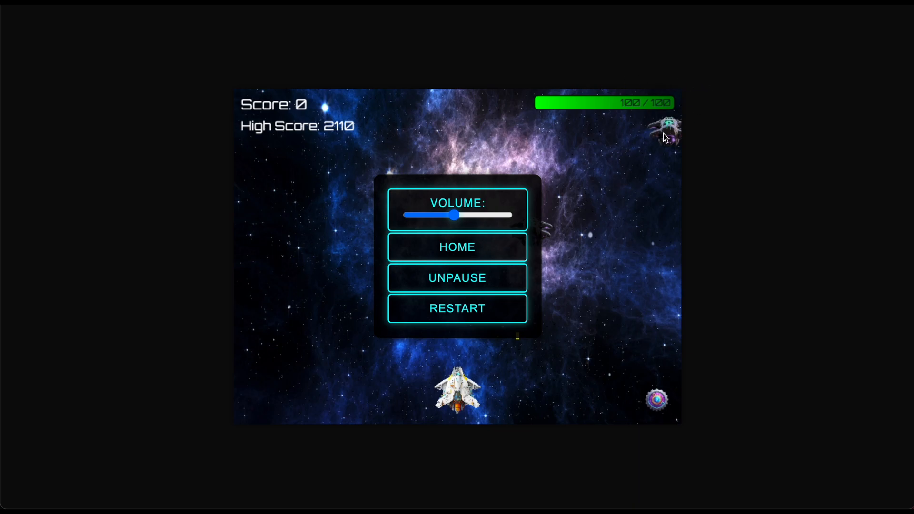
{"action": "mouse_move", "coordinate": [460, 174]}
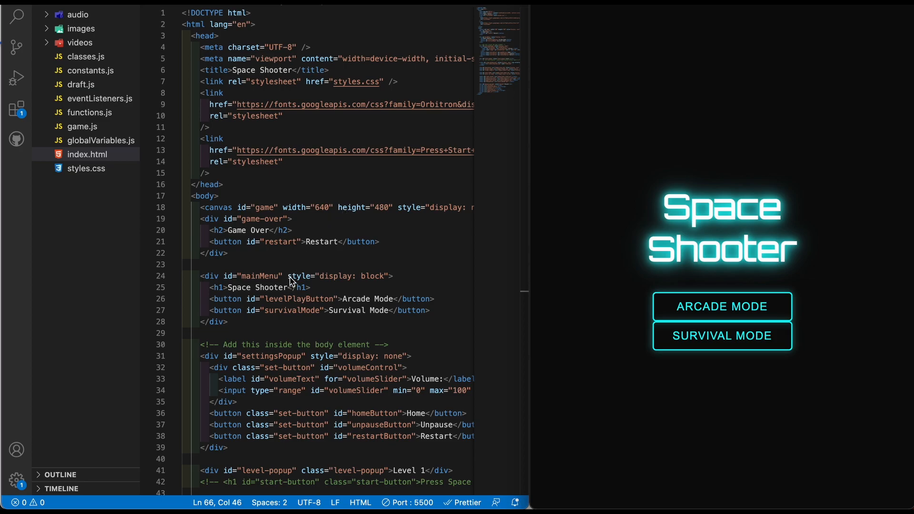
{"action": "mouse_move", "coordinate": [325, 340]}
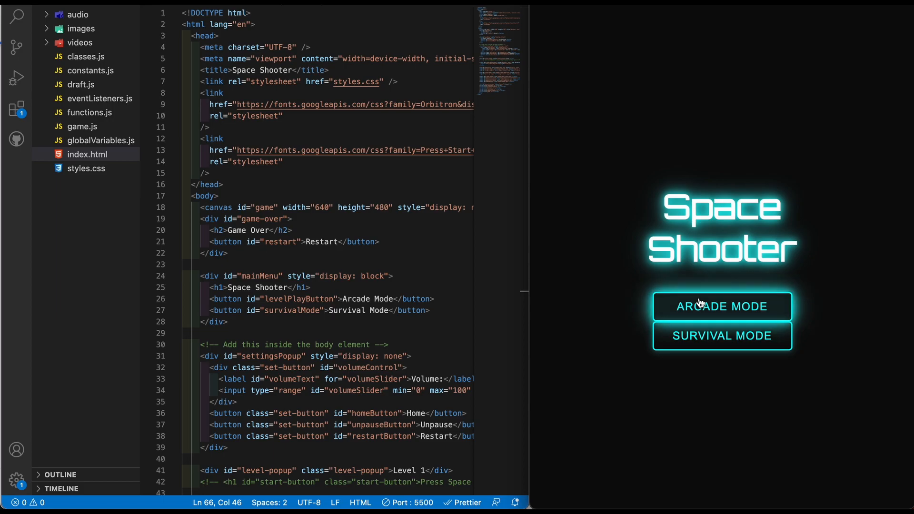
{"action": "mouse_move", "coordinate": [373, 171]}
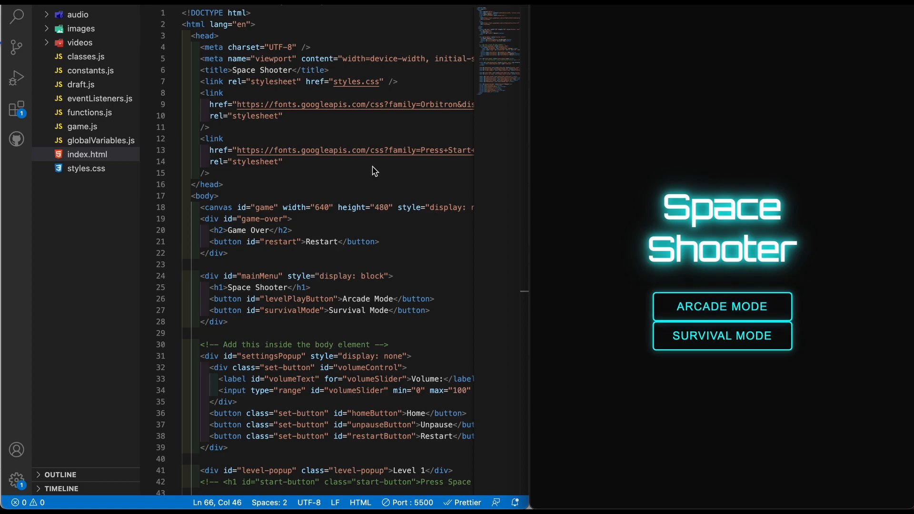
{"action": "mouse_move", "coordinate": [362, 245]}
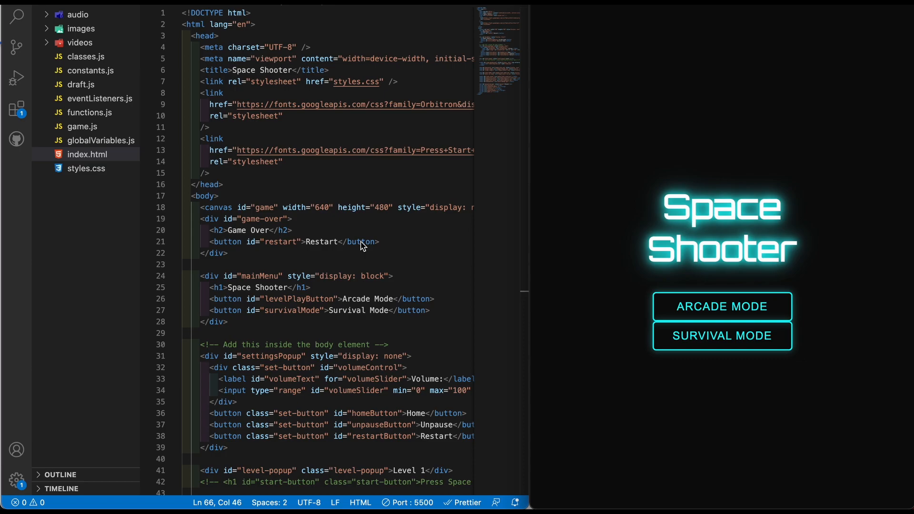
{"action": "mouse_move", "coordinate": [756, 378]}
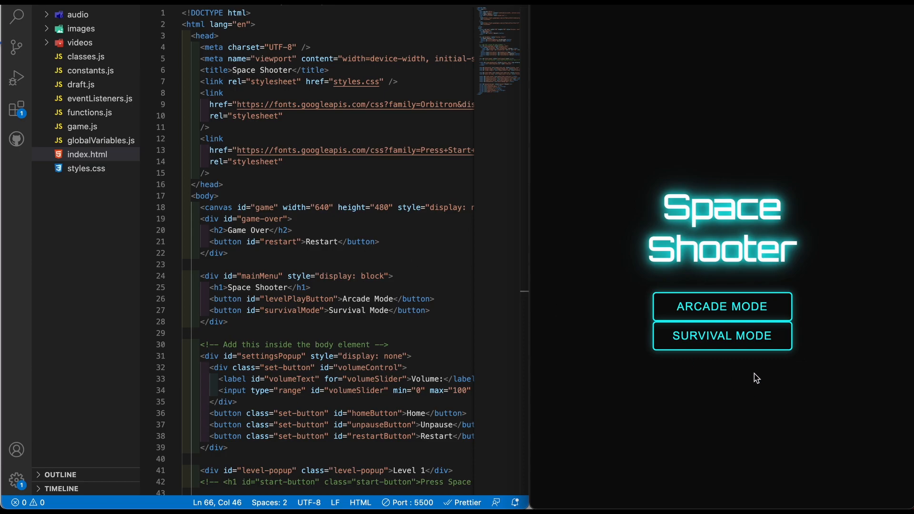
{"action": "mouse_move", "coordinate": [566, 250]}
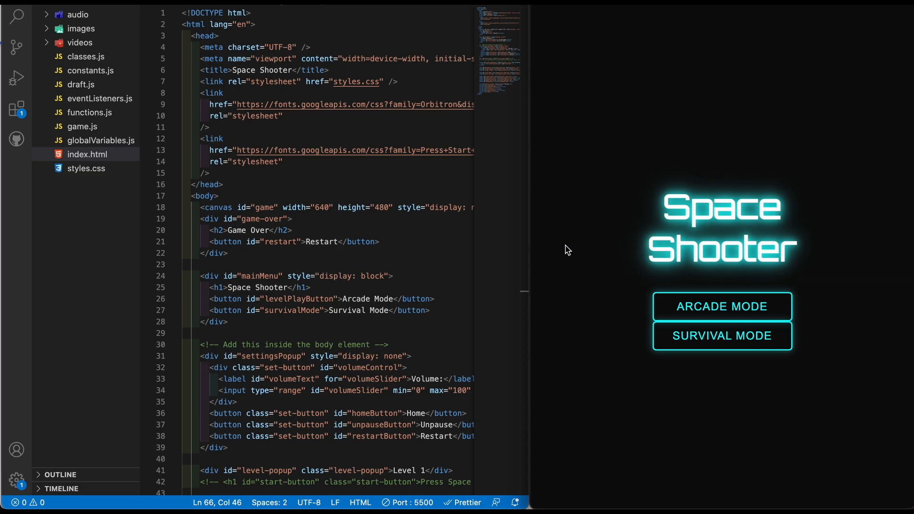
{"action": "mouse_move", "coordinate": [359, 219]}
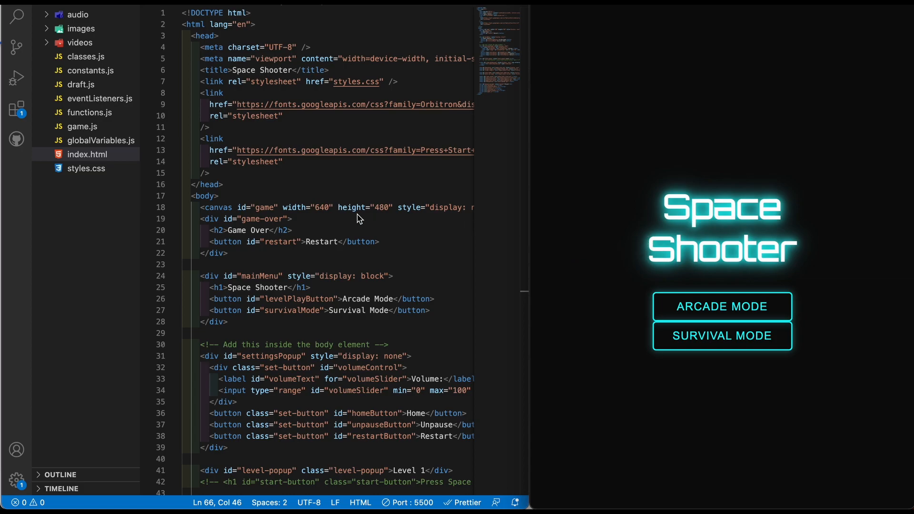
Scroll through index.html around the video-background element, then switch to functions.js.
{"action": "scroll", "scroll_direction": "down", "scroll_amount": 3}
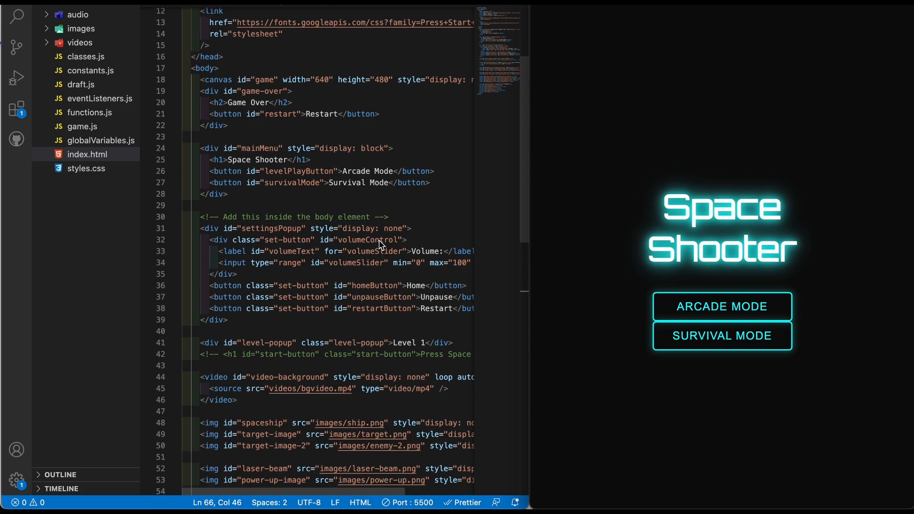
{"action": "scroll", "scroll_direction": "up", "scroll_amount": 3}
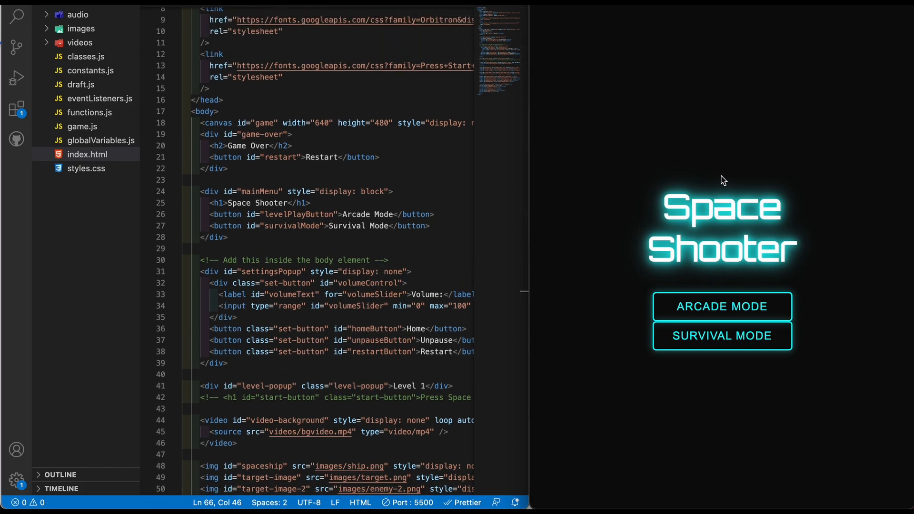
{"action": "mouse_move", "coordinate": [380, 198]}
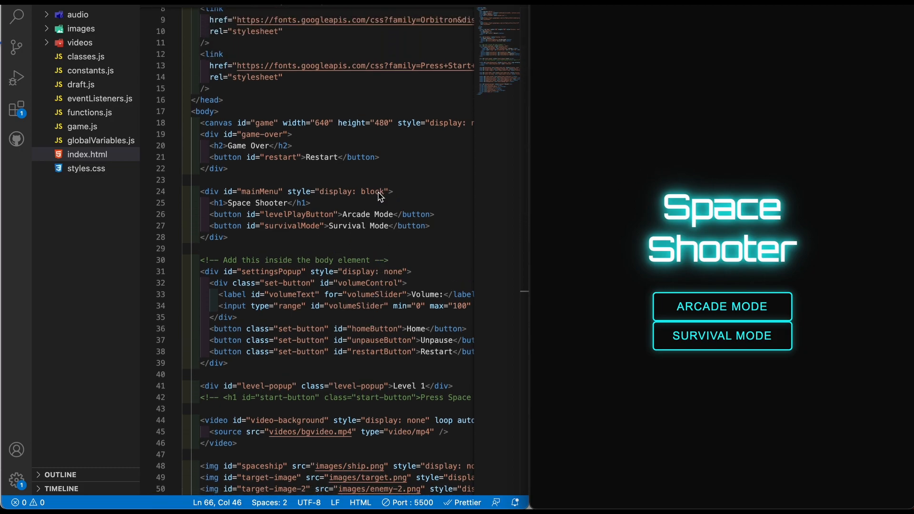
{"action": "mouse_move", "coordinate": [233, 223]}
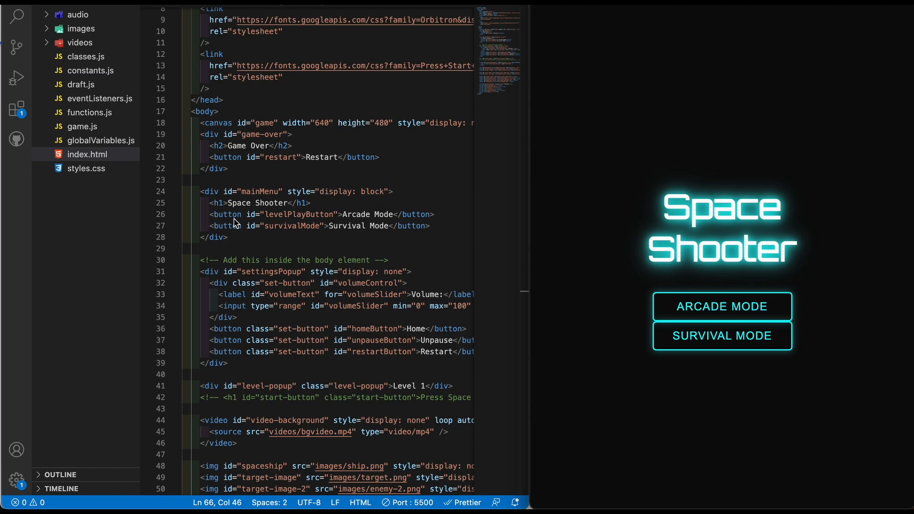
{"action": "mouse_move", "coordinate": [308, 308]}
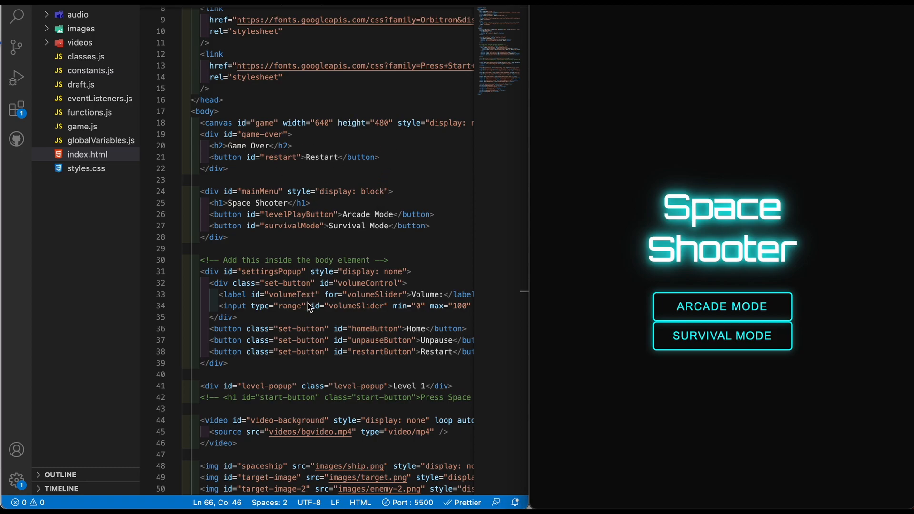
{"action": "mouse_move", "coordinate": [129, 176]}
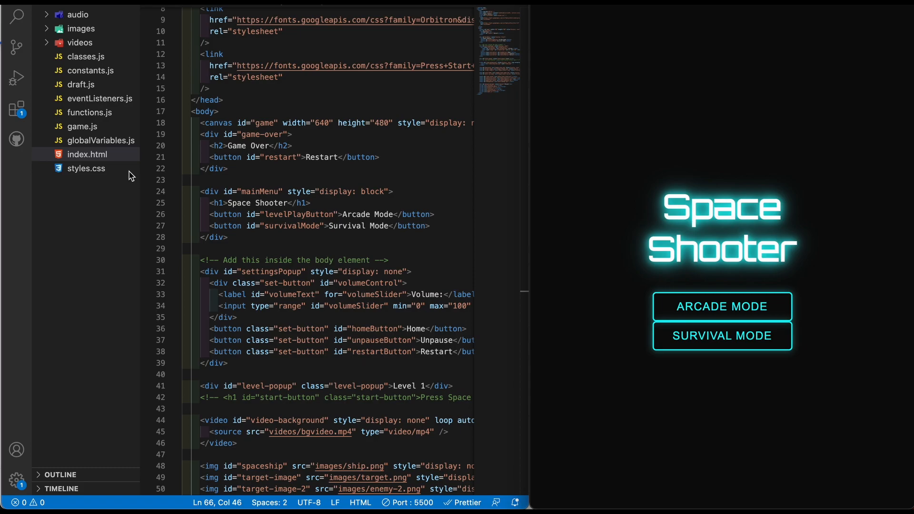
{"action": "mouse_move", "coordinate": [592, 267]}
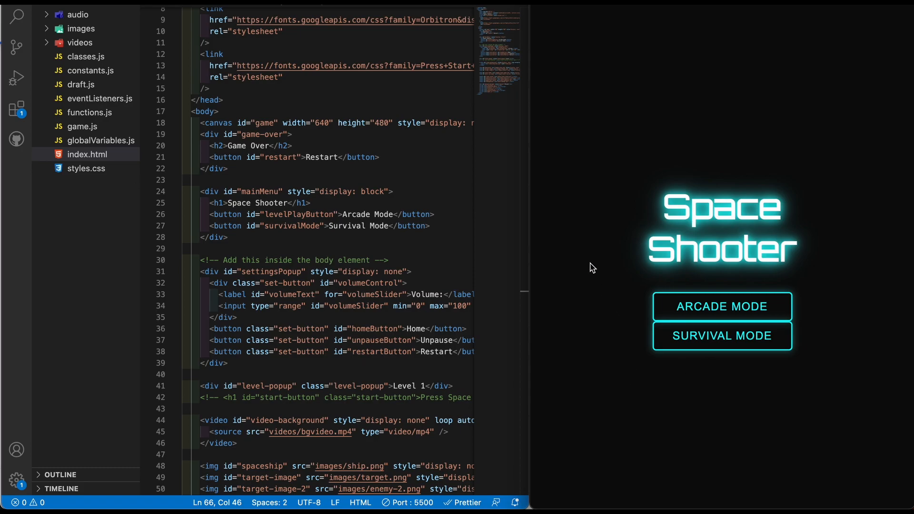
{"action": "mouse_move", "coordinate": [597, 332]}
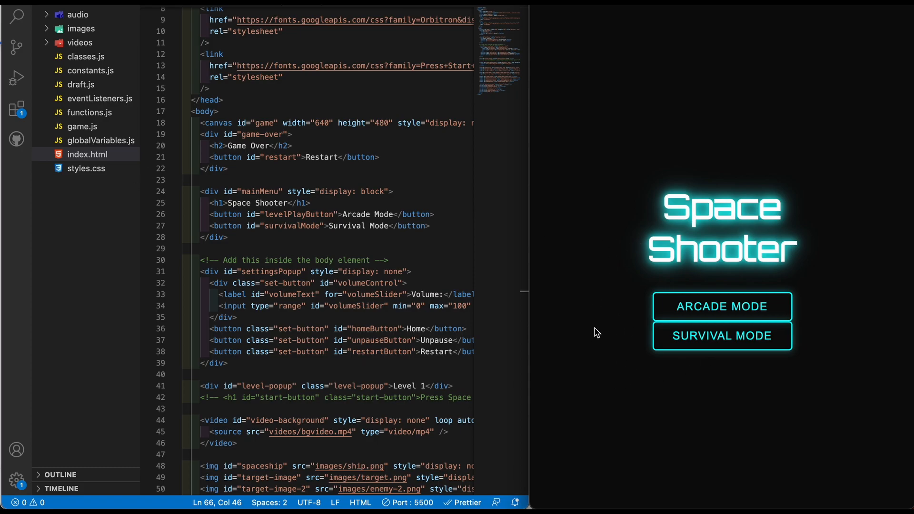
{"action": "mouse_move", "coordinate": [247, 110]}
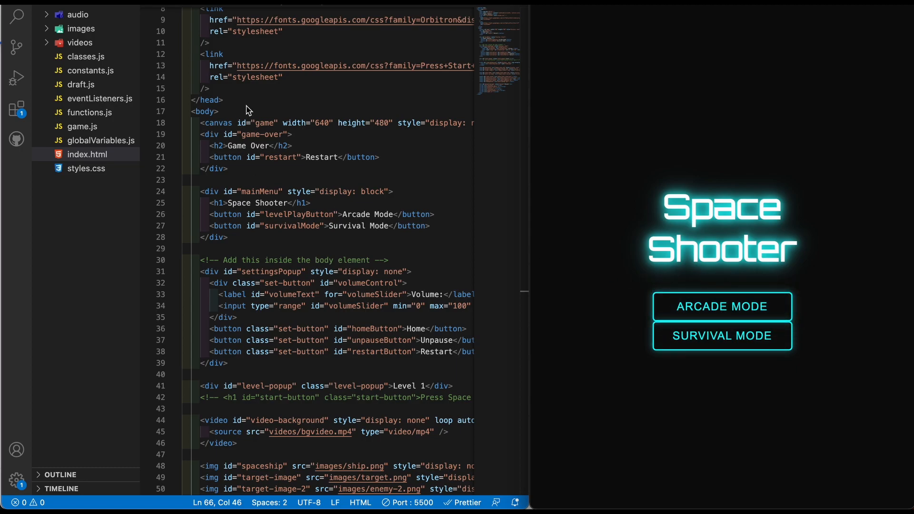
{"action": "scroll", "scroll_direction": "up", "scroll_amount": 3}
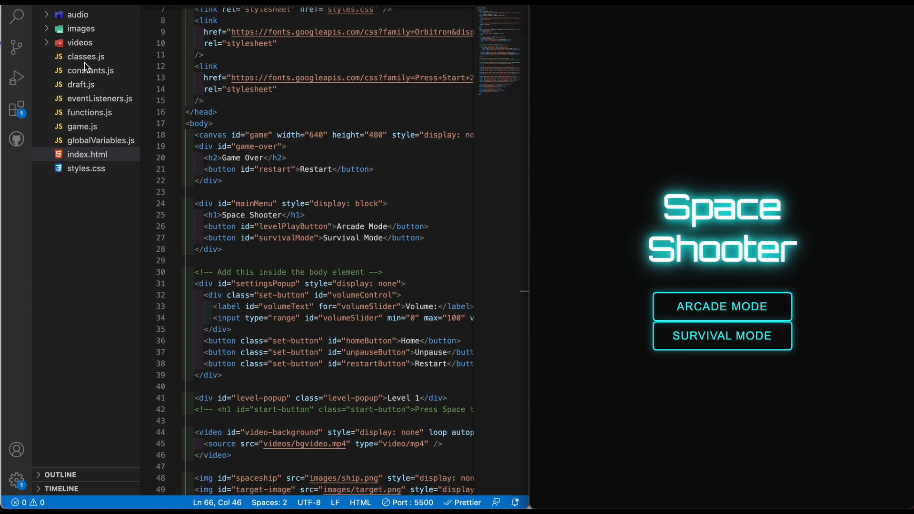
{"action": "mouse_move", "coordinate": [99, 77]}
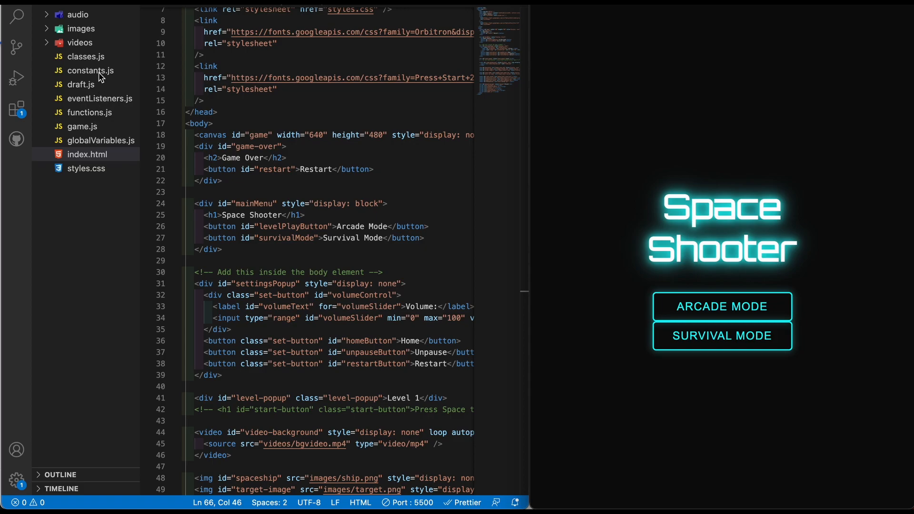
{"action": "mouse_move", "coordinate": [303, 172]}
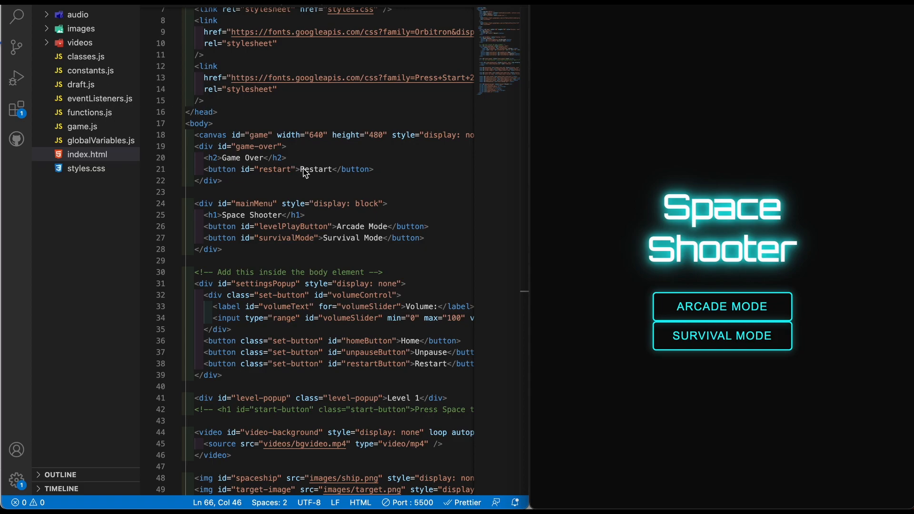
{"action": "left_click", "coordinate": [91, 112]}
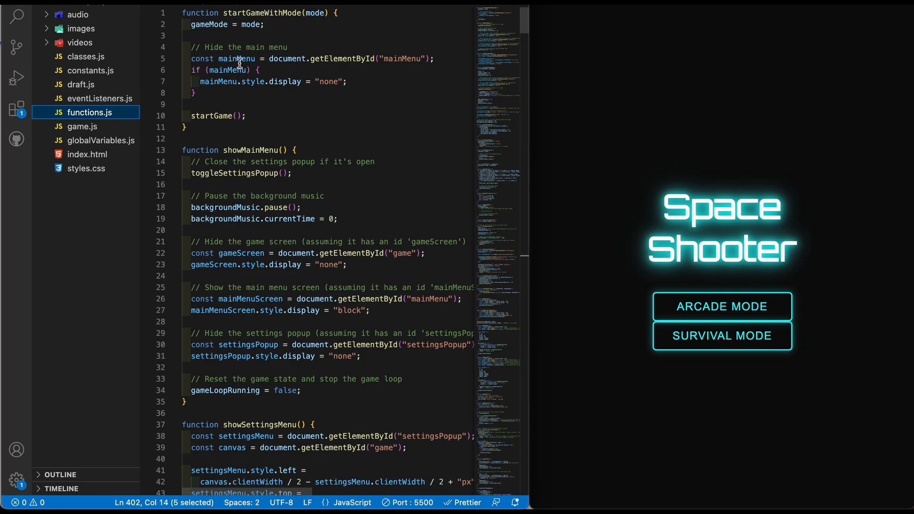
{"action": "mouse_move", "coordinate": [95, 102]}
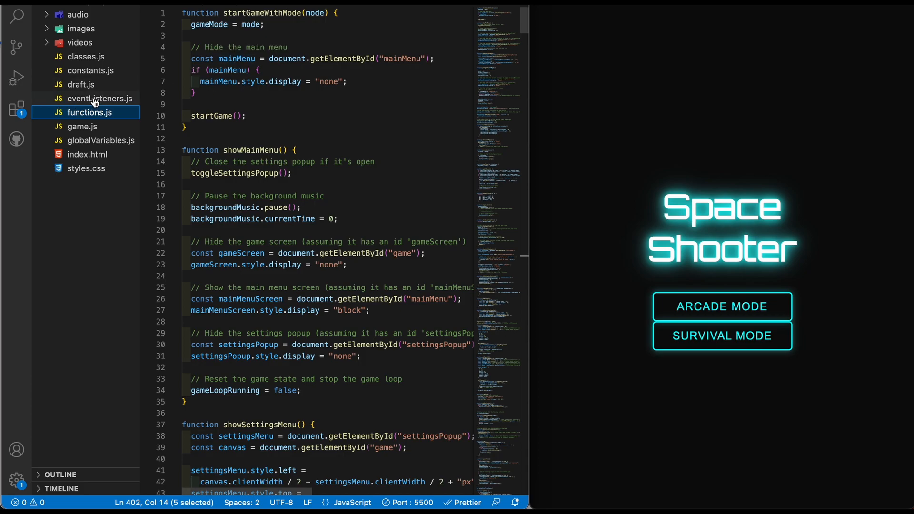
Look over the mostly commented-out eventListeners.js, then switch to draft.js.
{"action": "left_click", "coordinate": [100, 98]}
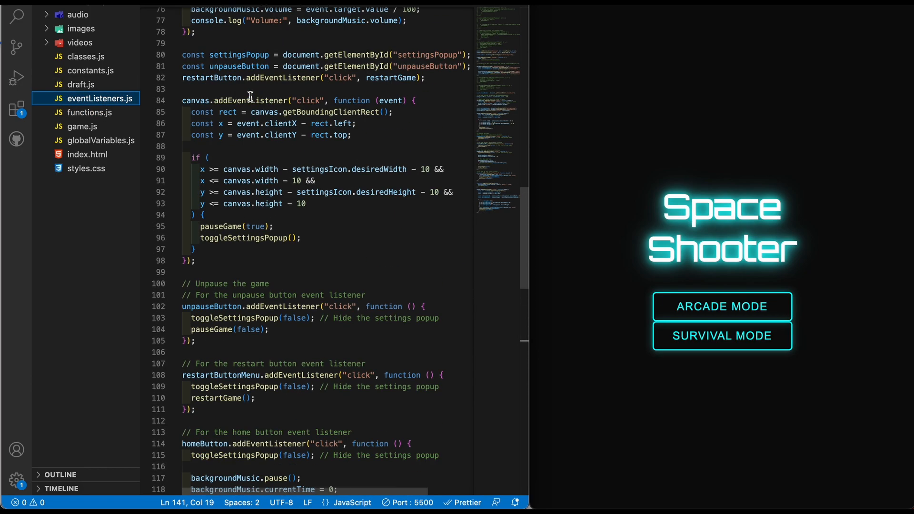
{"action": "scroll", "scroll_direction": "up", "scroll_amount": 3}
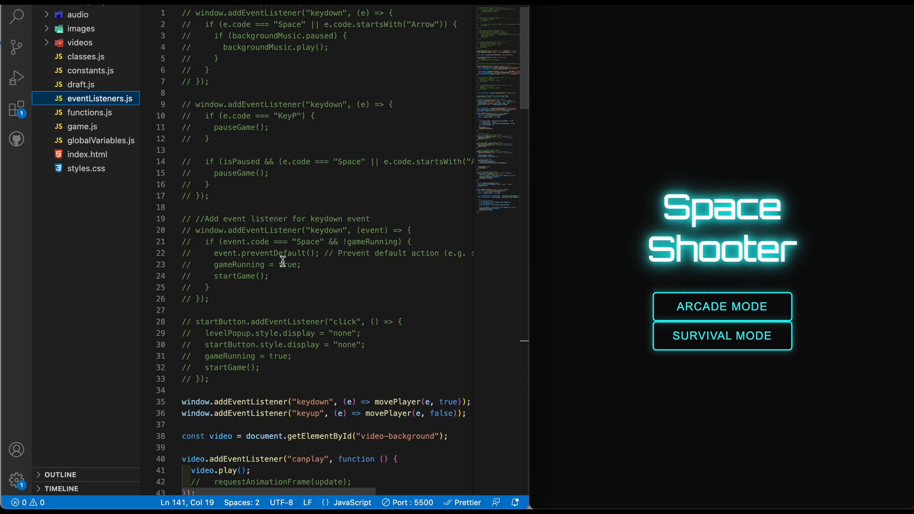
{"action": "mouse_move", "coordinate": [89, 112]}
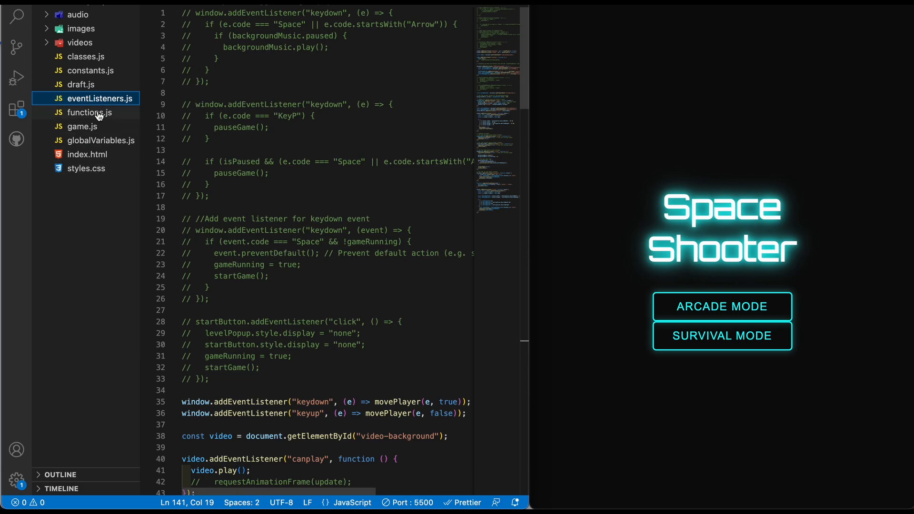
{"action": "left_click", "coordinate": [80, 85]}
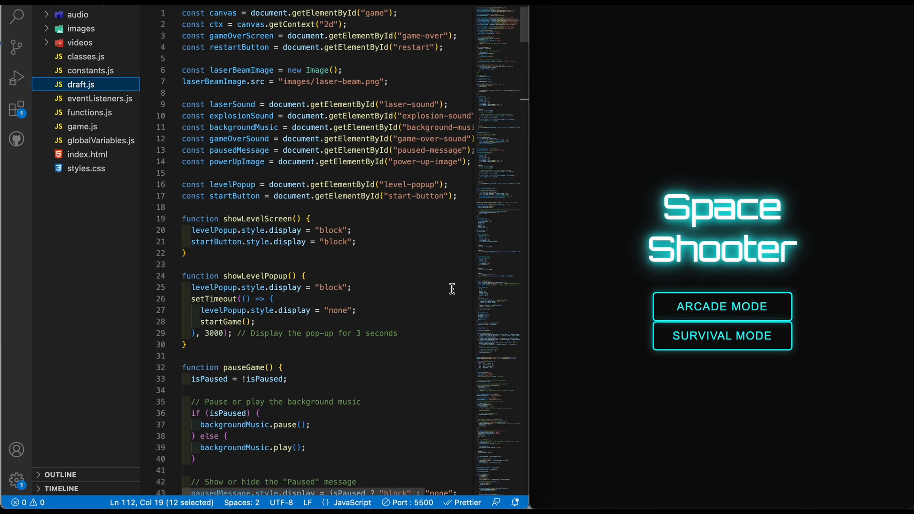
Read through draft.js and expand the videos folder showing bgvideo.mp4 and bgvideo2.mov.
{"action": "scroll", "scroll_direction": "down", "scroll_amount": 3}
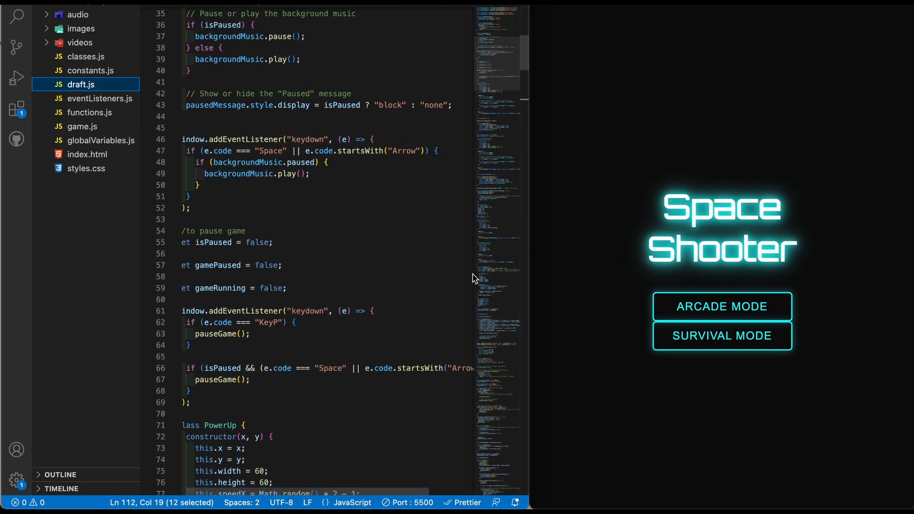
{"action": "scroll", "scroll_direction": "up", "scroll_amount": 3}
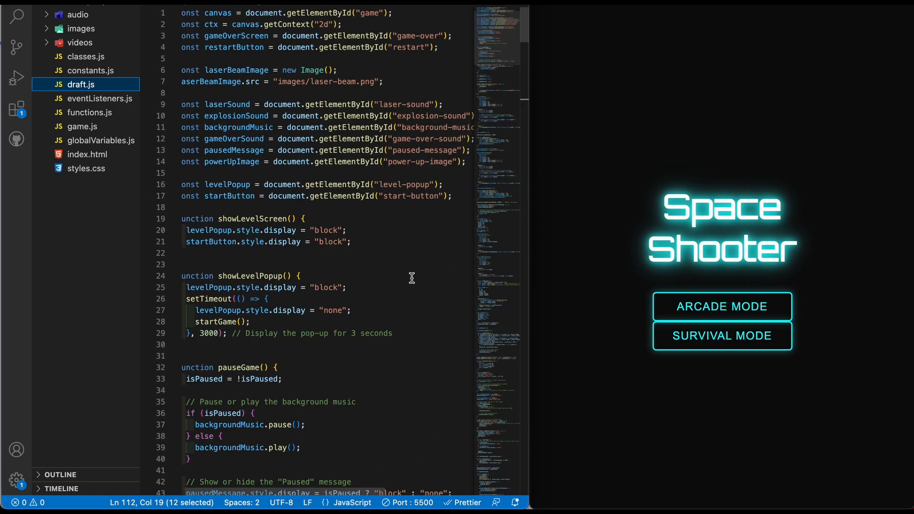
{"action": "mouse_move", "coordinate": [324, 162]}
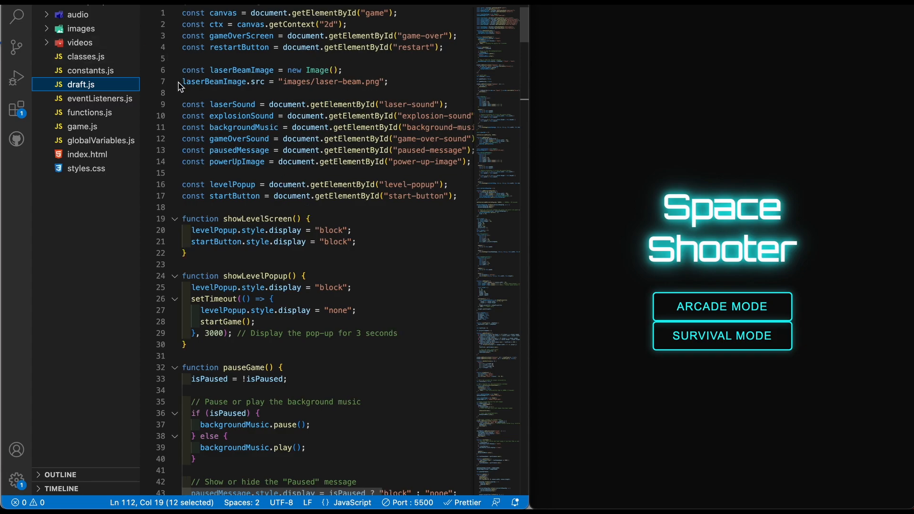
{"action": "mouse_move", "coordinate": [91, 52]}
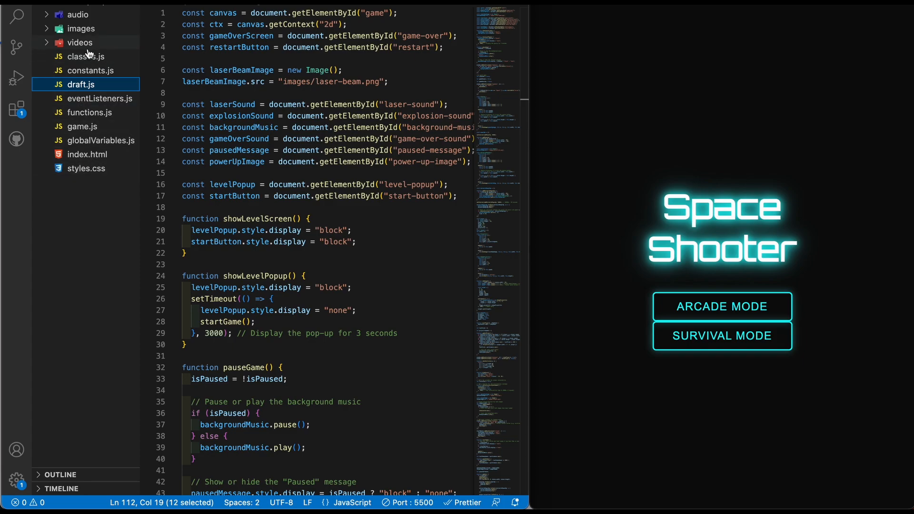
{"action": "mouse_move", "coordinate": [55, 64]}
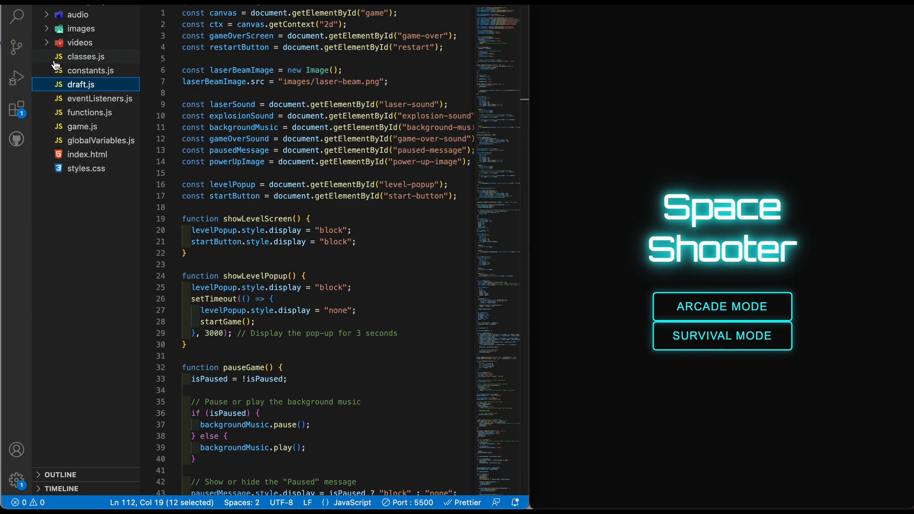
{"action": "left_click", "coordinate": [80, 42]}
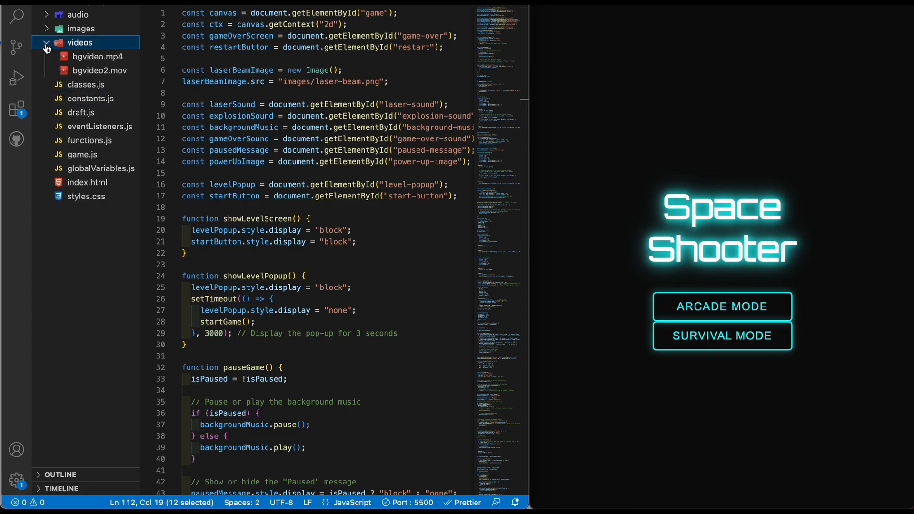
Preview the bgvideo.mp4 space-nebula background video.
{"action": "left_click", "coordinate": [96, 56]}
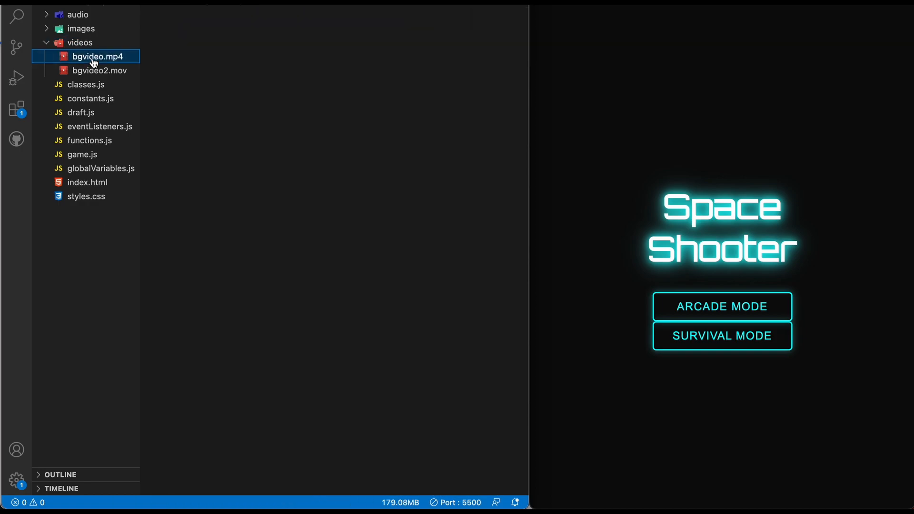
{"action": "left_click", "coordinate": [97, 56]}
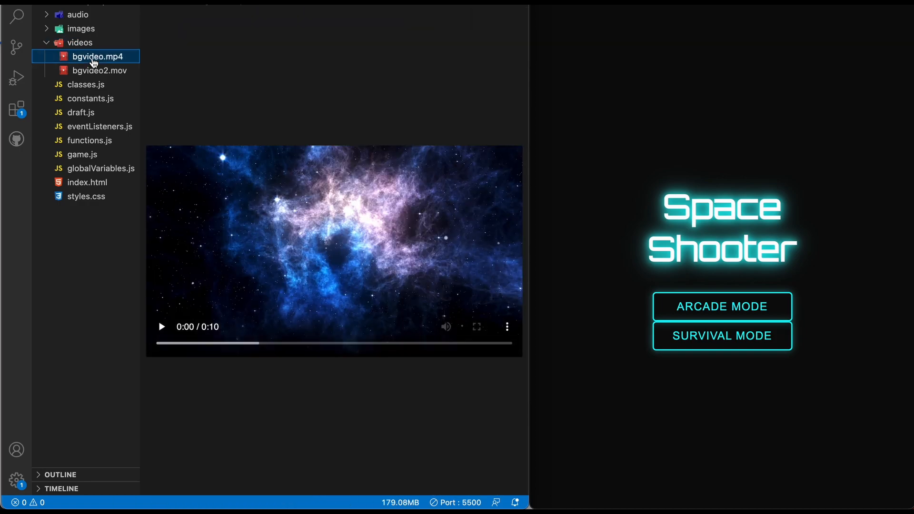
{"action": "left_click", "coordinate": [162, 327]}
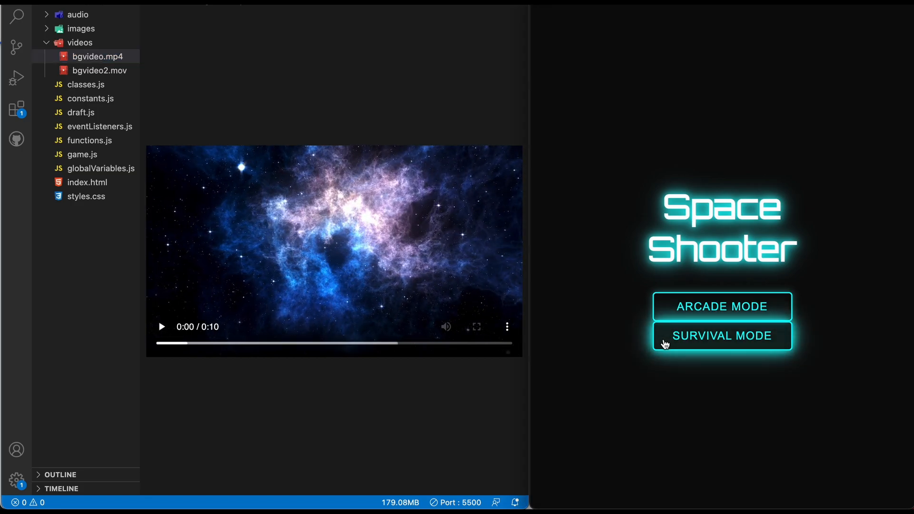
{"action": "left_click", "coordinate": [721, 335]}
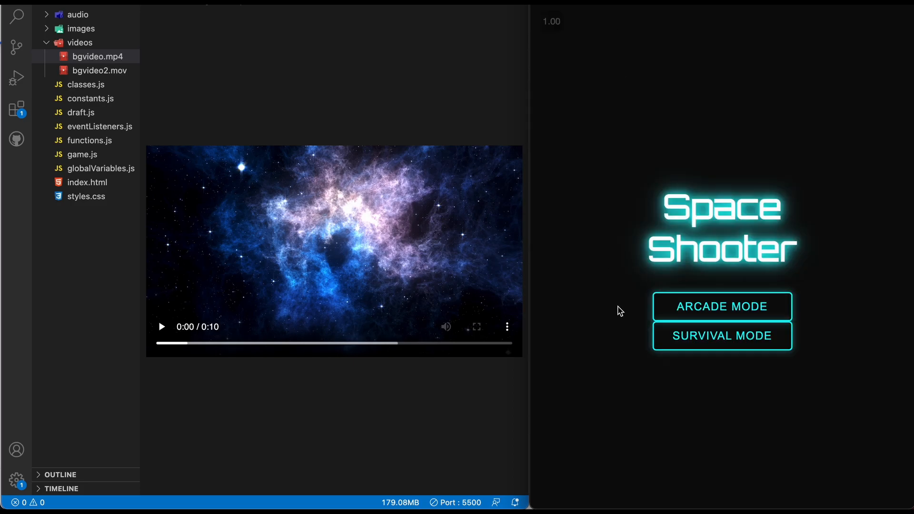
{"action": "mouse_move", "coordinate": [91, 61]}
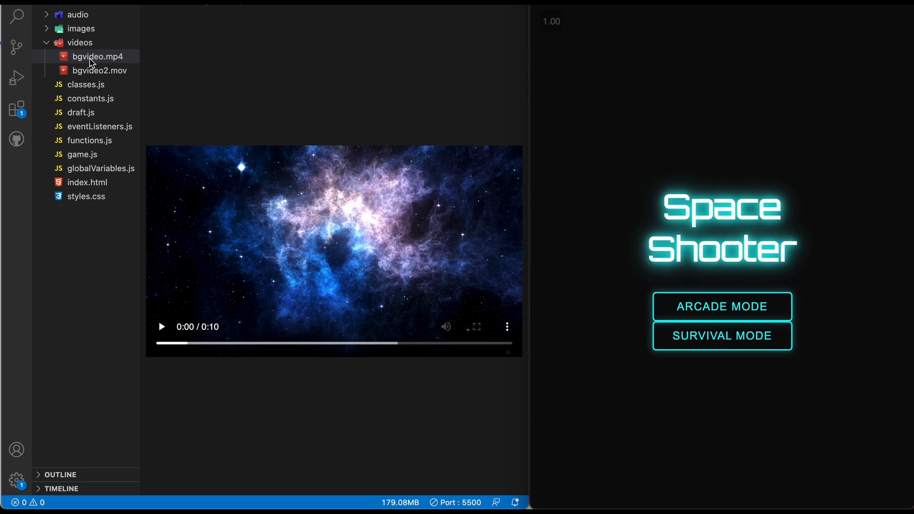
Preview the boss-1.png, enemy-2.png and ship.png sprites from the images folder.
{"action": "left_click", "coordinate": [81, 27]}
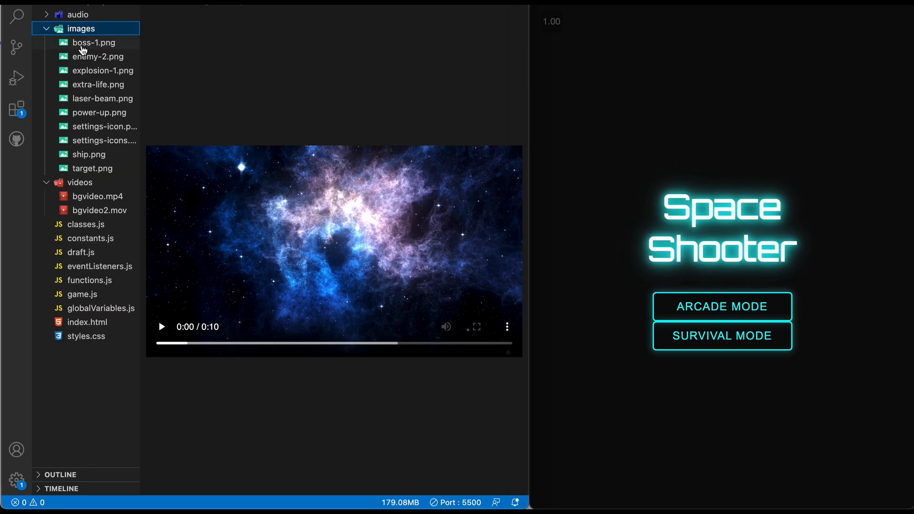
{"action": "left_click", "coordinate": [94, 42]}
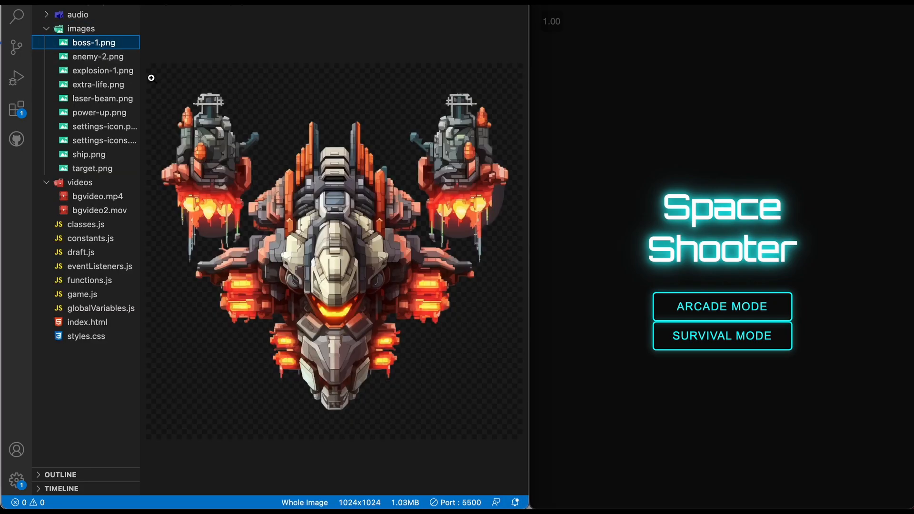
{"action": "mouse_move", "coordinate": [107, 61]}
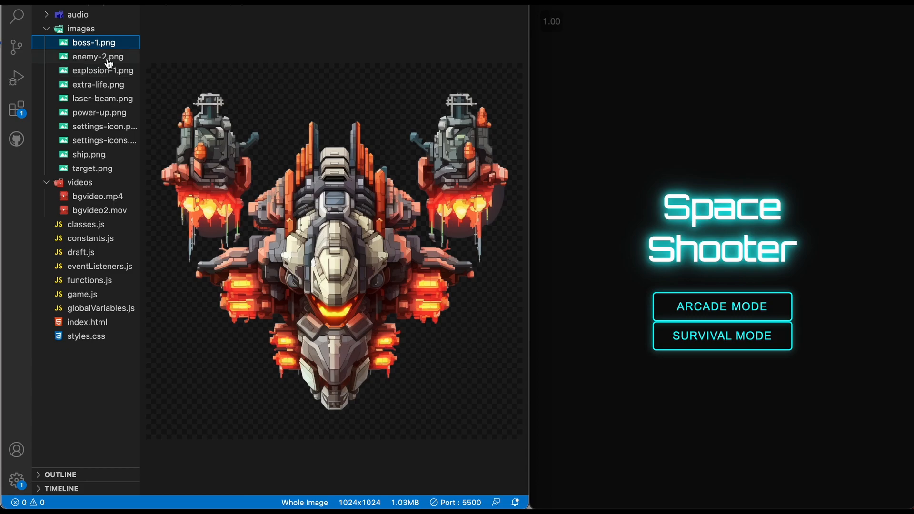
{"action": "left_click", "coordinate": [97, 57]}
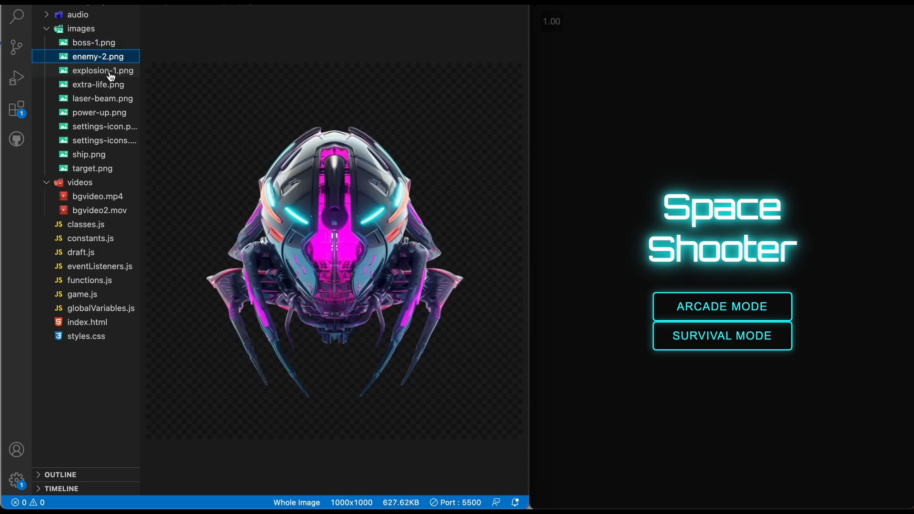
{"action": "mouse_move", "coordinate": [334, 191]}
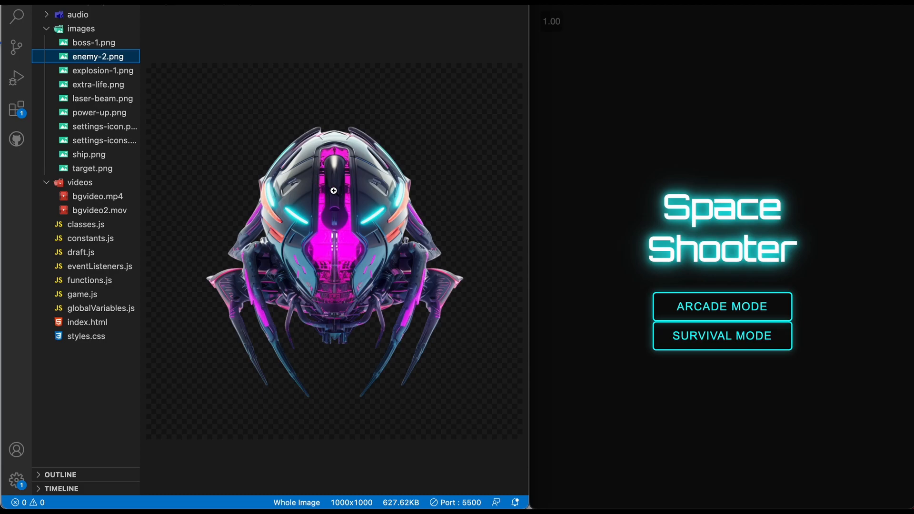
{"action": "left_click", "coordinate": [88, 154]}
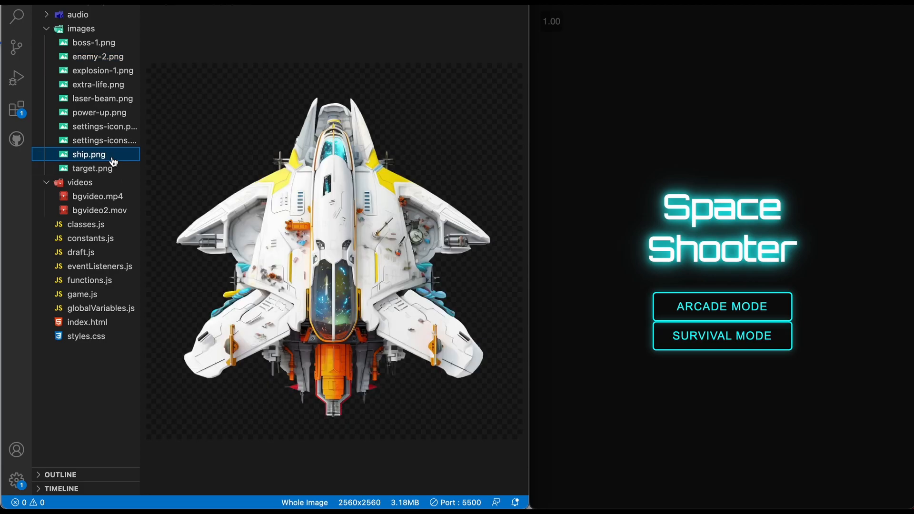
{"action": "mouse_move", "coordinate": [704, 344]}
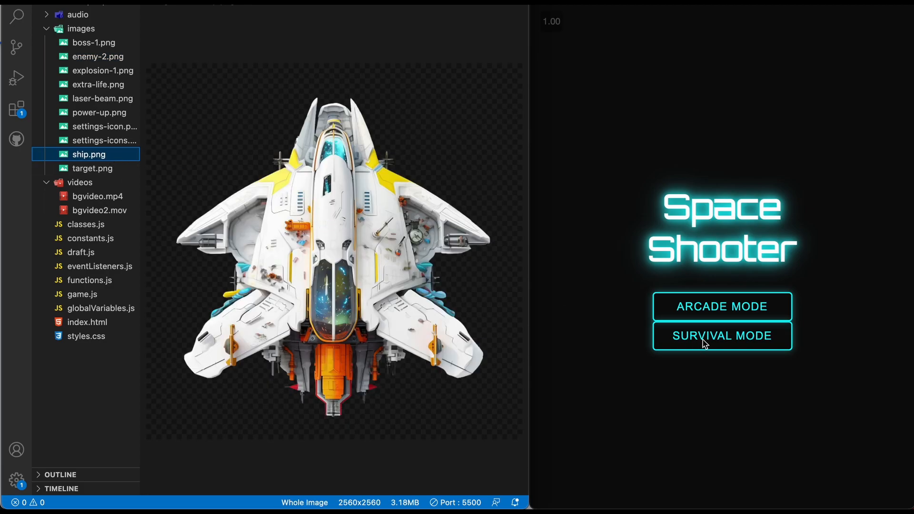
{"action": "mouse_move", "coordinate": [676, 338]}
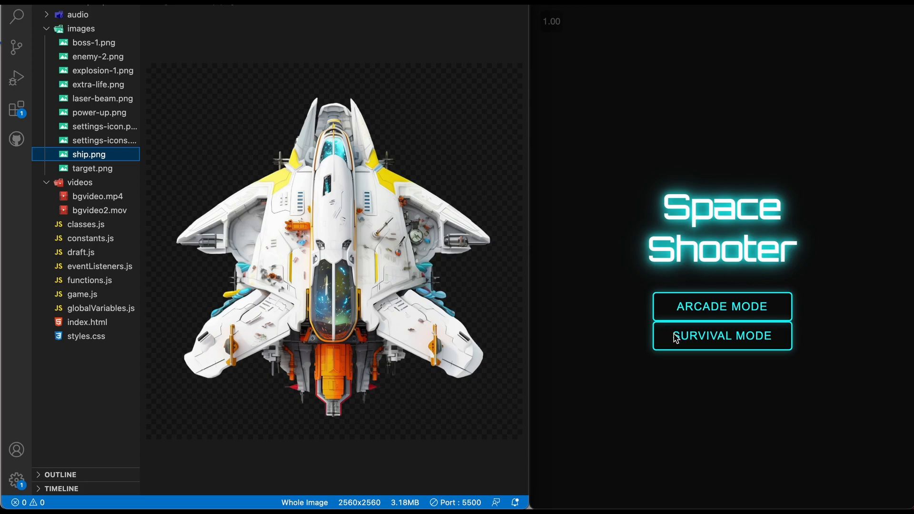
{"action": "left_click", "coordinate": [721, 335]}
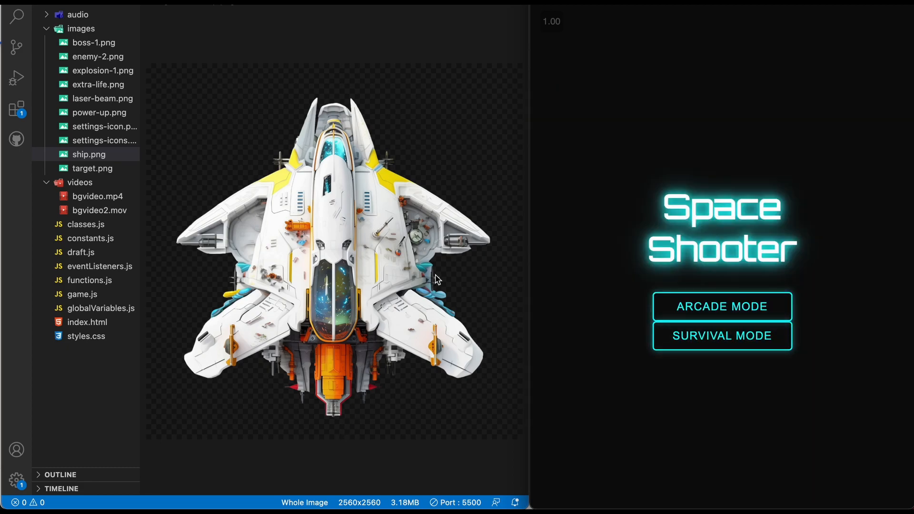
{"action": "mouse_move", "coordinate": [425, 251]}
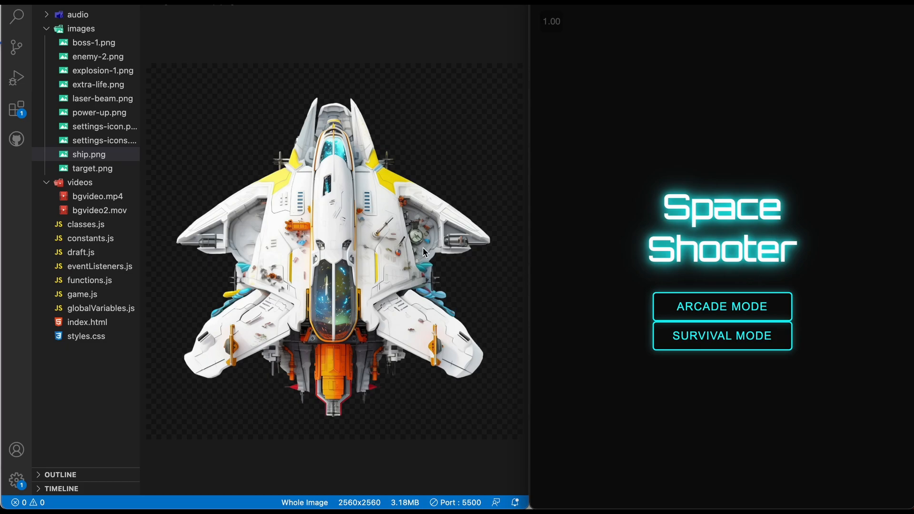
{"action": "mouse_move", "coordinate": [320, 230]}
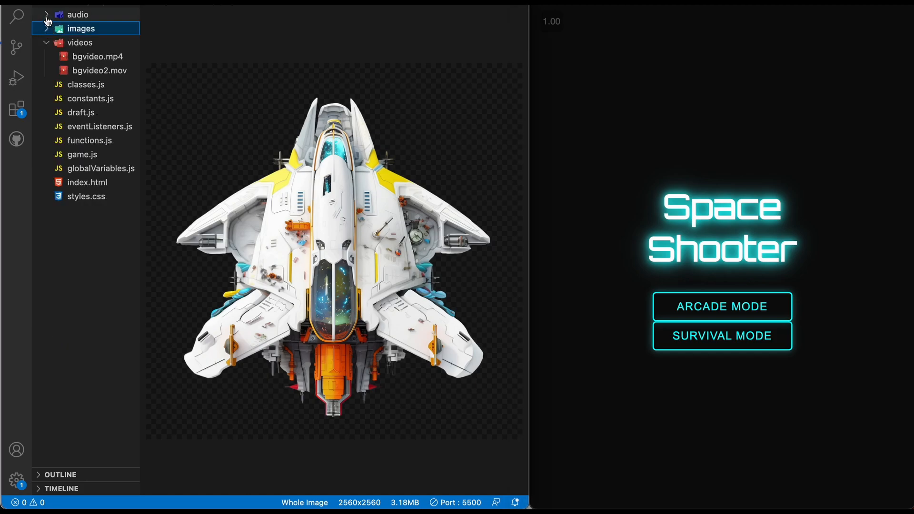
Check bgmusic.wav, play the 4-second button sound effect, and collapse the audio folder.
{"action": "left_click", "coordinate": [77, 14]}
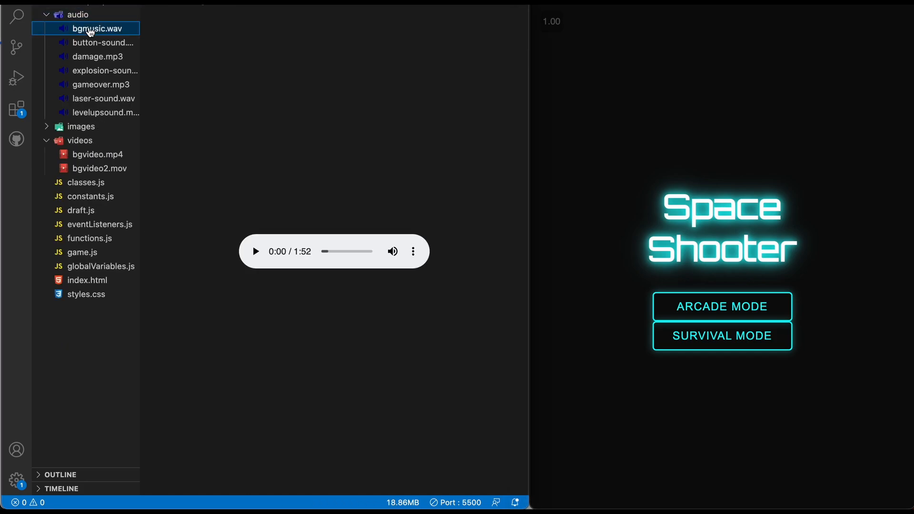
{"action": "left_click", "coordinate": [103, 43]}
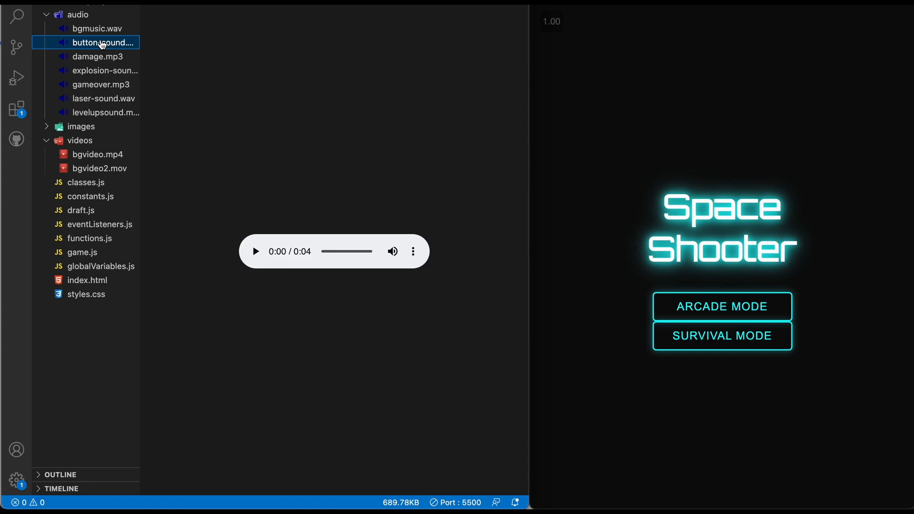
{"action": "left_click", "coordinate": [255, 251]}
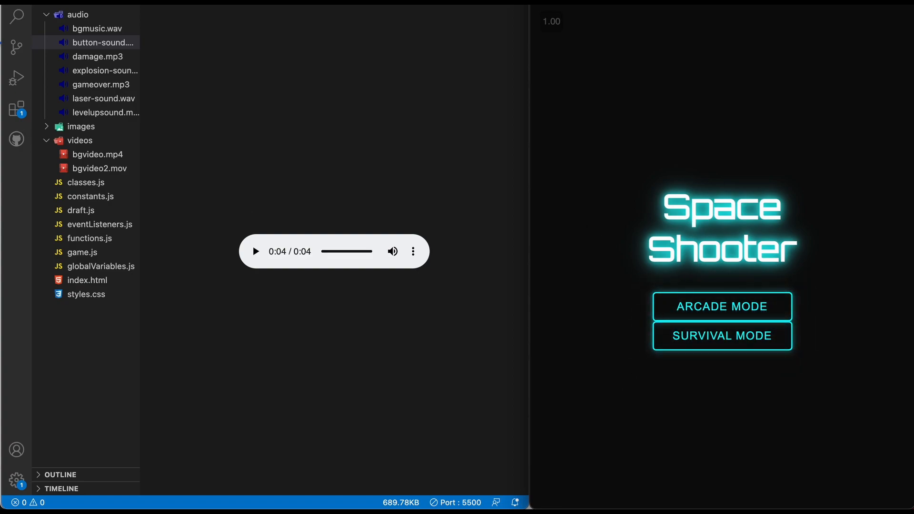
{"action": "left_click", "coordinate": [76, 14]}
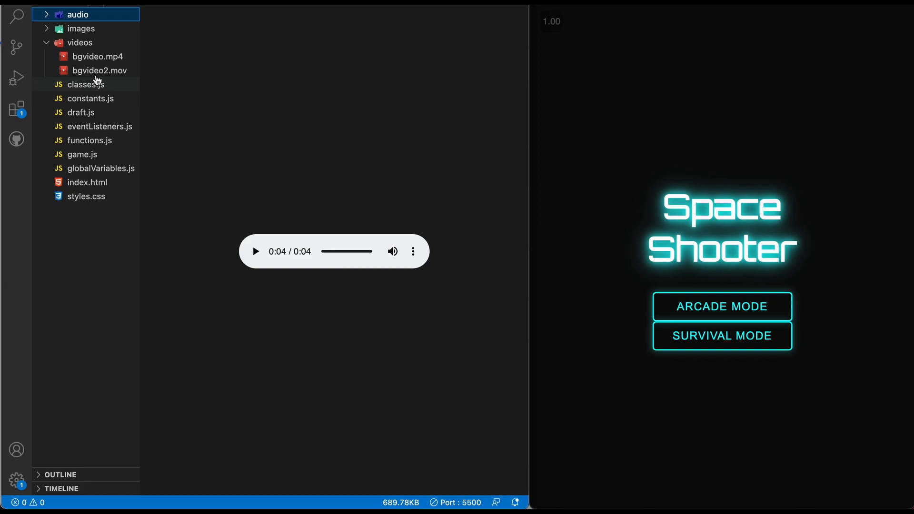
{"action": "mouse_move", "coordinate": [117, 154]}
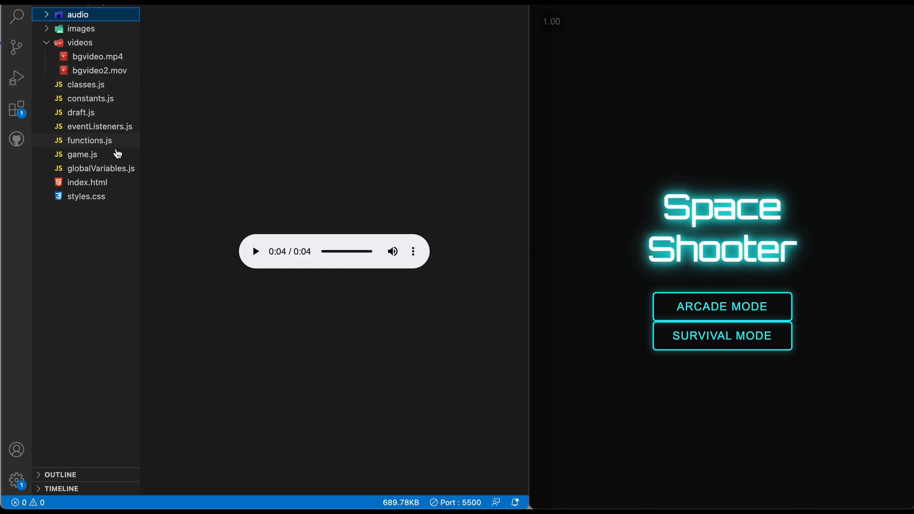
{"action": "mouse_move", "coordinate": [88, 182]}
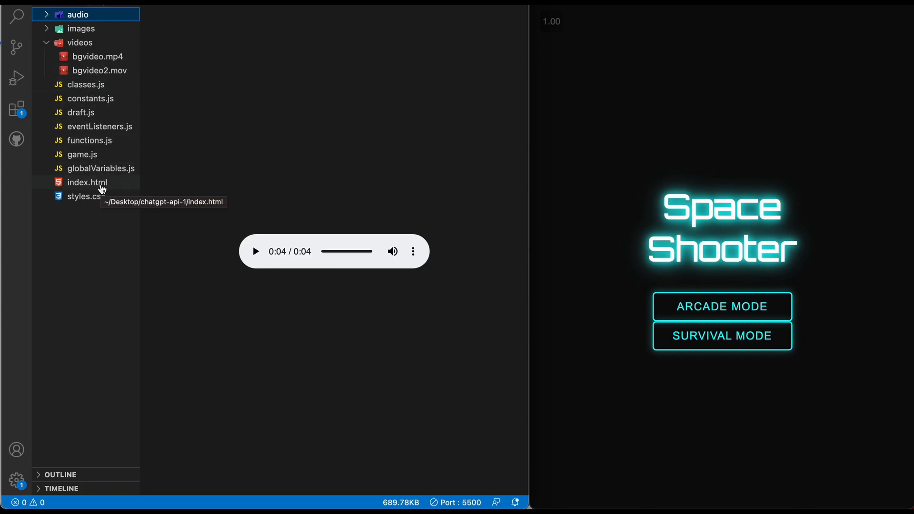
Draft a ChatGPT message starting 'write for a video game in html css js'.
{"action": "left_click", "coordinate": [88, 182]}
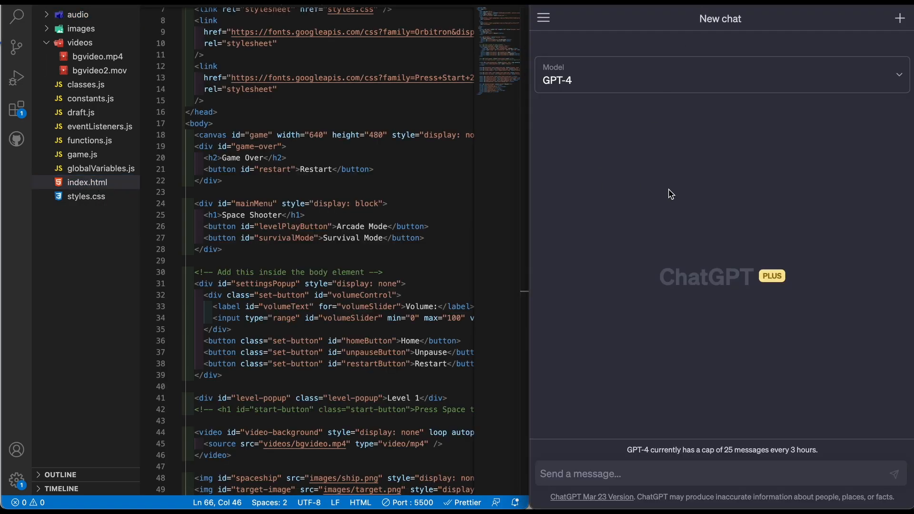
{"action": "mouse_move", "coordinate": [601, 469]}
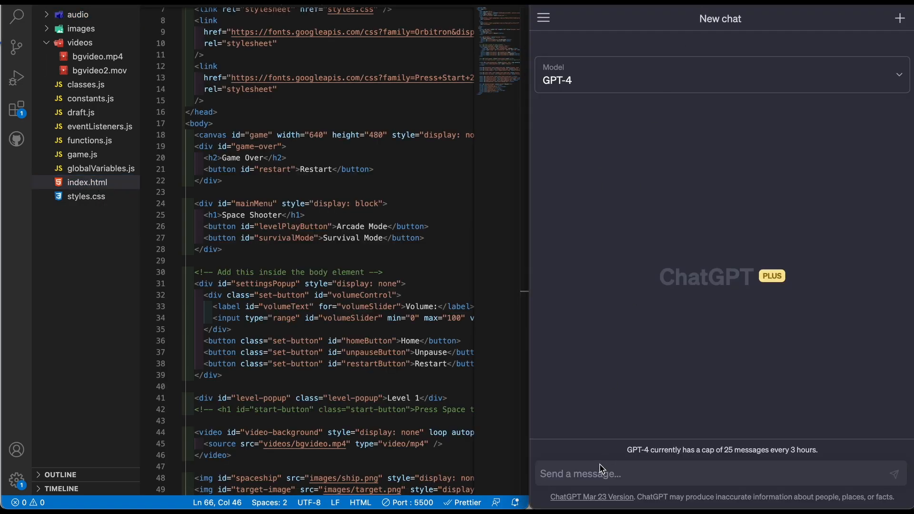
{"action": "left_click", "coordinate": [601, 473]}
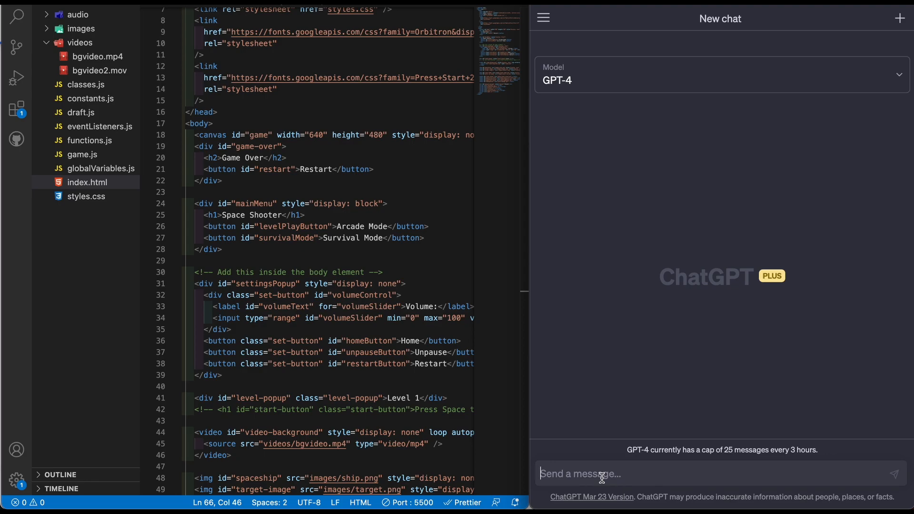
{"action": "type", "text": "w"}
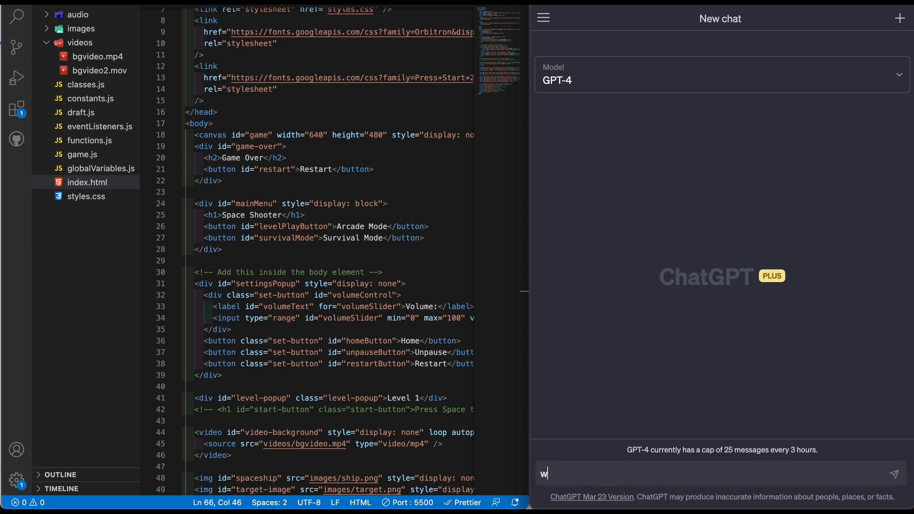
{"action": "type", "text": "rite for a vi"}
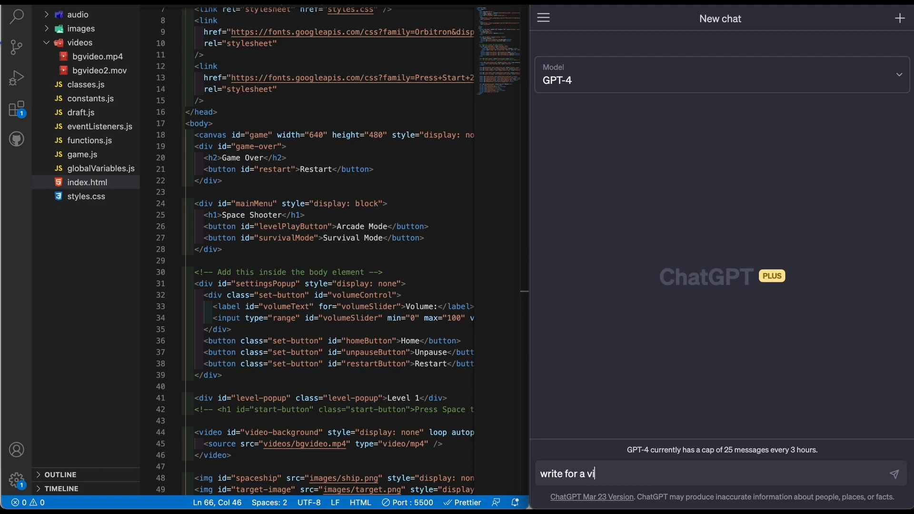
{"action": "type", "text": "deo game in"}
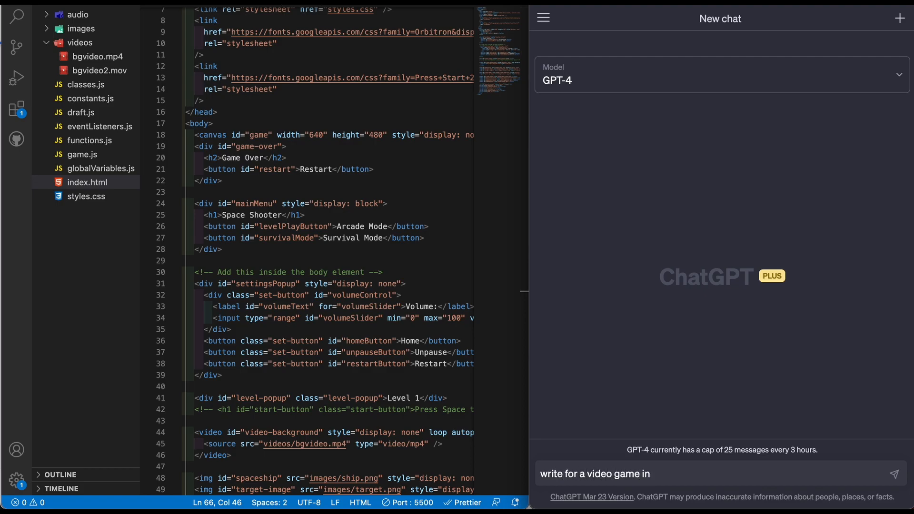
{"action": "type", "text": "html css"}
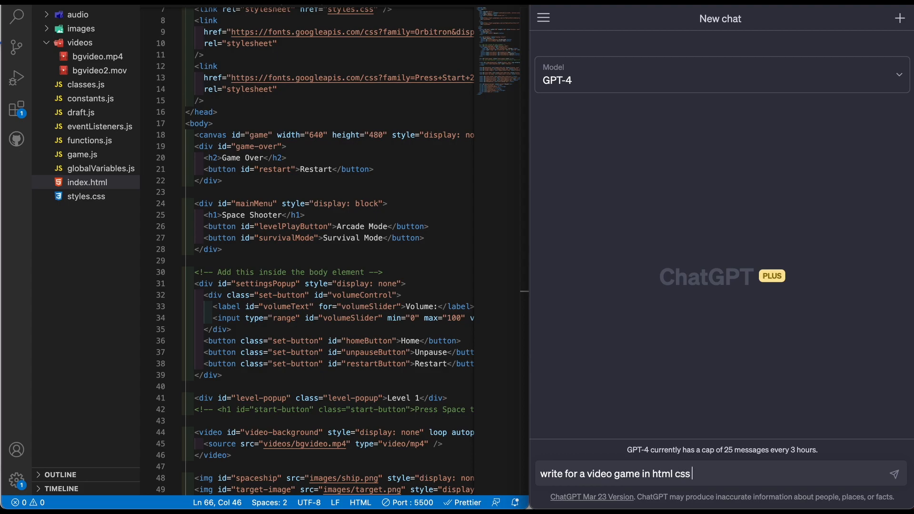
{"action": "type", "text": "js"}
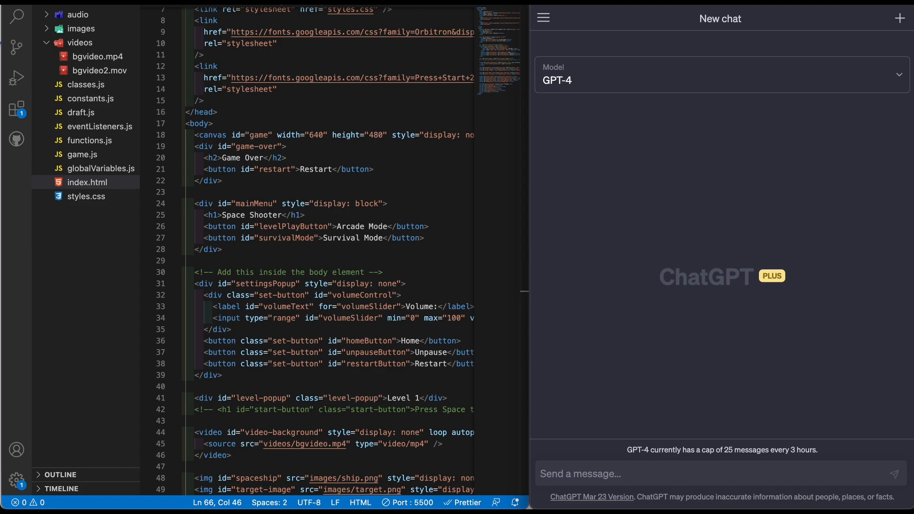
{"action": "mouse_move", "coordinate": [337, 241]}
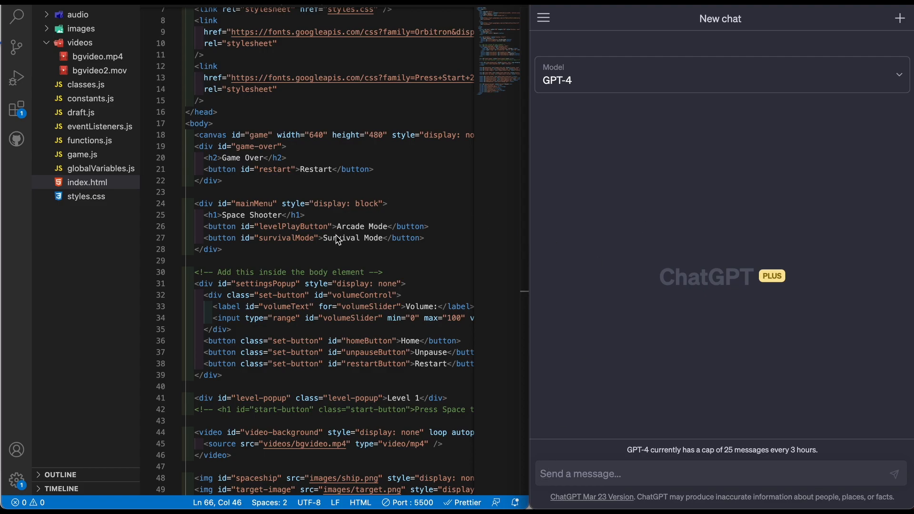
{"action": "mouse_move", "coordinate": [371, 225]}
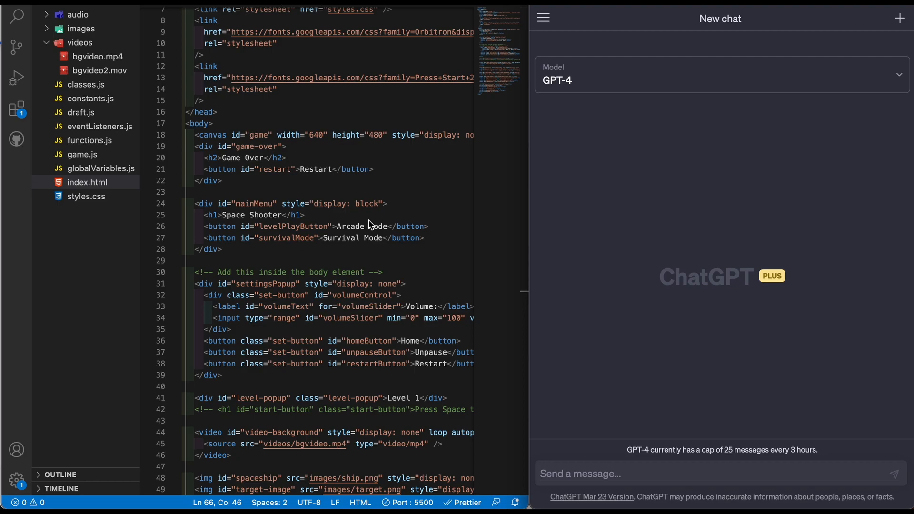
{"action": "mouse_move", "coordinate": [274, 367]}
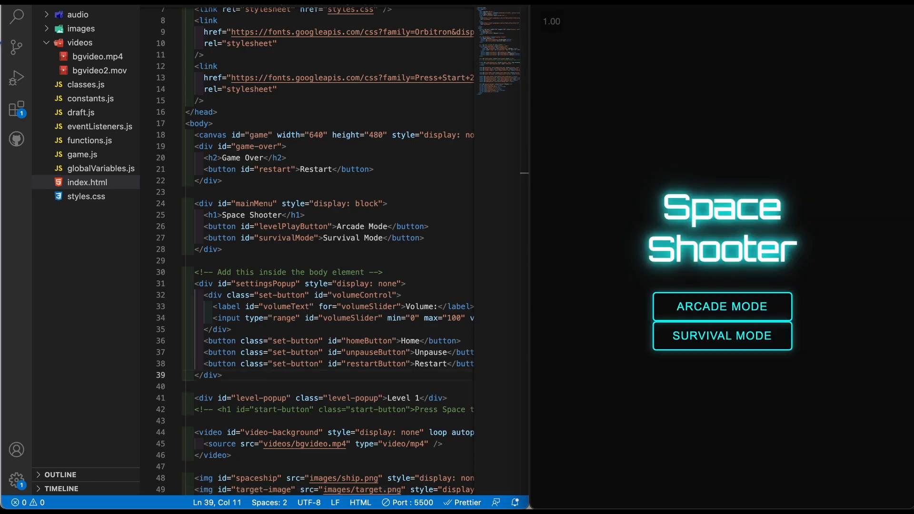
{"action": "mouse_move", "coordinate": [303, 261]}
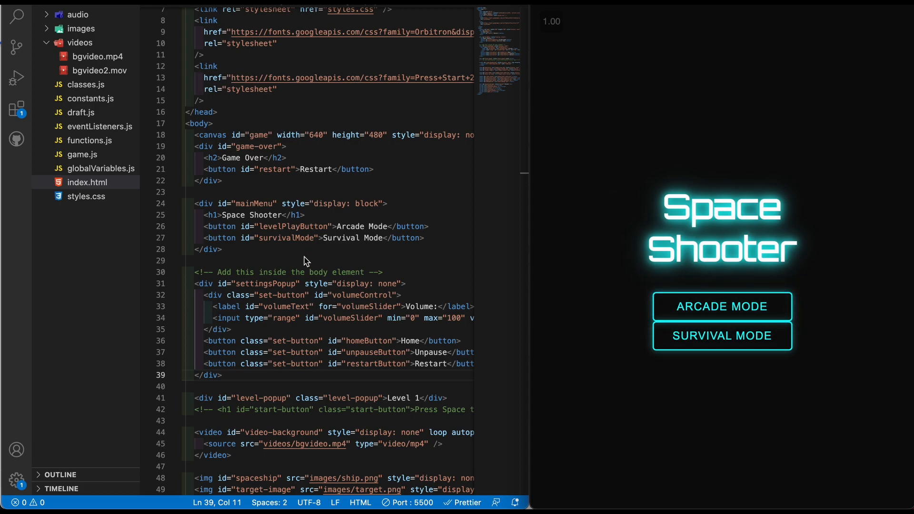
{"action": "scroll", "scroll_direction": "down", "scroll_amount": 3}
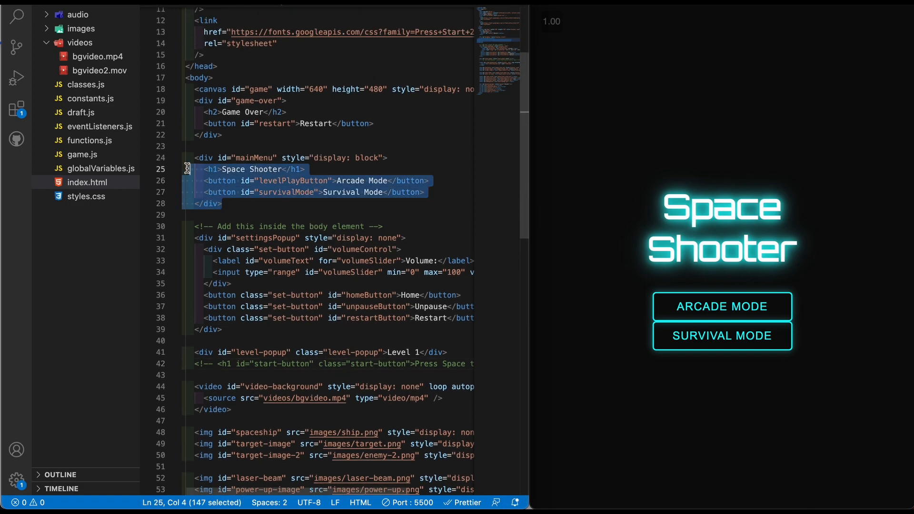
{"action": "left_click", "coordinate": [303, 214]}
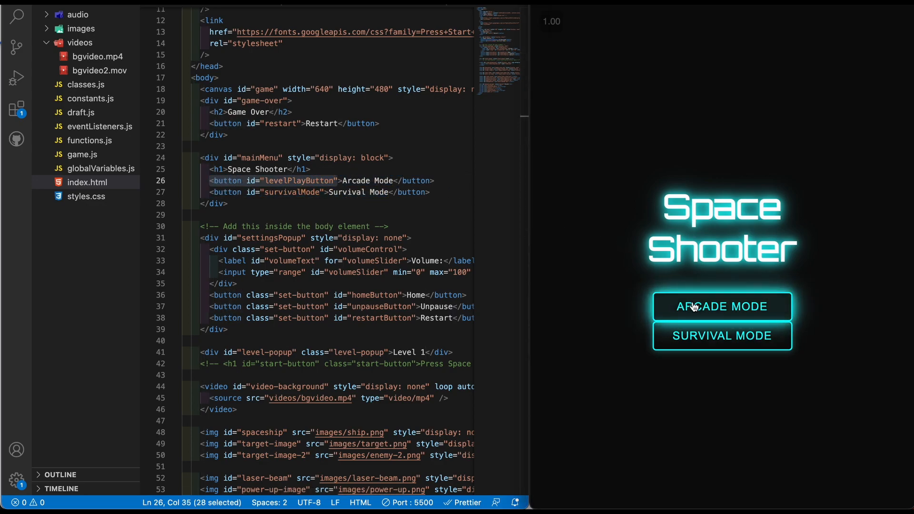
{"action": "mouse_move", "coordinate": [508, 16]}
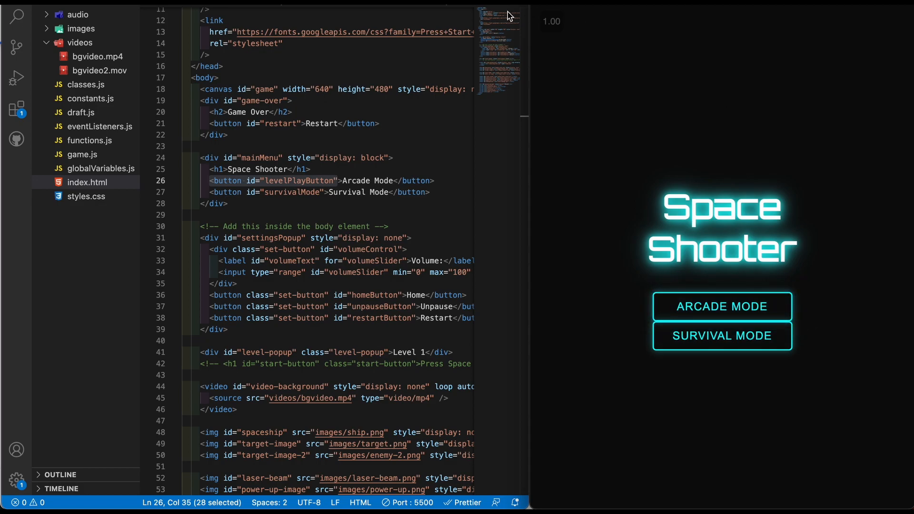
{"action": "mouse_move", "coordinate": [112, 154]}
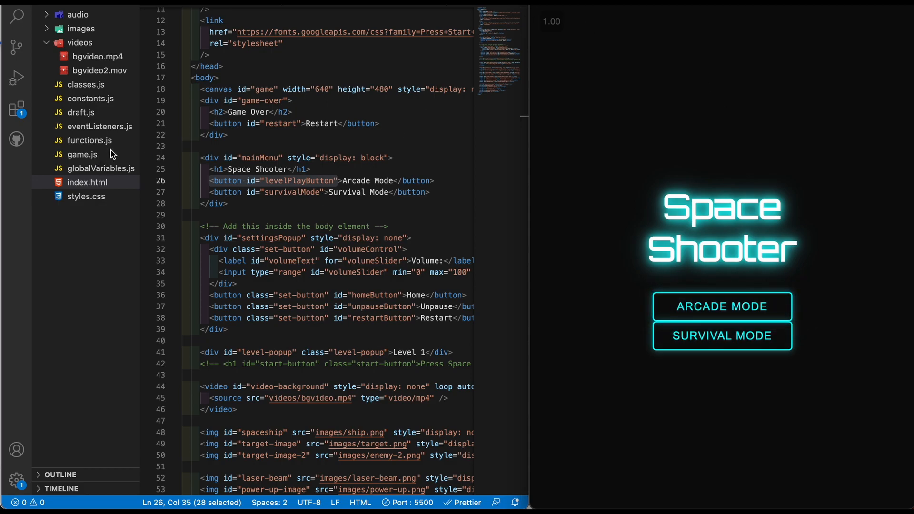
{"action": "mouse_move", "coordinate": [14, 11]}
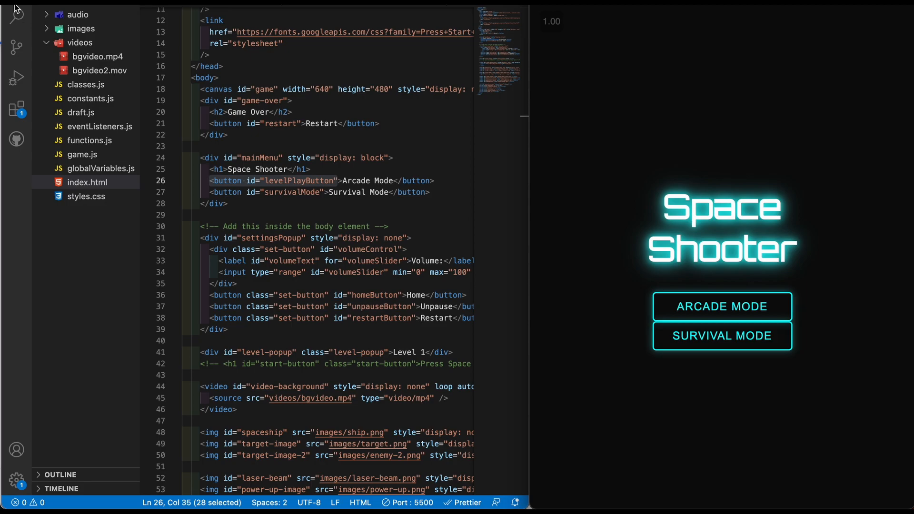
Preview the bgvideo.mp4 and bgvideo2.mov files from the Explorer file list.
{"action": "left_click", "coordinate": [16, 16]}
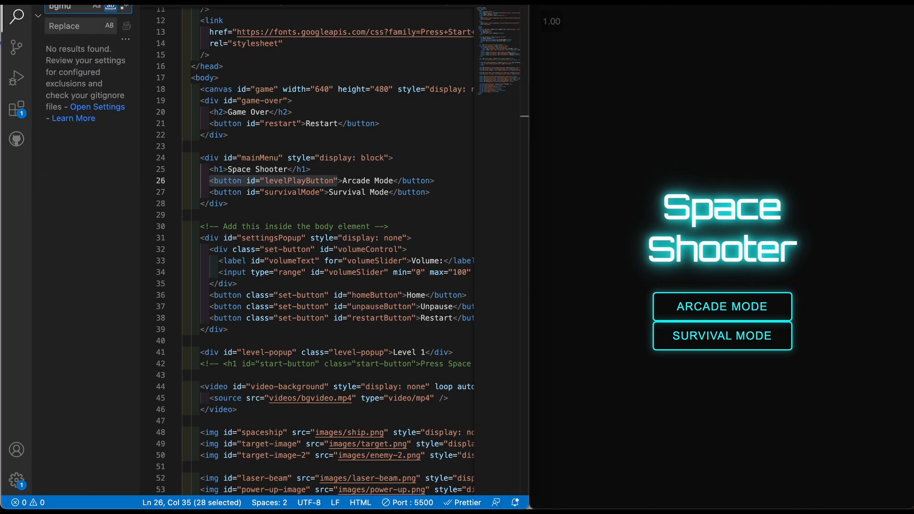
{"action": "left_click", "coordinate": [16, 108]}
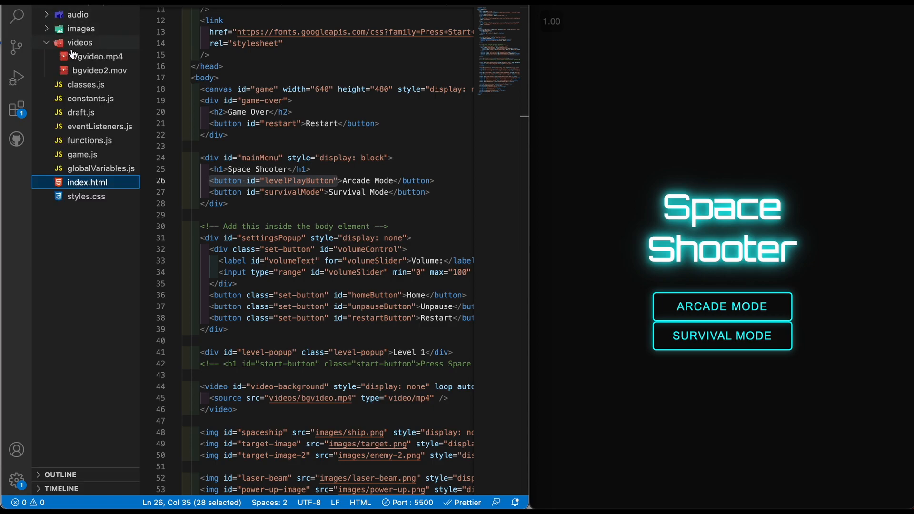
{"action": "left_click", "coordinate": [97, 56]}
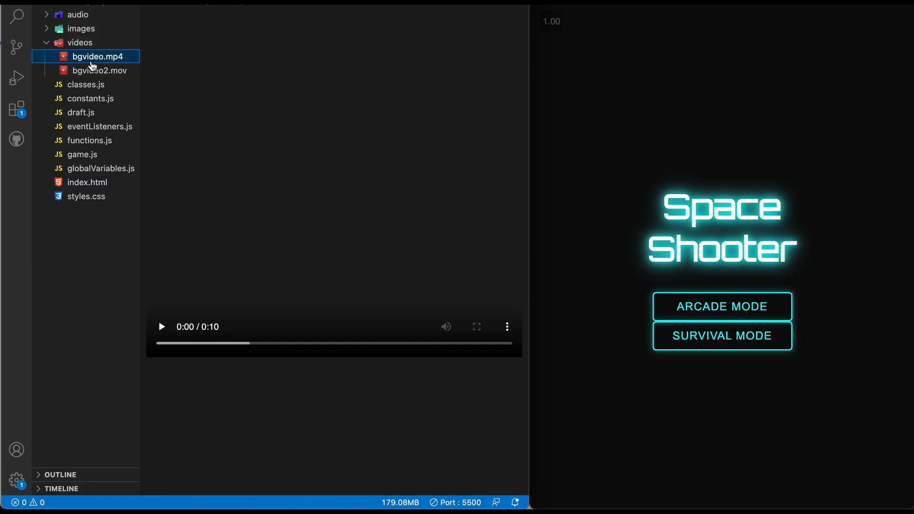
{"action": "left_click", "coordinate": [100, 69]}
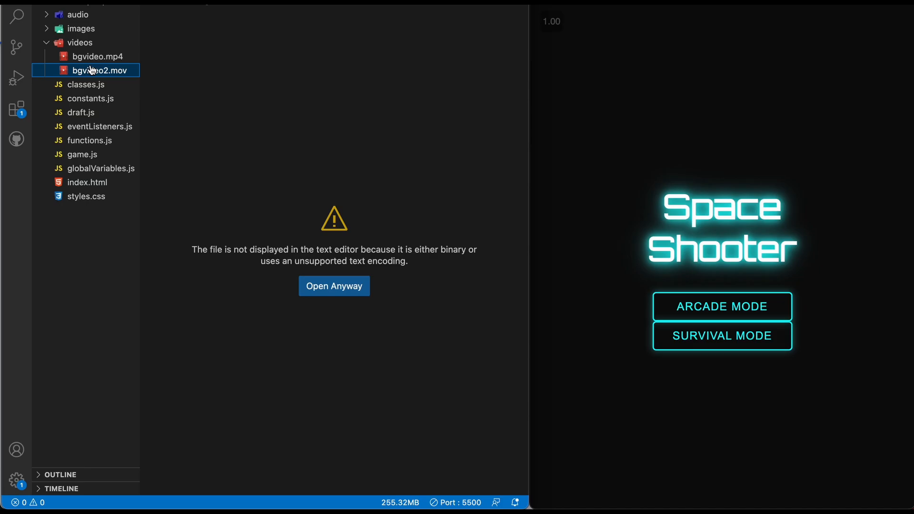
Search the project for 'bgvideo' and jump to its reference in index.html.
{"action": "left_click", "coordinate": [95, 56]}
{"action": "type", "text": "bgvideo"}
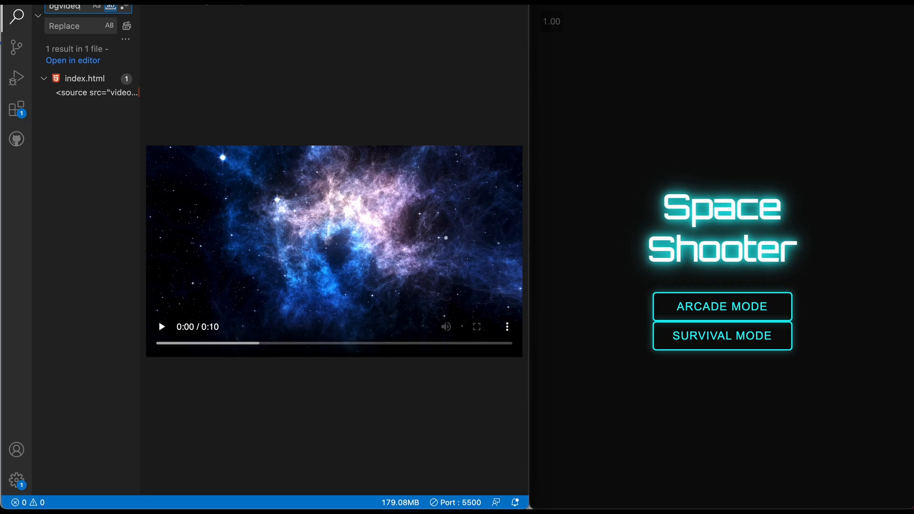
{"action": "mouse_move", "coordinate": [94, 93]}
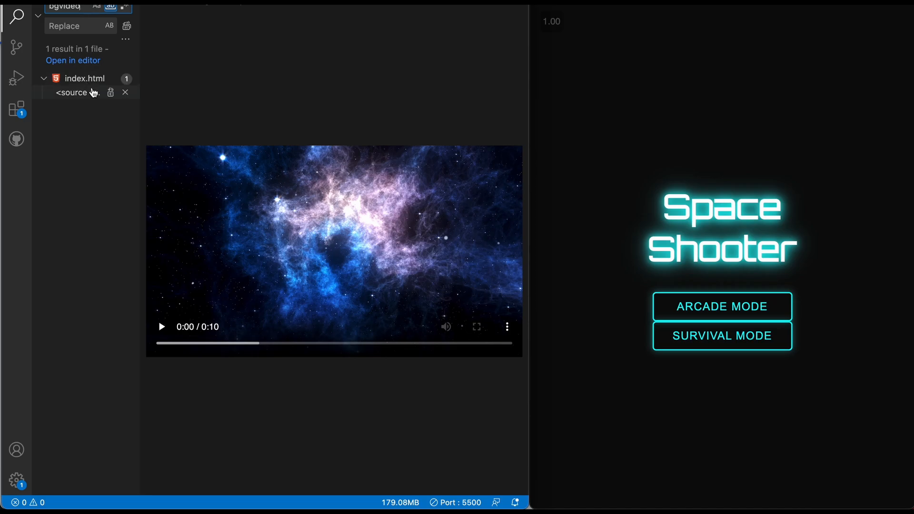
{"action": "left_click", "coordinate": [74, 92]}
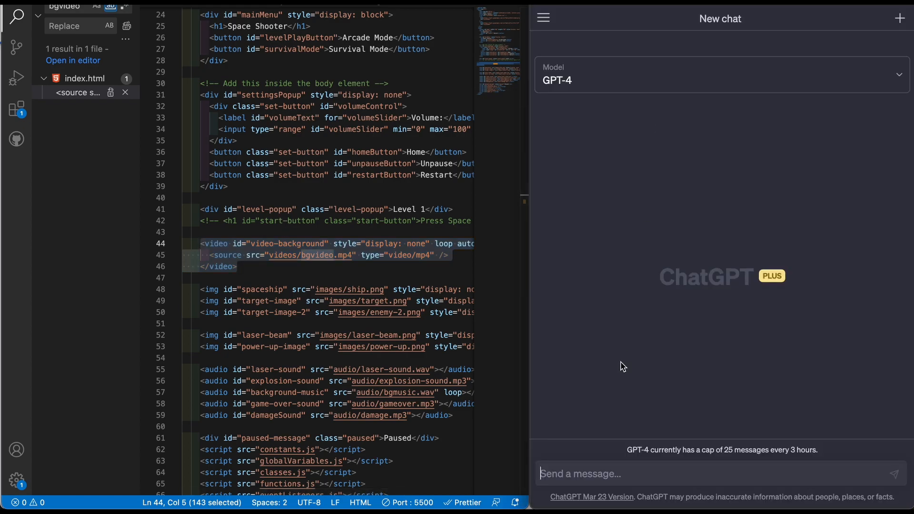
Draft the ChatGPT message 'why isn't my background video playing?' with the video element code.
{"action": "type", "text": "why isn't m"}
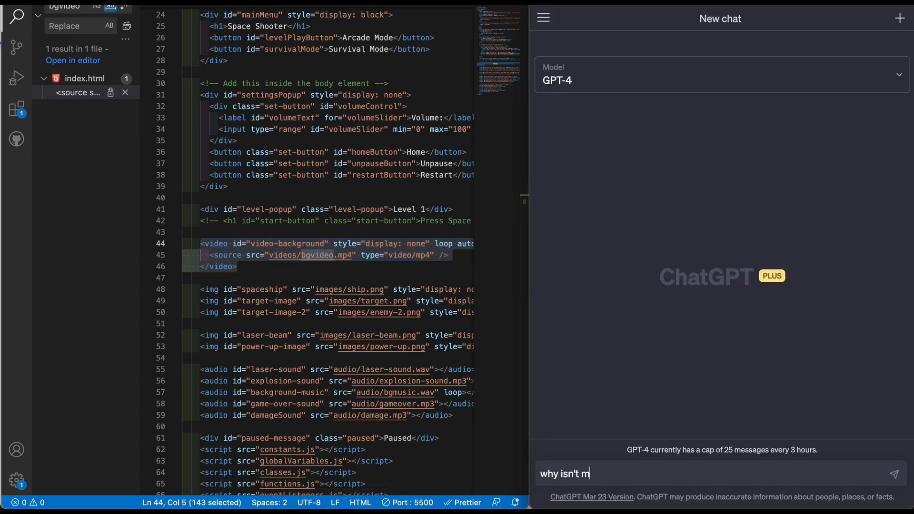
{"action": "type", "text": "y background vid"}
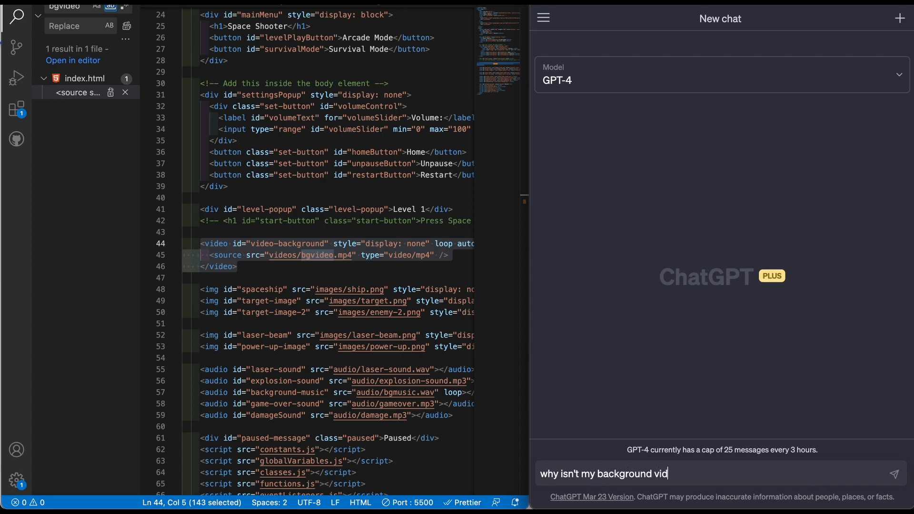
{"action": "type", "text": "eo playing?"}
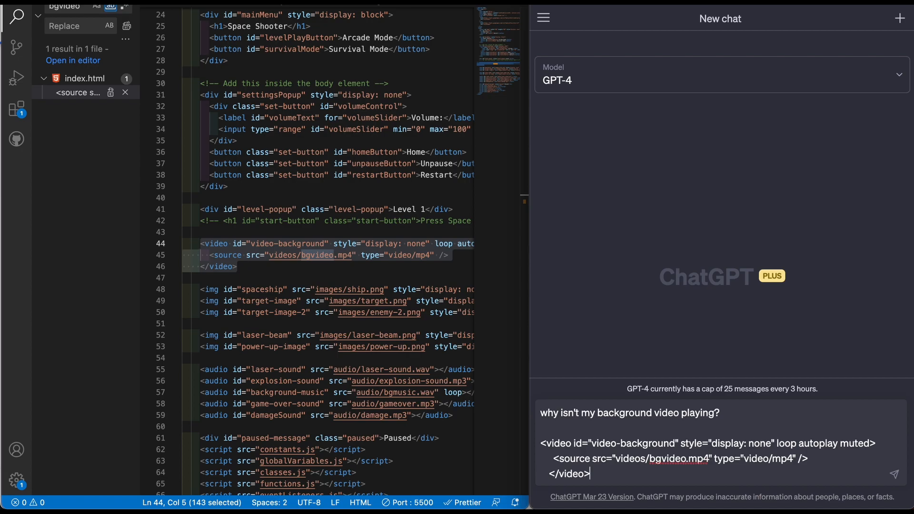
{"action": "mouse_move", "coordinate": [625, 505]}
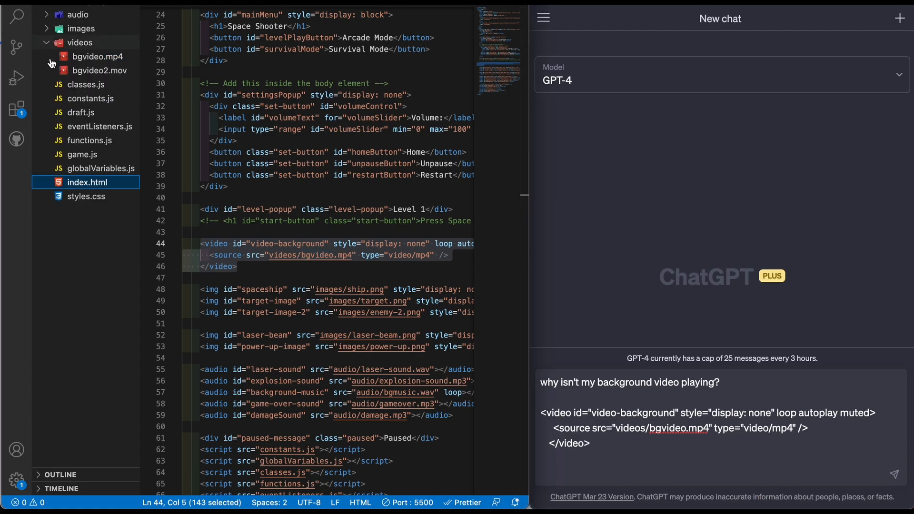
Search all project files for 'video-background' and go to the match in constants.js.
{"action": "left_click", "coordinate": [92, 140]}
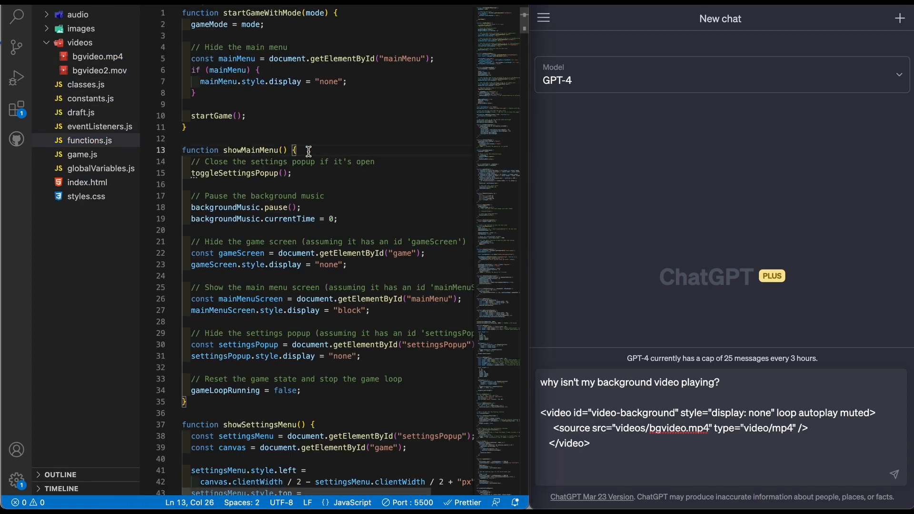
{"action": "key", "text": "Ctrl+f"}
{"action": "type", "text": "bgvideo"}
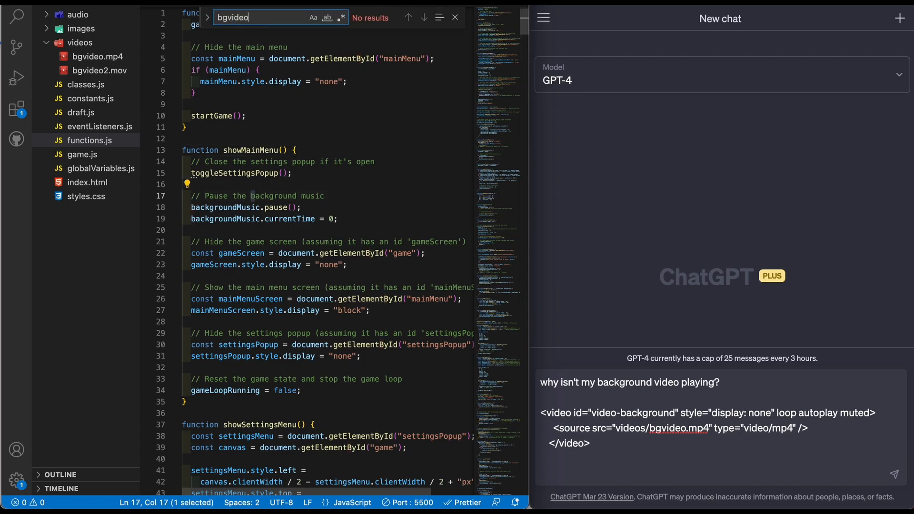
{"action": "mouse_move", "coordinate": [100, 173]}
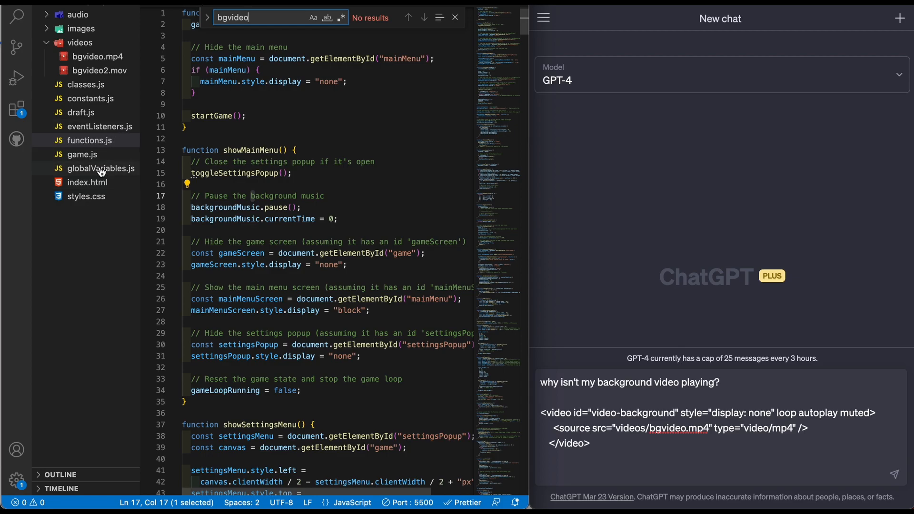
{"action": "left_click", "coordinate": [86, 183]}
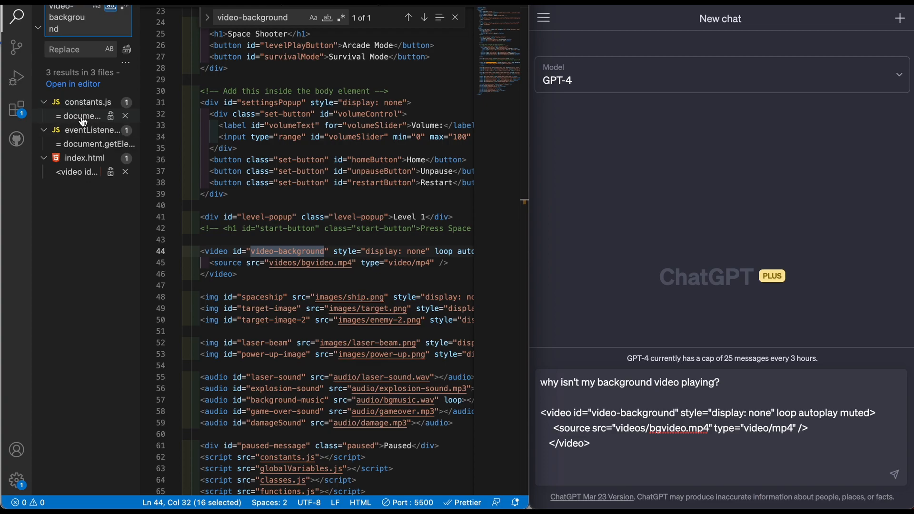
{"action": "left_click", "coordinate": [80, 116]}
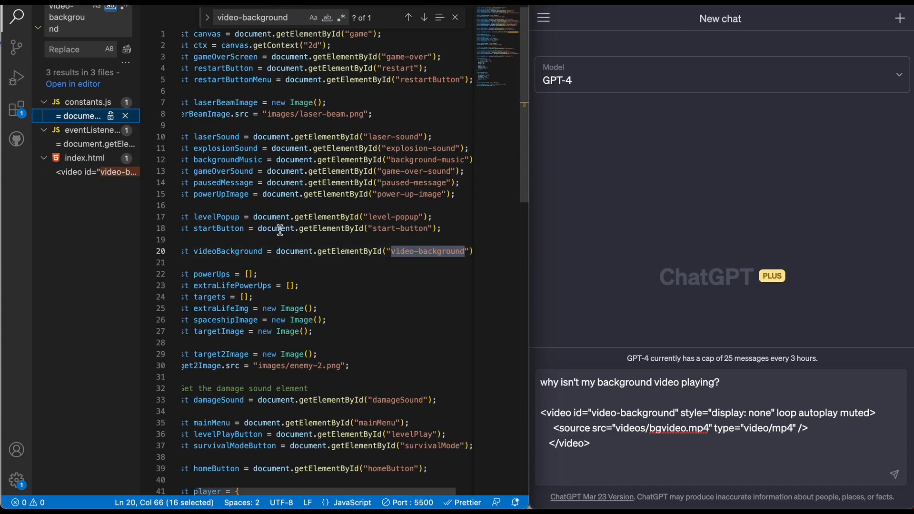
Copy the video-playing listener code from eventListeners.js into the ChatGPT question.
{"action": "left_click", "coordinate": [82, 144]}
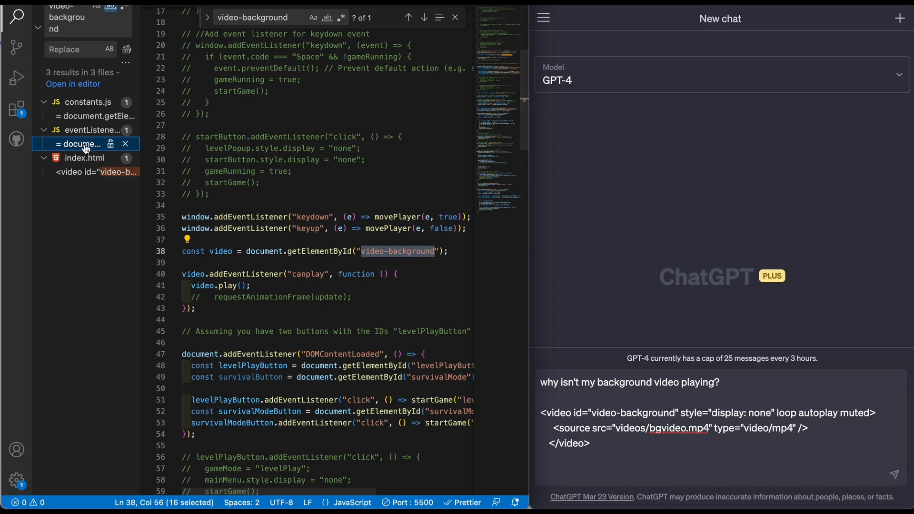
{"action": "mouse_move", "coordinate": [214, 165]}
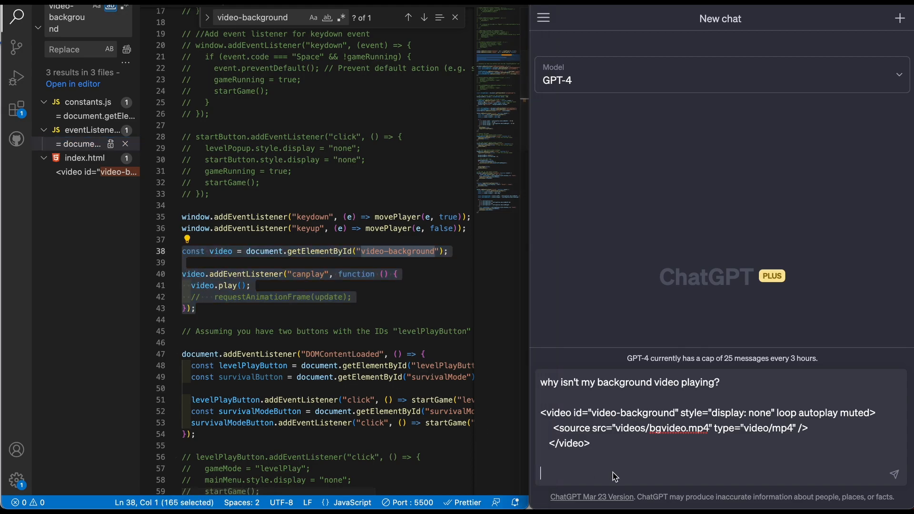
{"action": "left_click", "coordinate": [76, 115]}
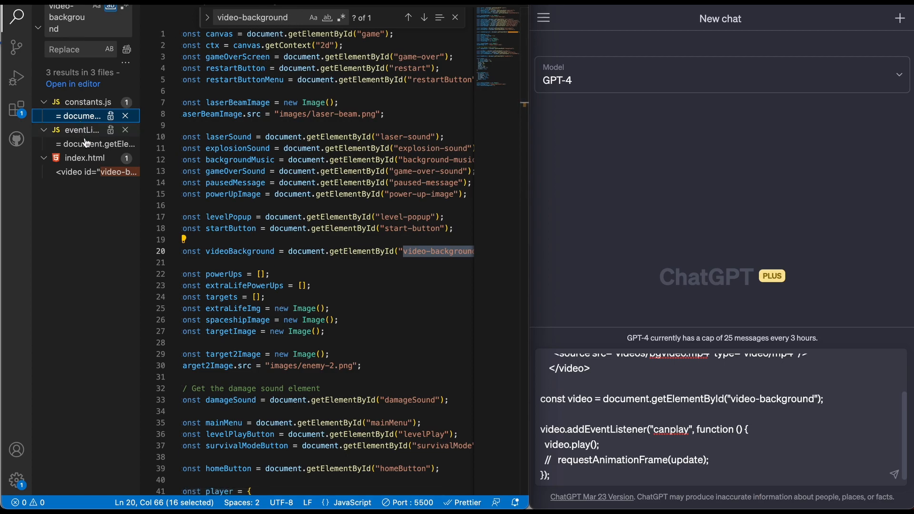
Find videoBackground in constants.js and comment out its duplicate declaration.
{"action": "left_click", "coordinate": [79, 144]}
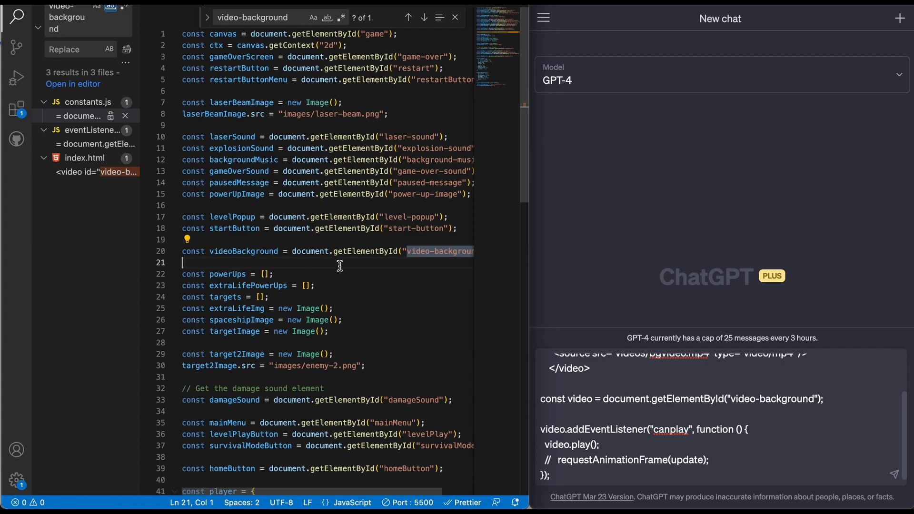
{"action": "type", "text": "v"}
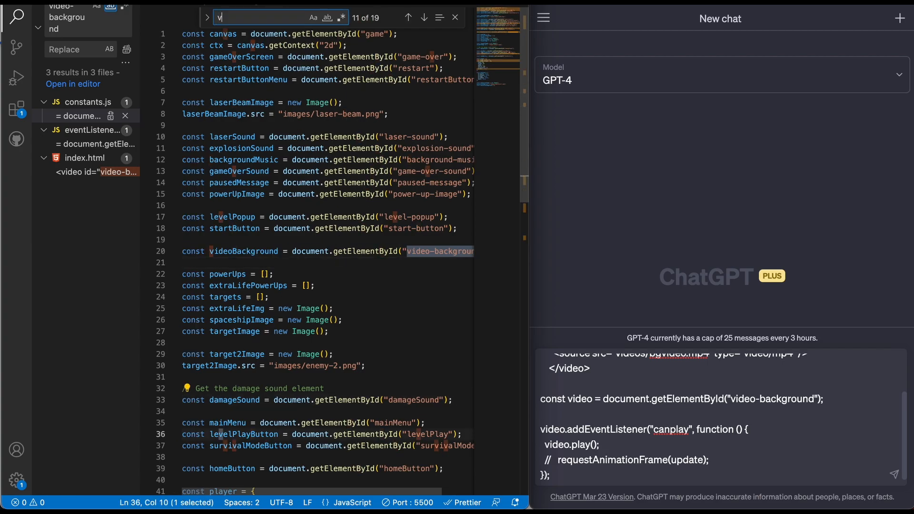
{"action": "type", "text": "ideoBack"}
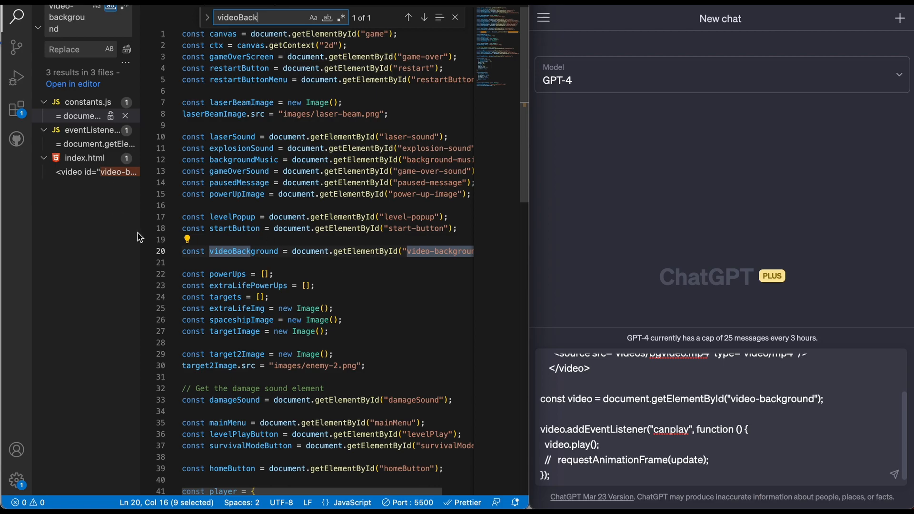
{"action": "key", "text": "ctrl+/"}
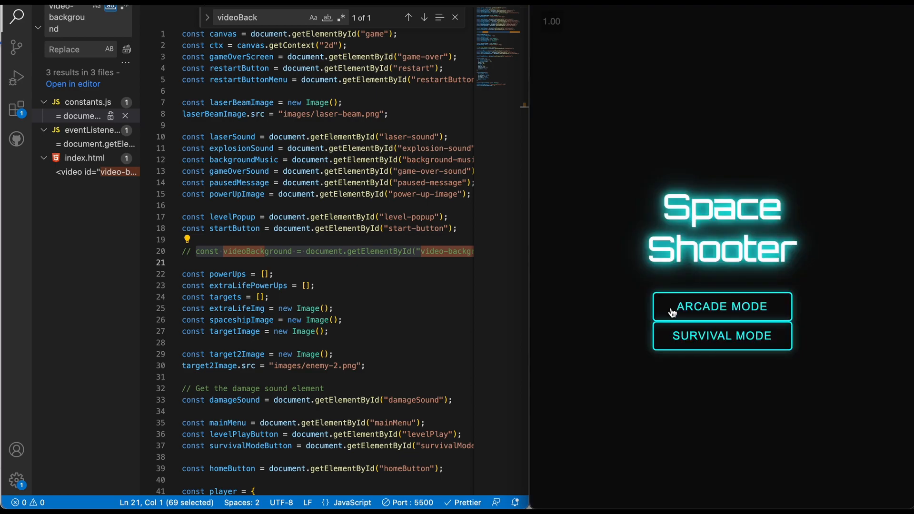
Play-test Arcade Mode to check the background, then submit the ChatGPT question.
{"action": "left_click", "coordinate": [721, 306]}
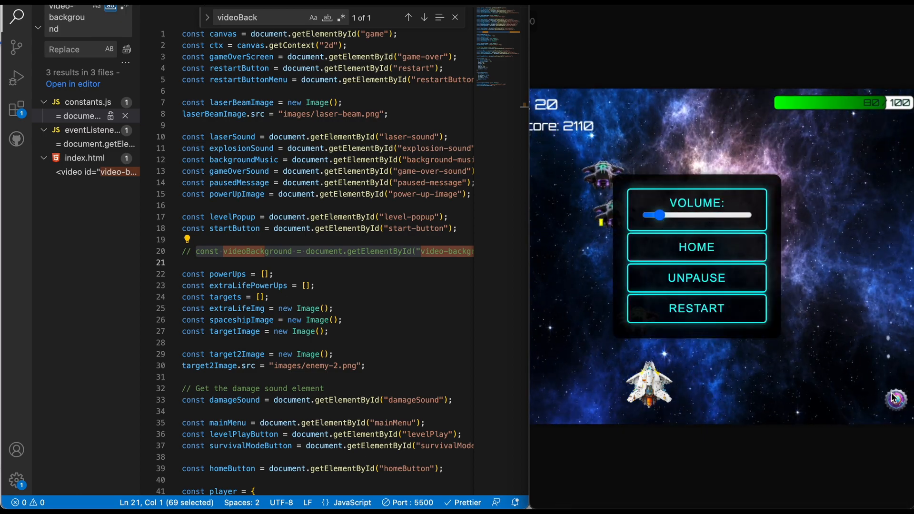
{"action": "left_click", "coordinate": [695, 277]}
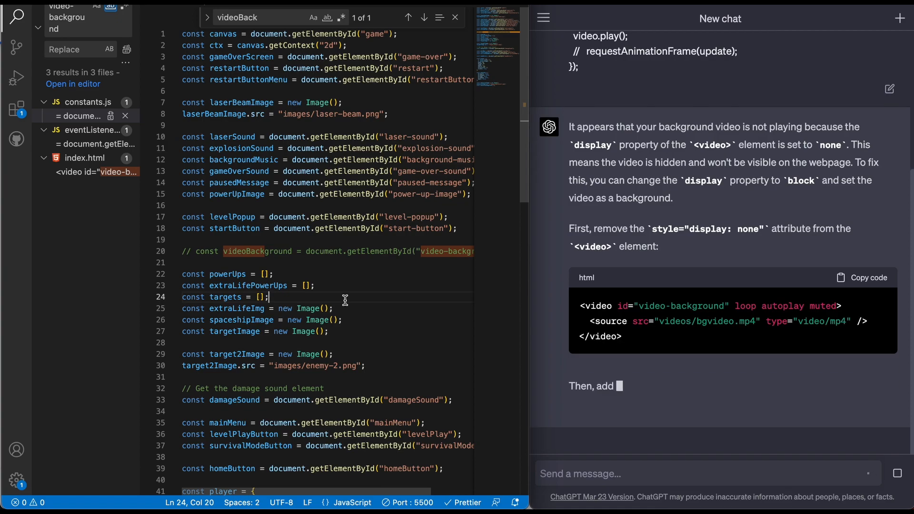
Scroll through ChatGPT's full reply with its HTML, CSS and script code blocks.
{"action": "scroll", "scroll_direction": "down", "scroll_amount": 3}
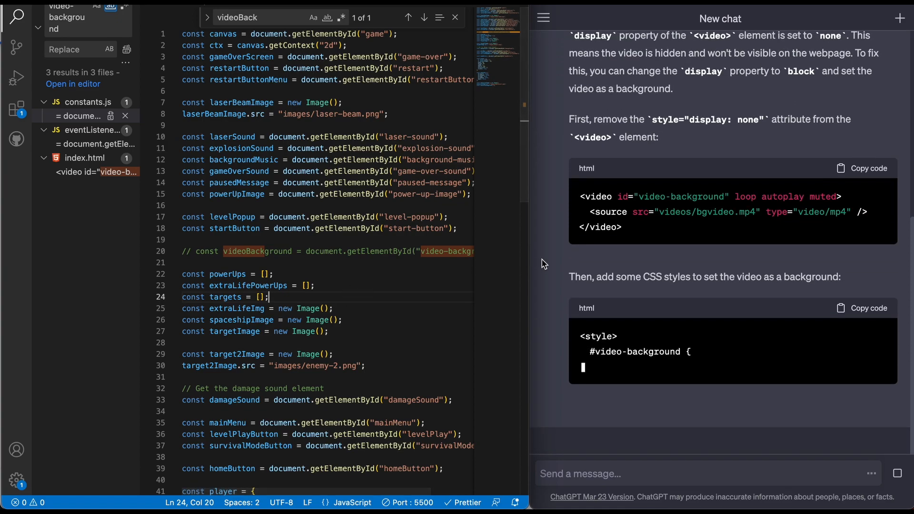
{"action": "scroll", "scroll_direction": "down", "scroll_amount": 3}
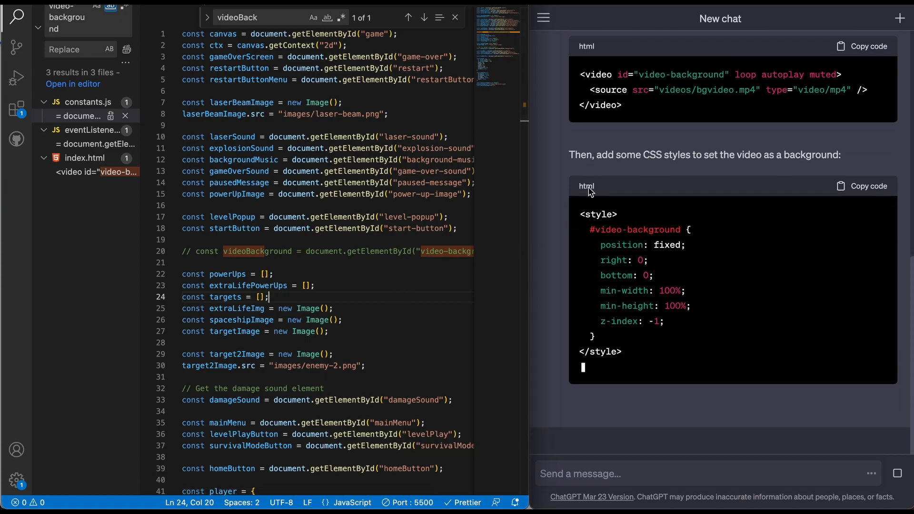
{"action": "scroll", "scroll_direction": "up", "scroll_amount": 3}
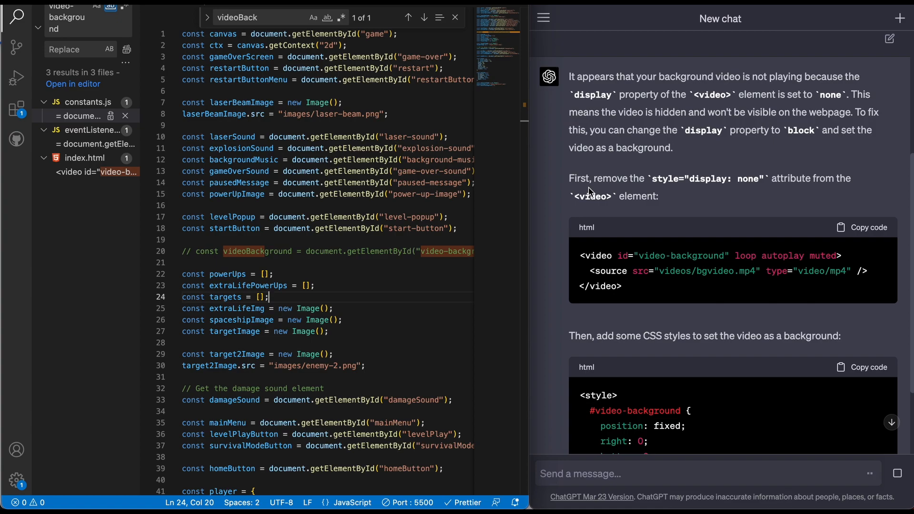
{"action": "scroll", "scroll_direction": "down", "scroll_amount": 3}
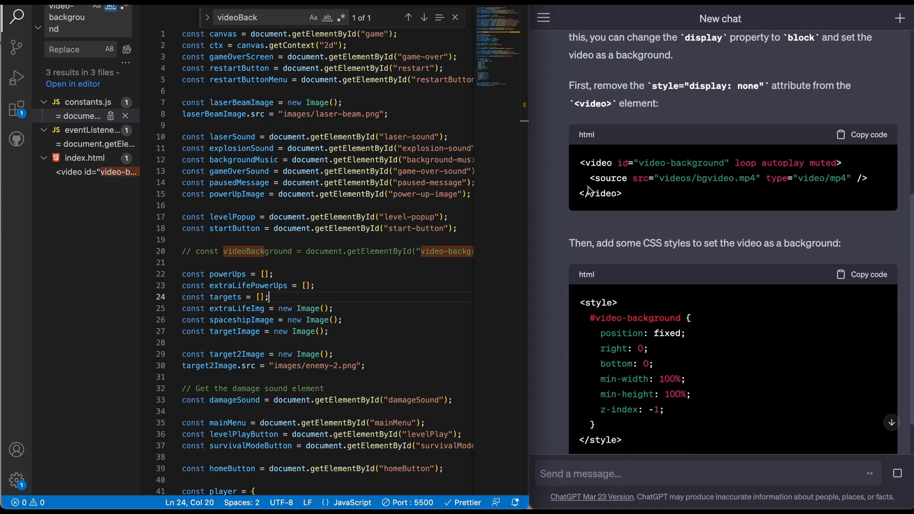
{"action": "mouse_move", "coordinate": [716, 165]}
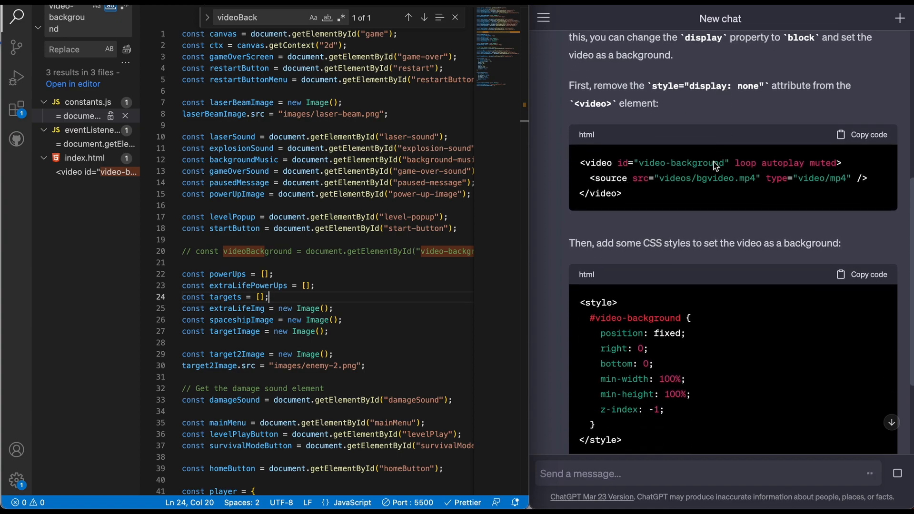
{"action": "scroll", "scroll_direction": "down", "scroll_amount": 3}
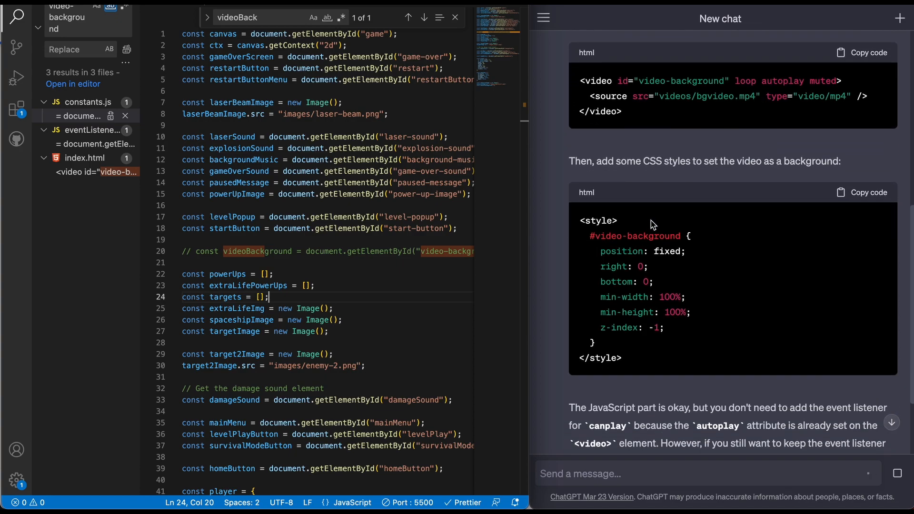
{"action": "scroll", "scroll_direction": "down", "scroll_amount": 3}
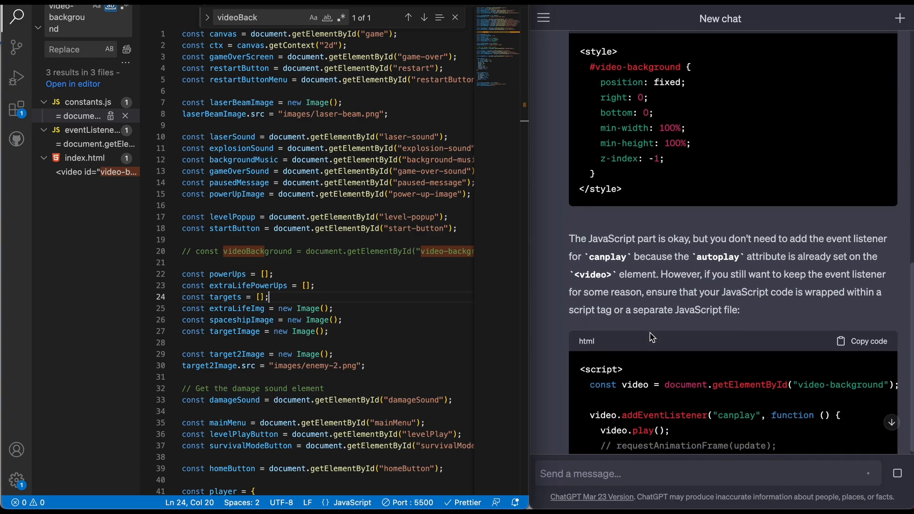
{"action": "scroll", "scroll_direction": "down", "scroll_amount": 3}
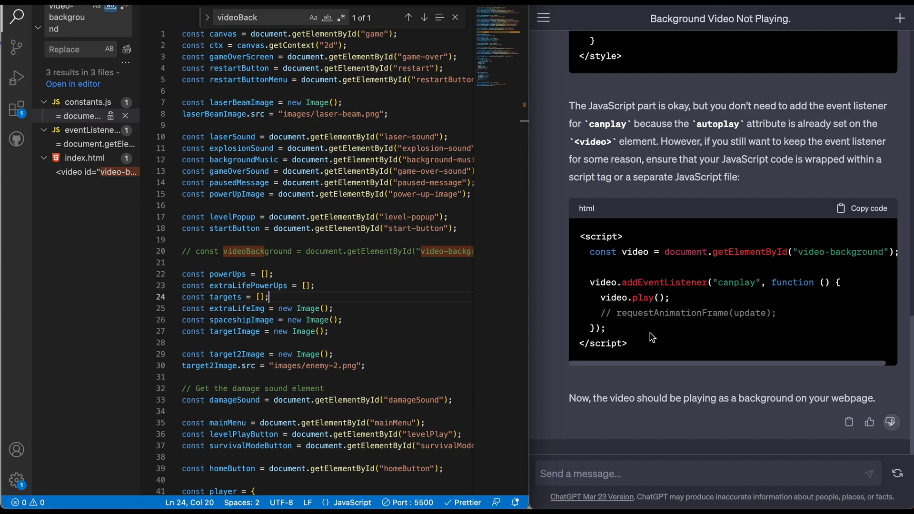
{"action": "scroll", "scroll_direction": "up", "scroll_amount": 3}
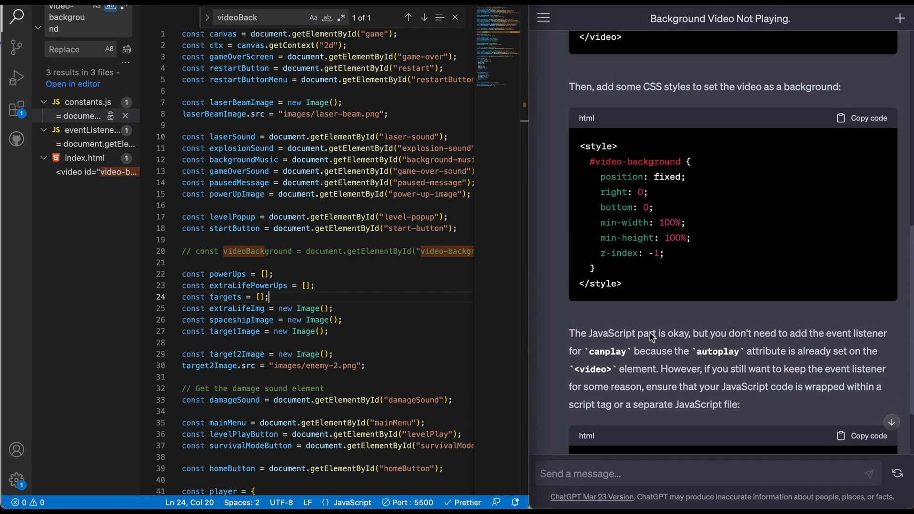
{"action": "scroll", "scroll_direction": "down", "scroll_amount": 3}
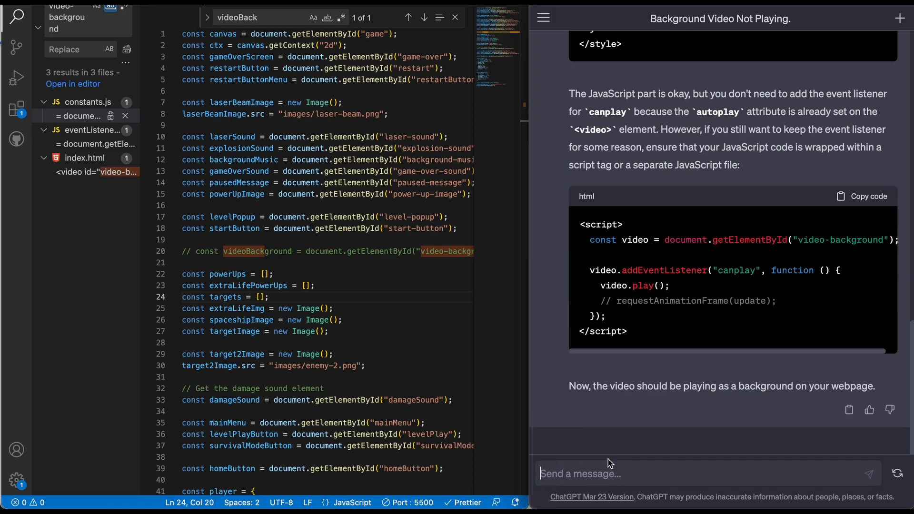
Send 'i did that and it still didn't fix it' and read ChatGPT's other suggested causes.
{"action": "type", "text": "i did that and it still didn't fix"}
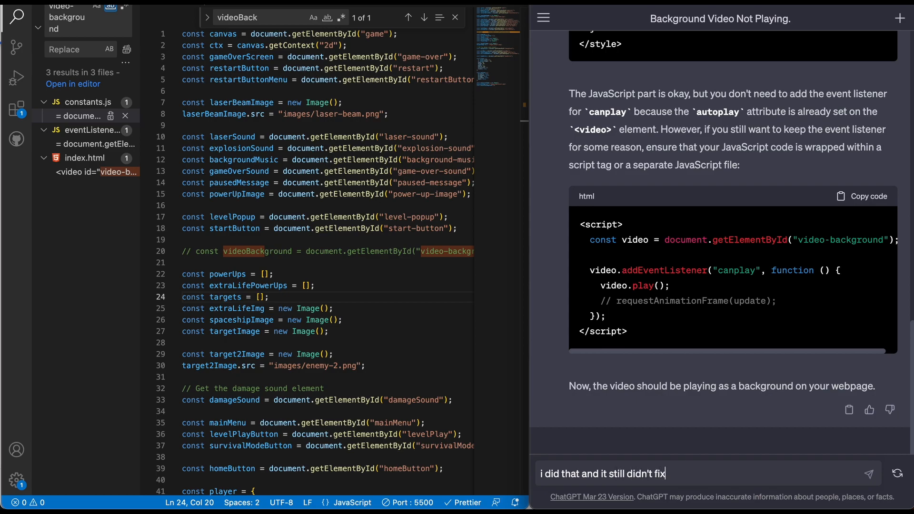
{"action": "type", "text": "it"}
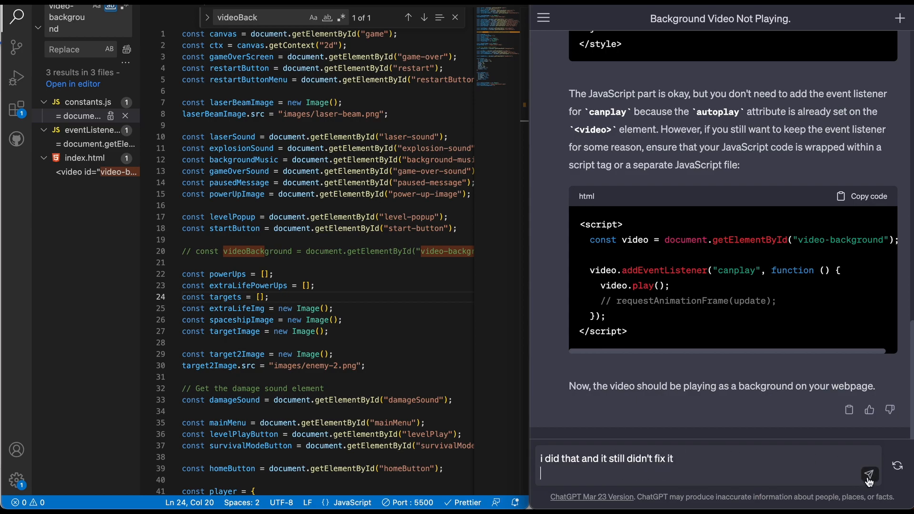
{"action": "left_click", "coordinate": [868, 473]}
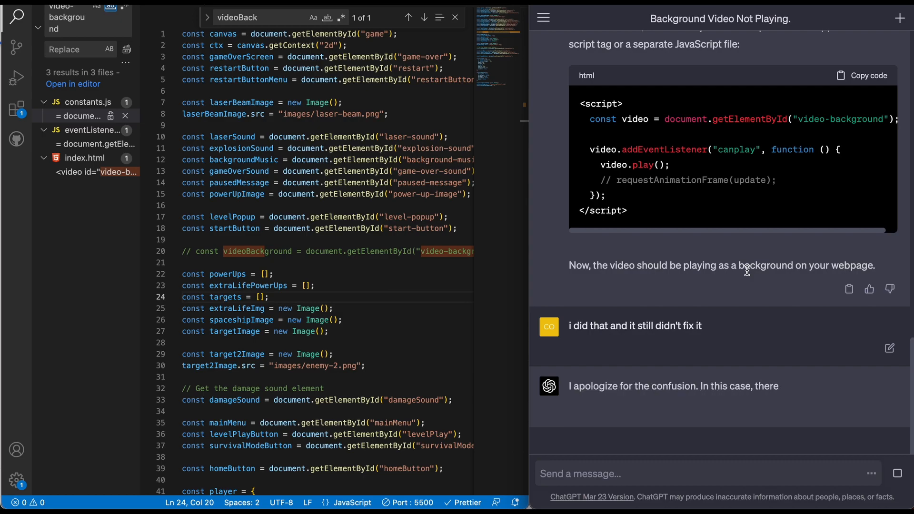
{"action": "scroll", "scroll_direction": "down", "scroll_amount": 3}
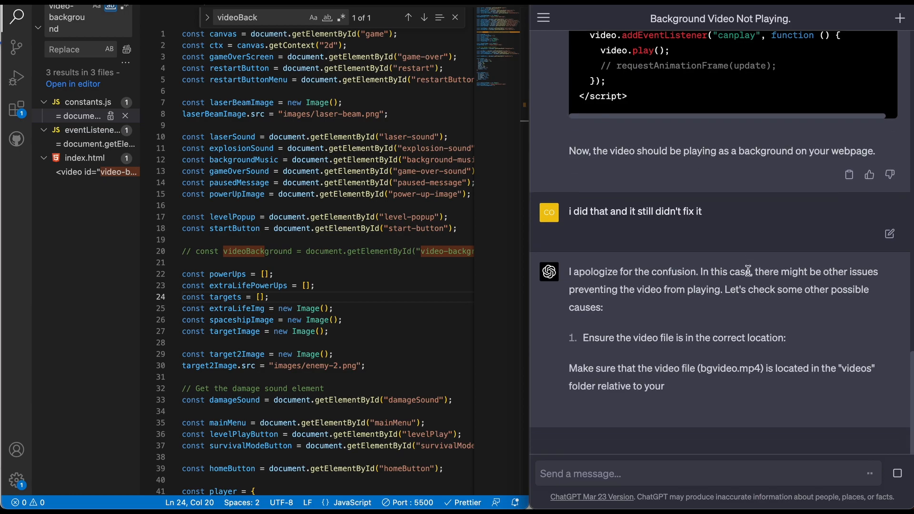
{"action": "scroll", "scroll_direction": "down", "scroll_amount": 3}
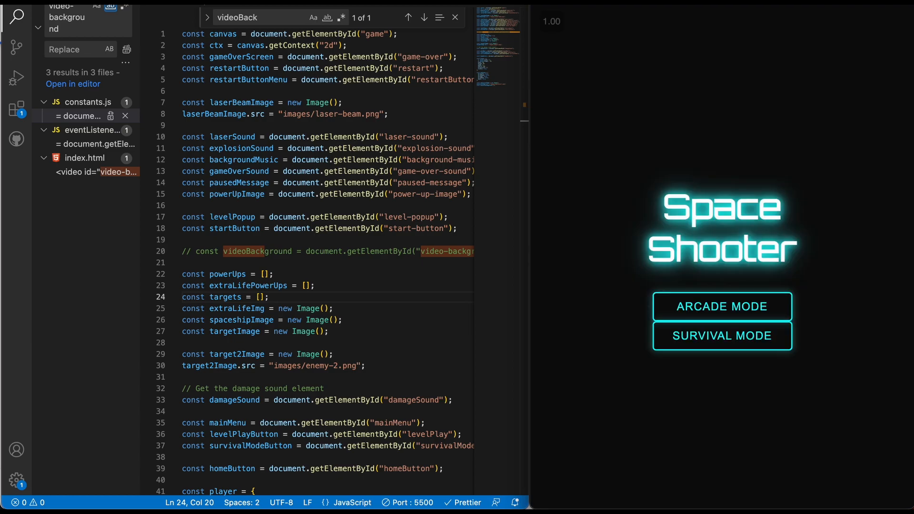
{"action": "mouse_move", "coordinate": [617, 213]}
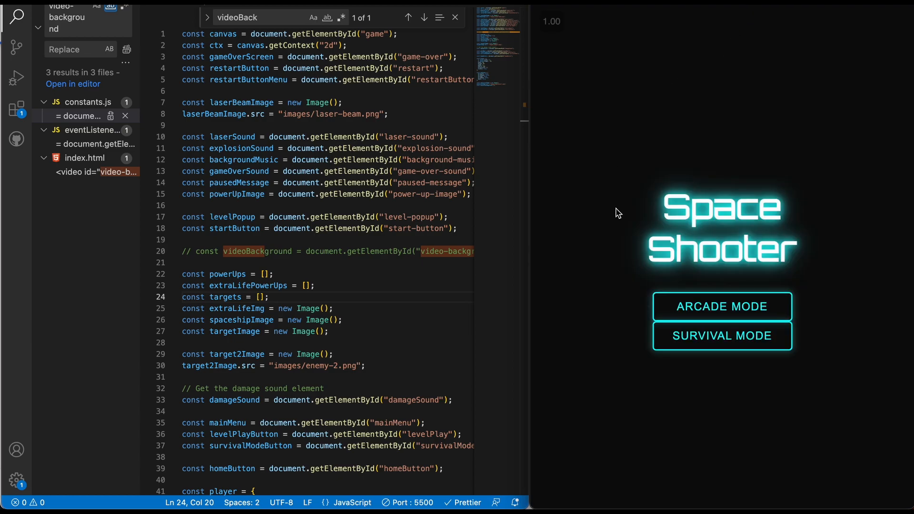